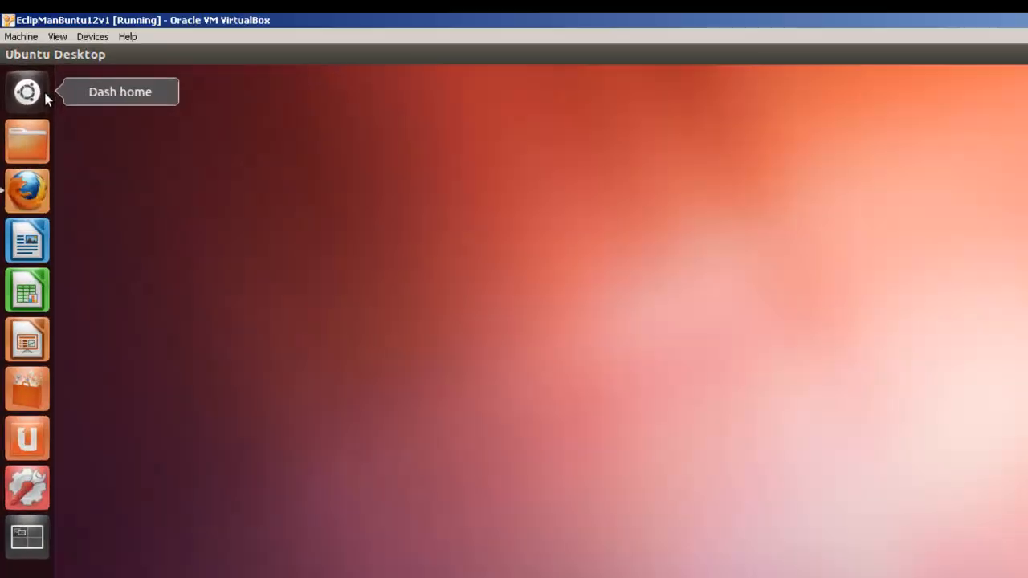
Launch Terminal from the Dash and query the processor type with uname -p.
left_click(27, 92)
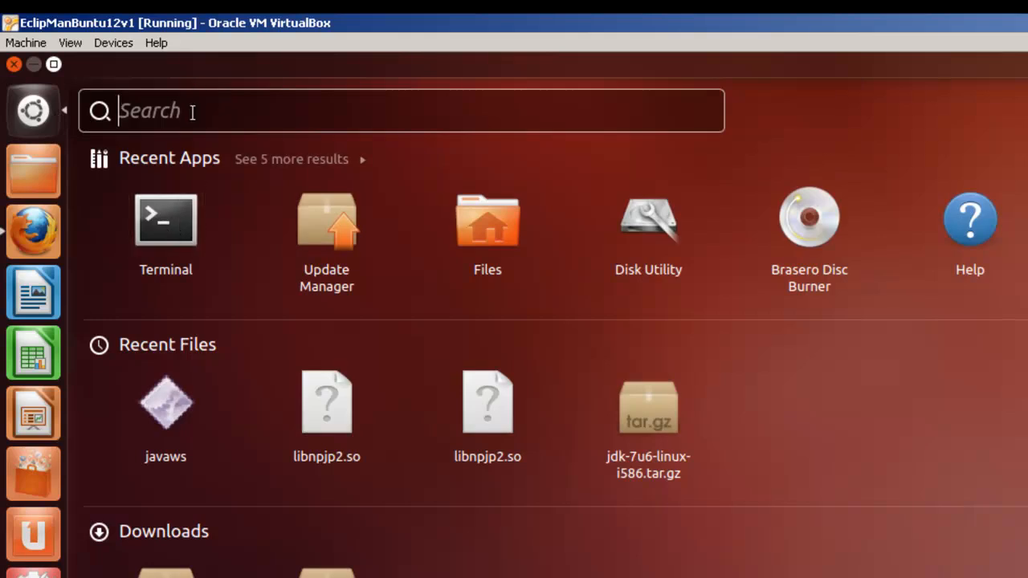
type("te")
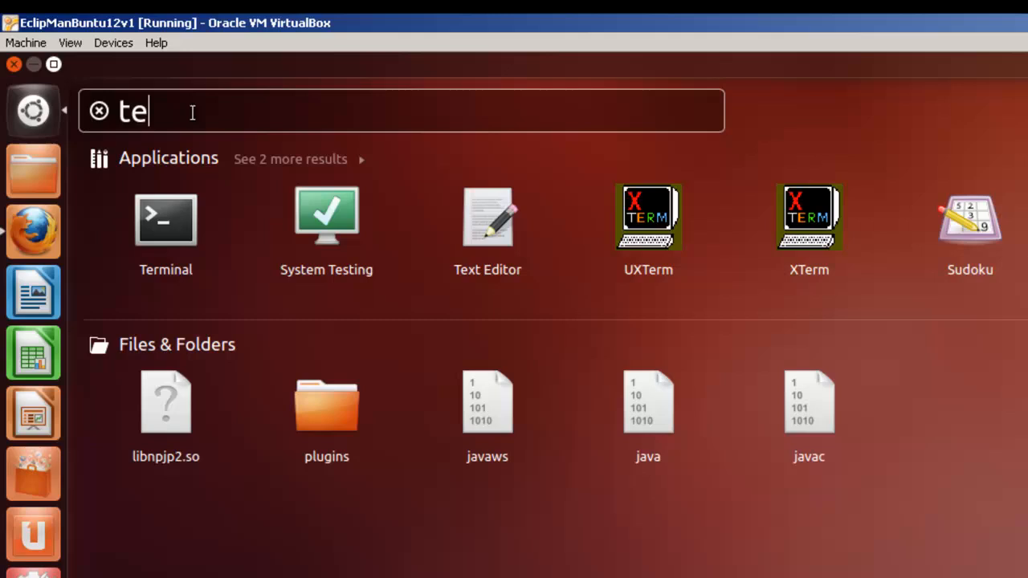
key("Escape")
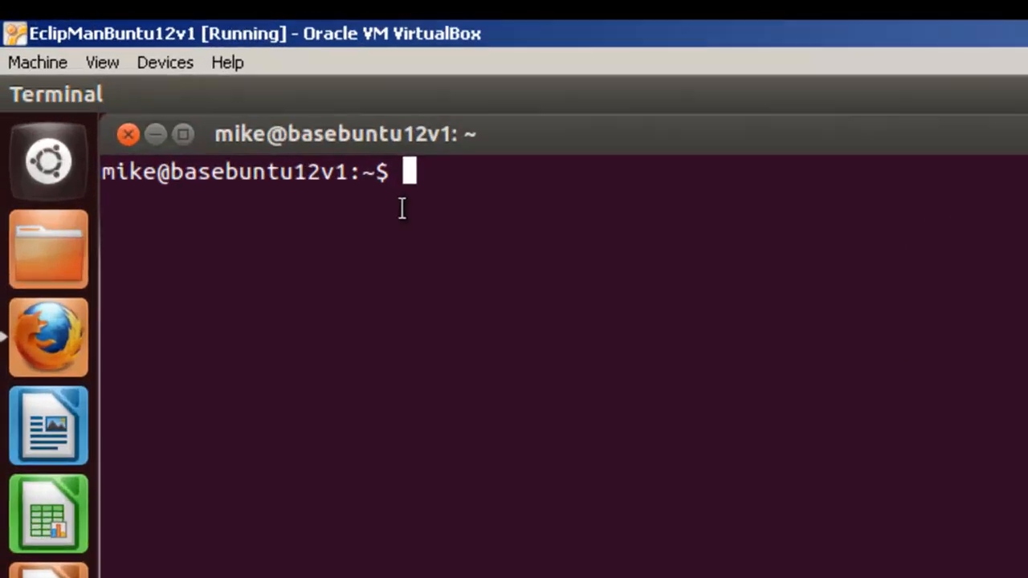
type("u")
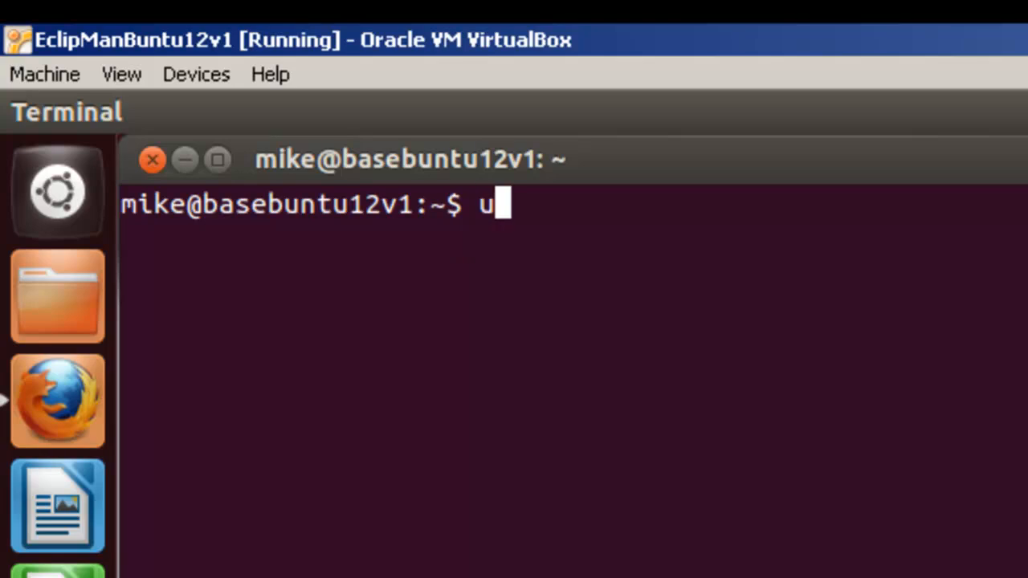
type("name -p")
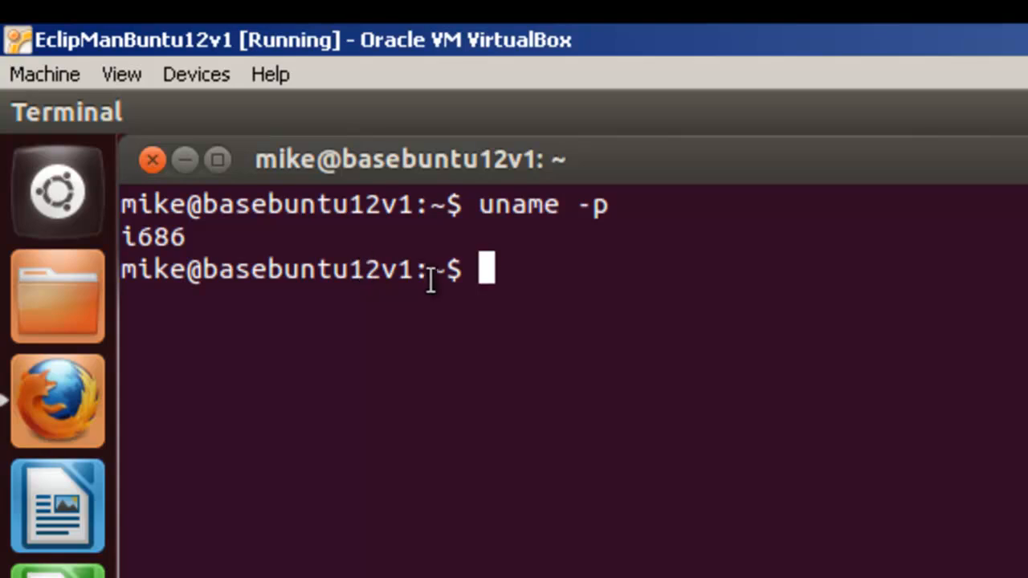
mouse_move(129, 513)
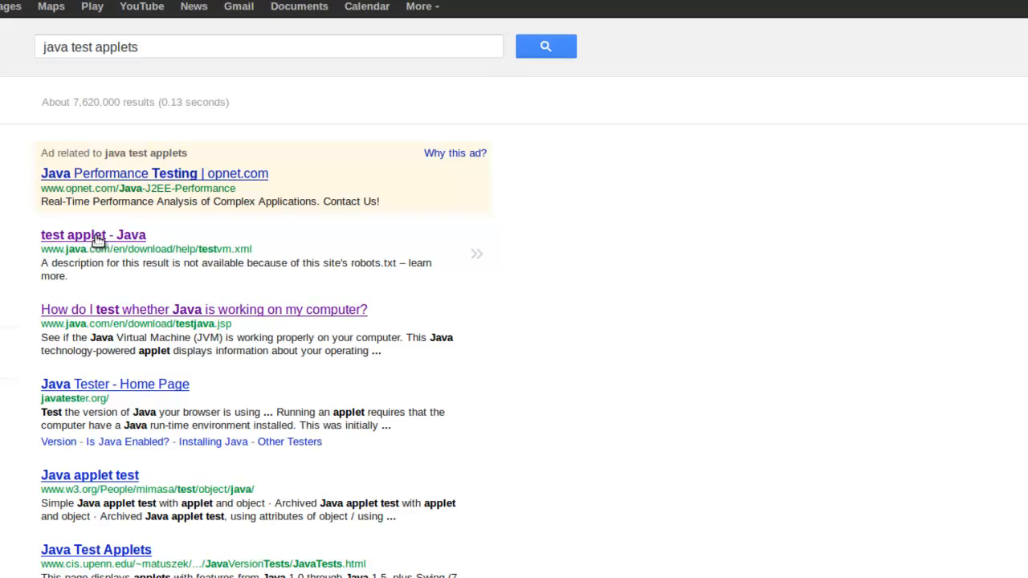
Open the java.com test result to verify Java SE 7 Update 07, 32-bit.
left_click(203, 309)
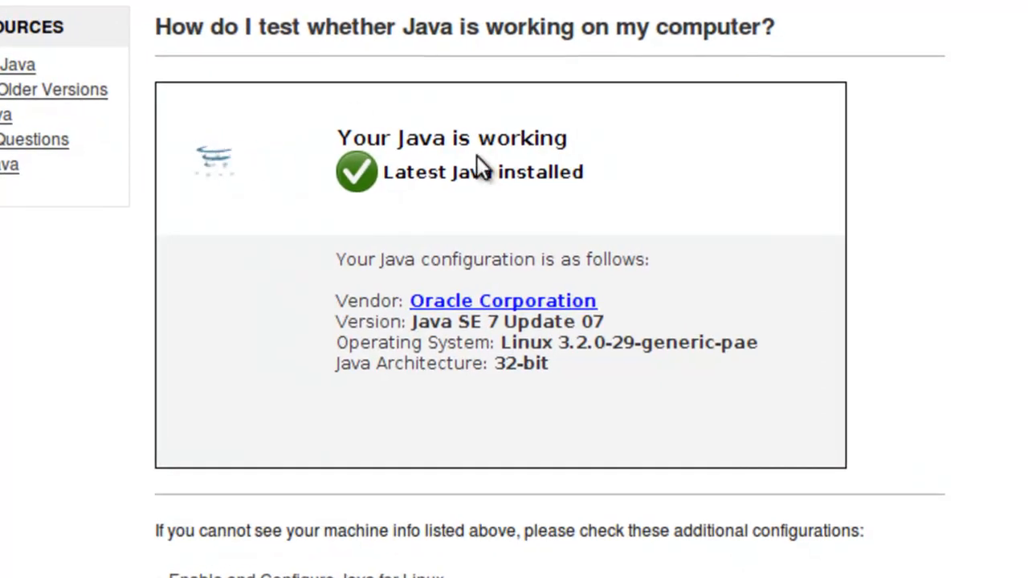
mouse_move(356, 389)
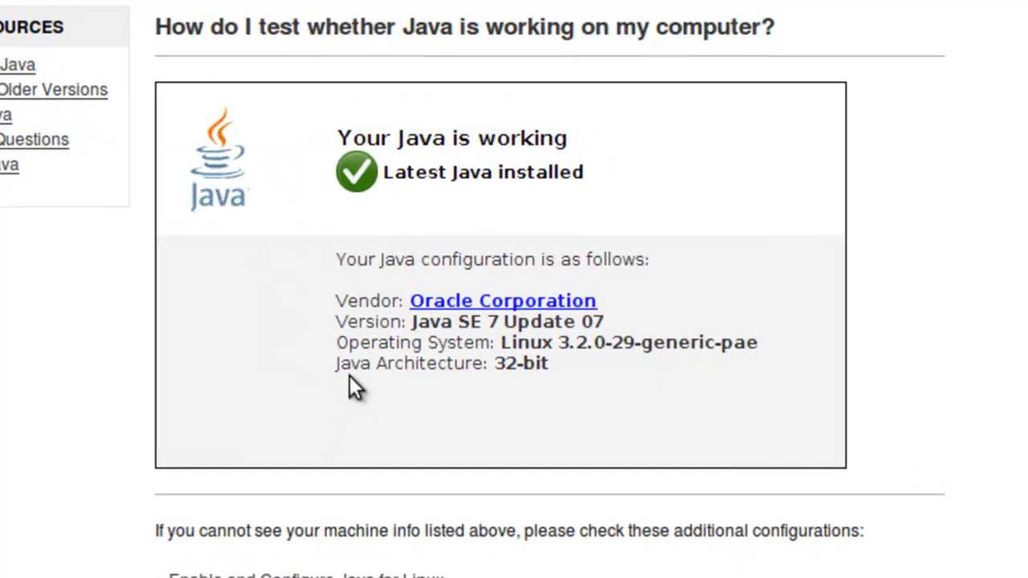
mouse_move(559, 375)
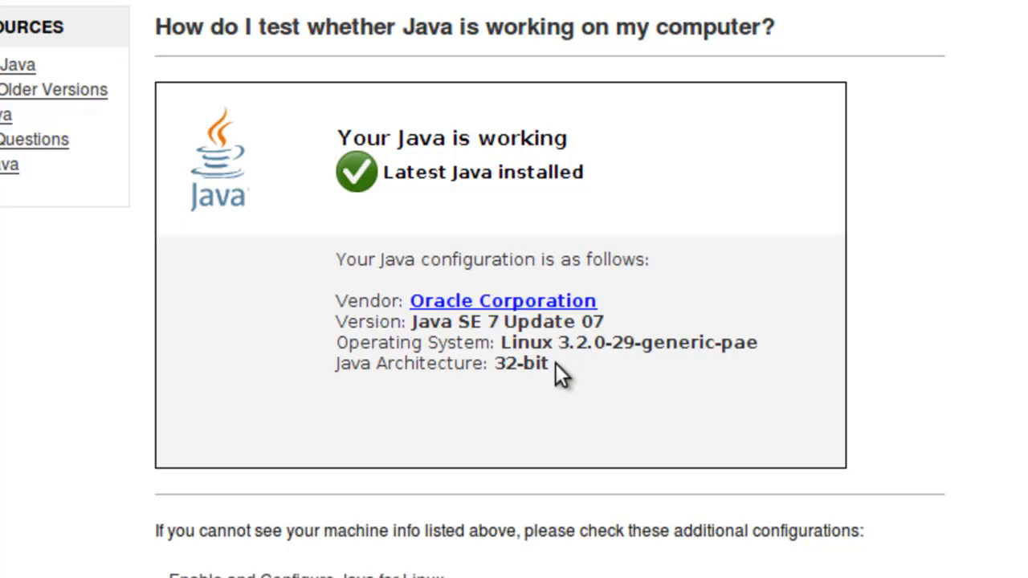
mouse_move(536, 371)
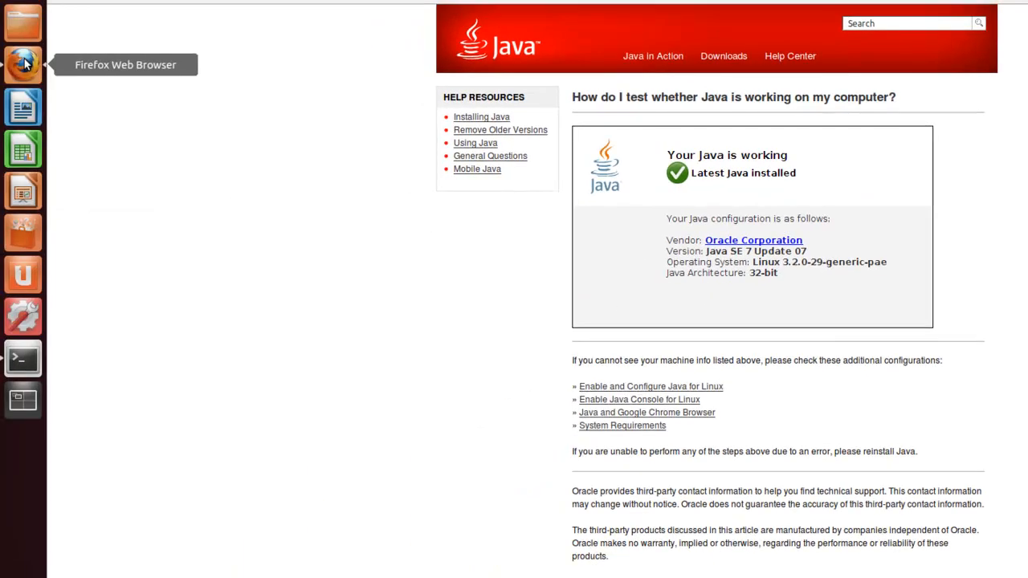
mouse_move(102, 57)
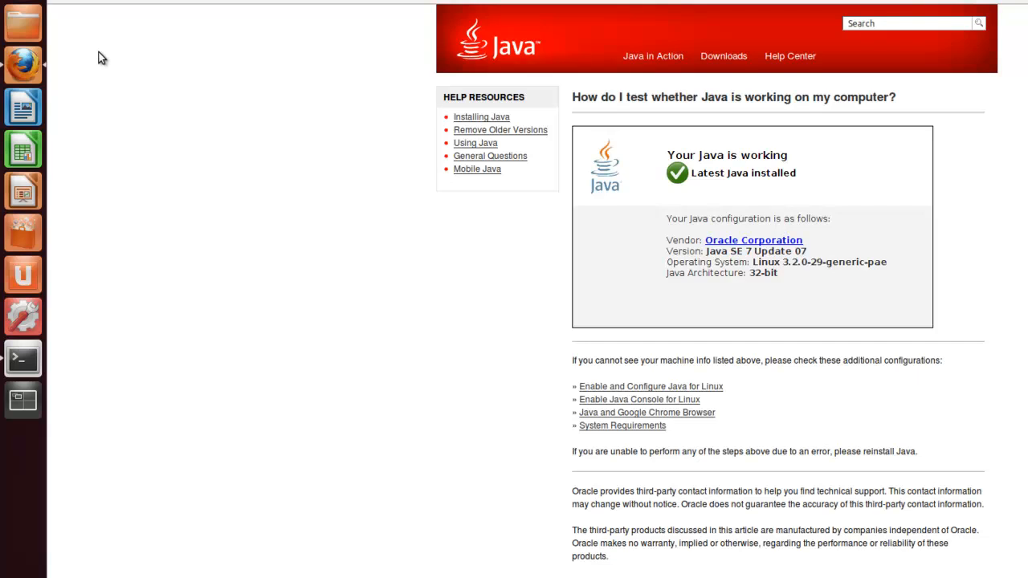
mouse_move(822, 206)
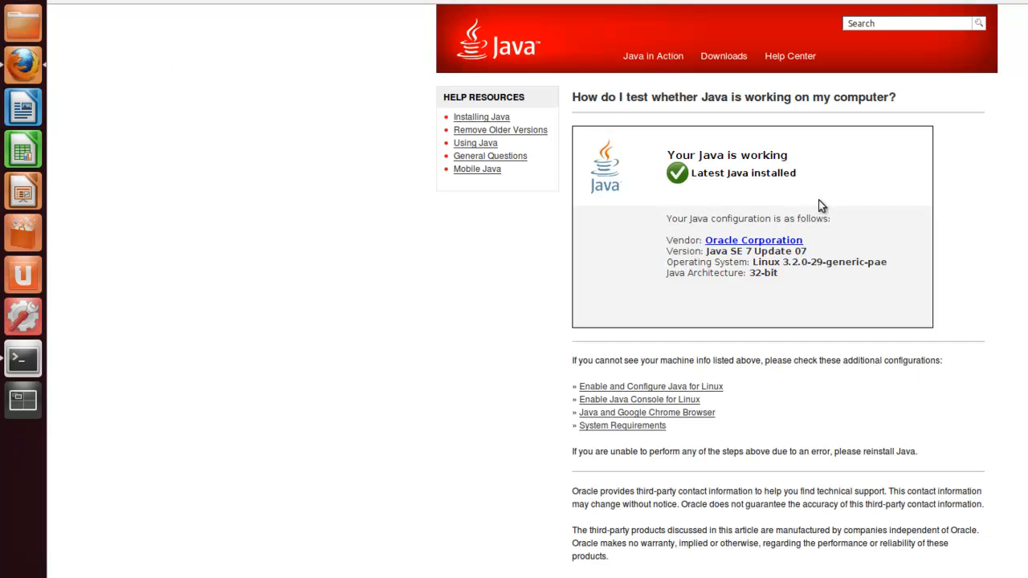
mouse_move(118, 88)
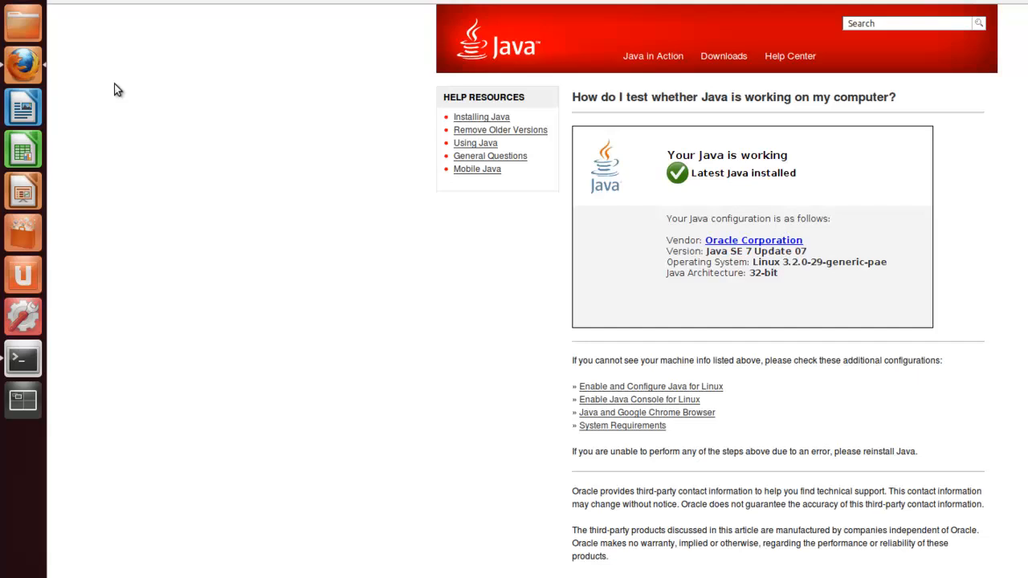
mouse_move(124, 74)
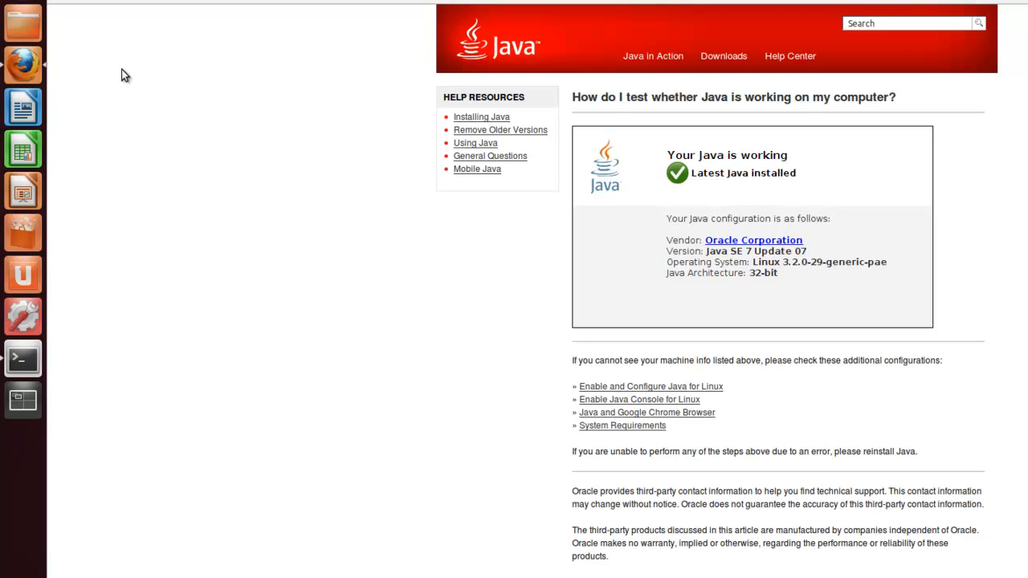
mouse_move(148, 80)
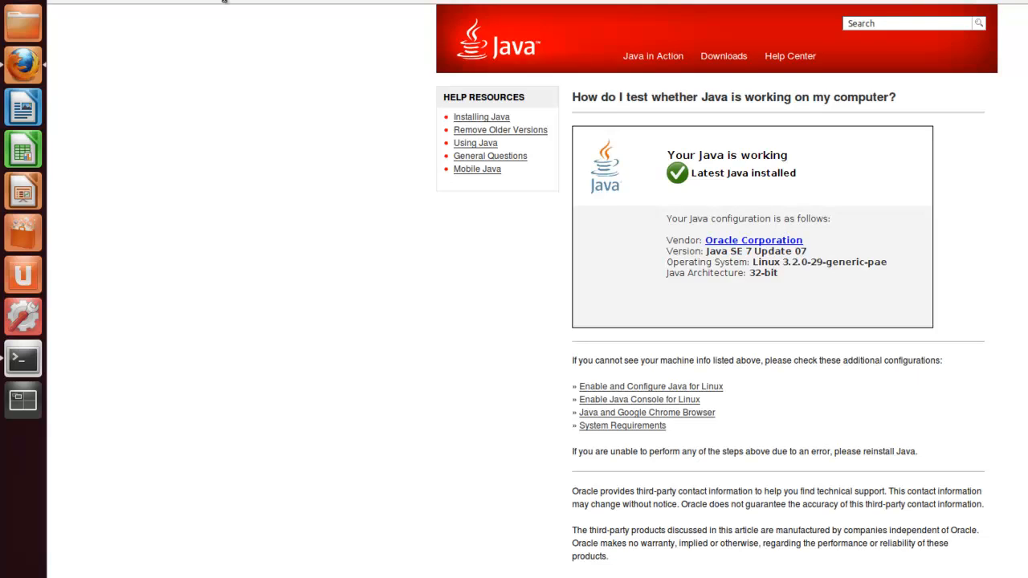
mouse_move(272, 73)
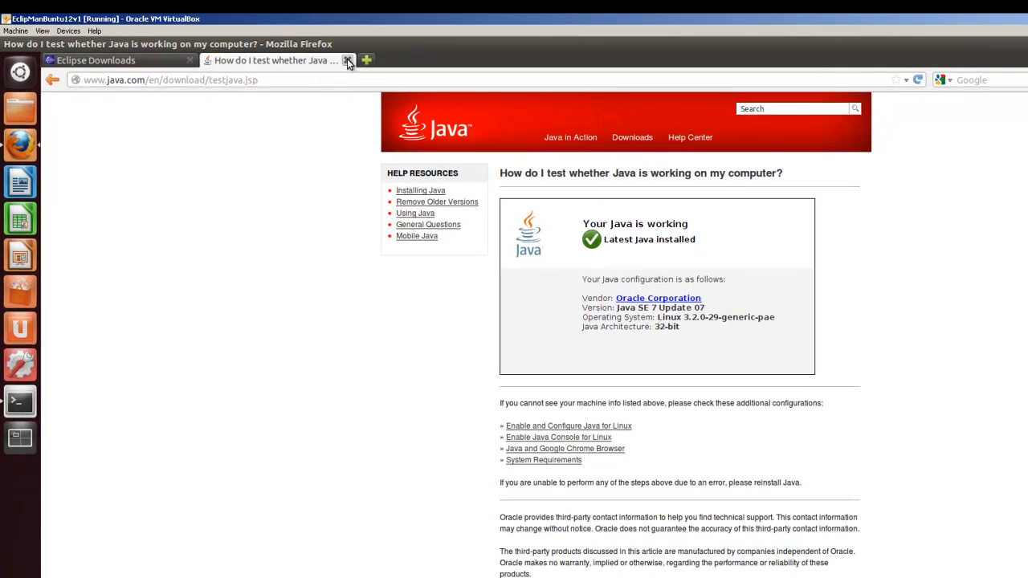
Close the java.com tab to return to the Eclipse Juno Linux downloads.
left_click(348, 60)
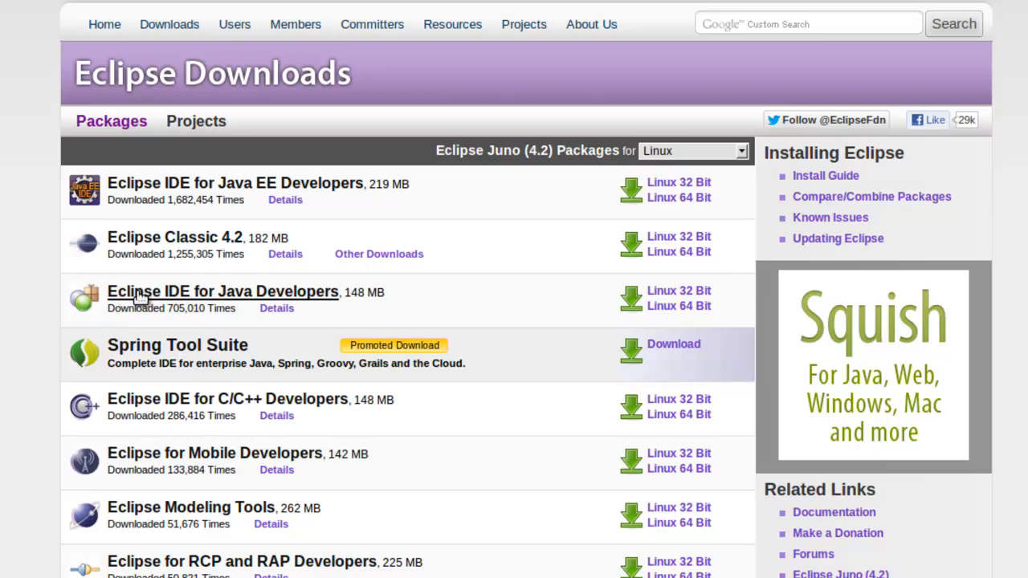
mouse_move(345, 296)
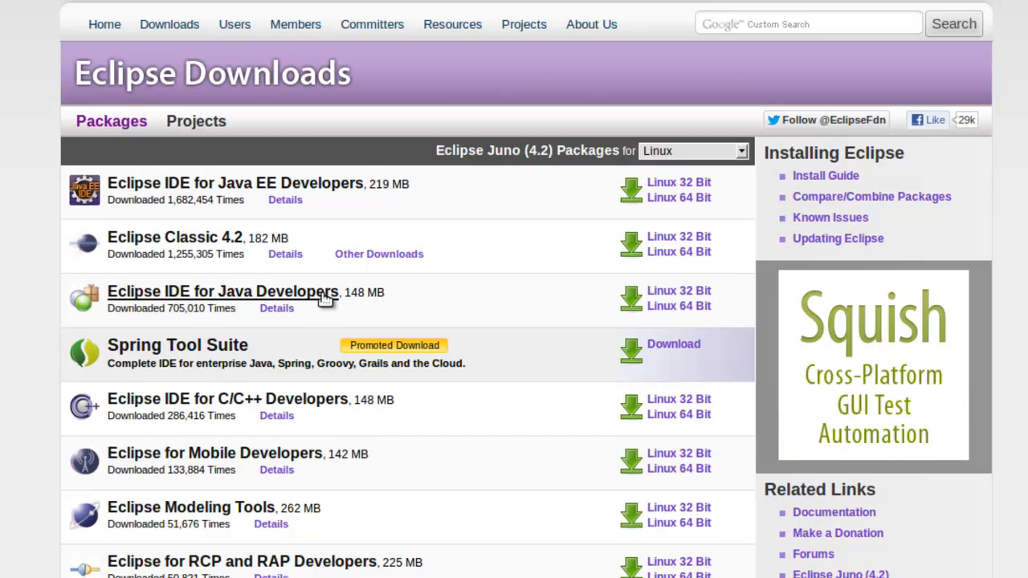
mouse_move(679, 290)
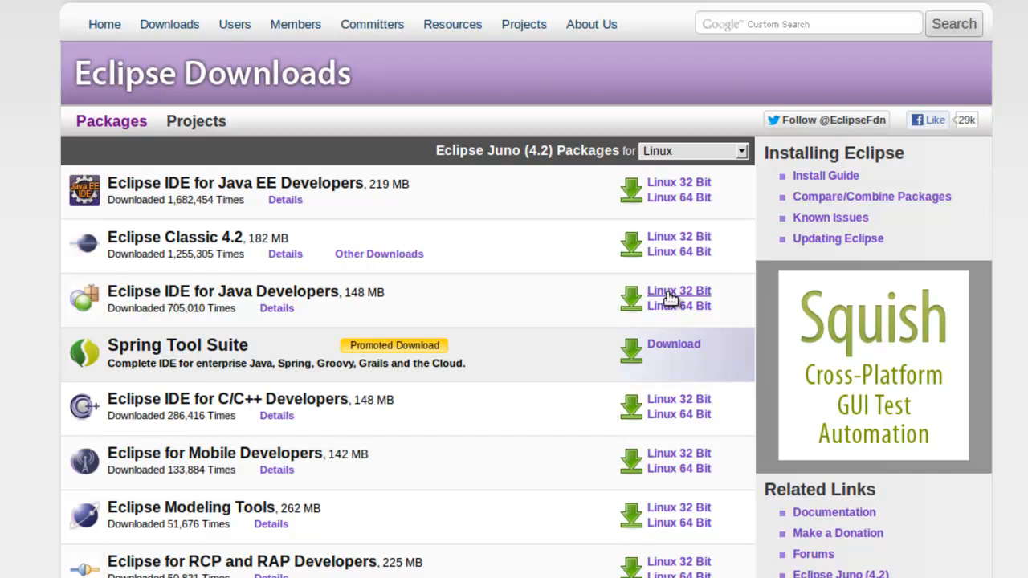
mouse_move(462, 230)
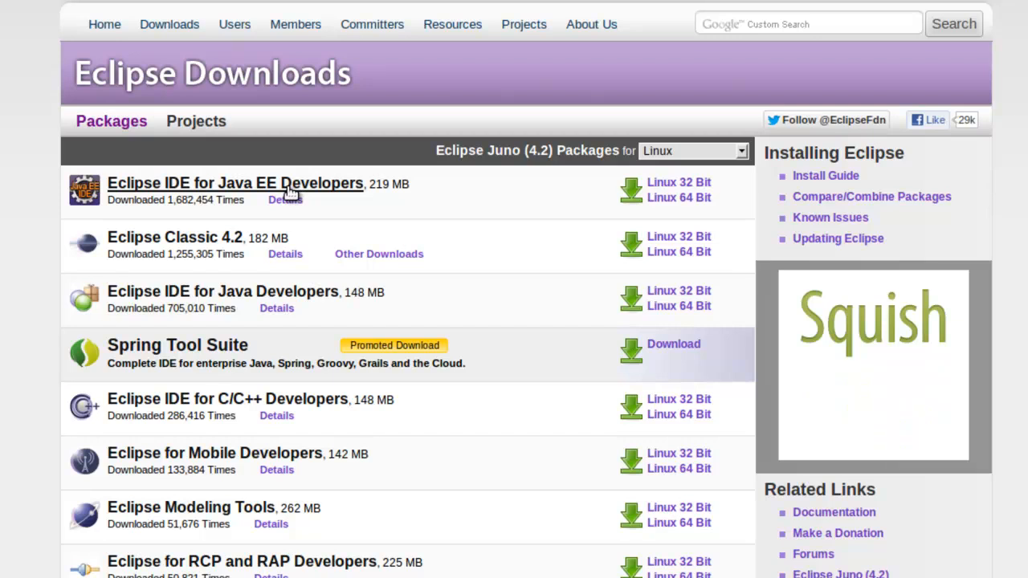
mouse_move(416, 203)
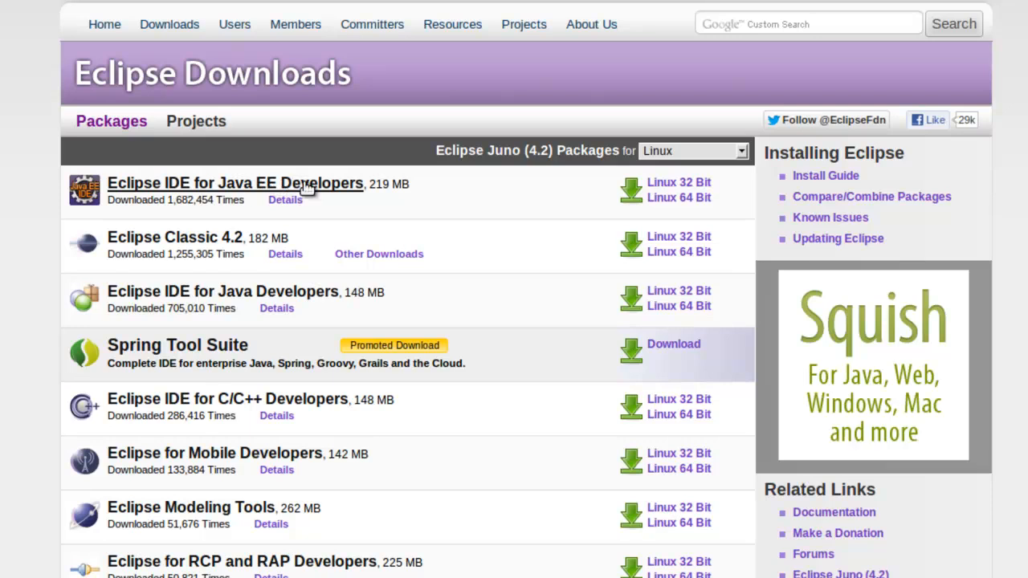
mouse_move(307, 187)
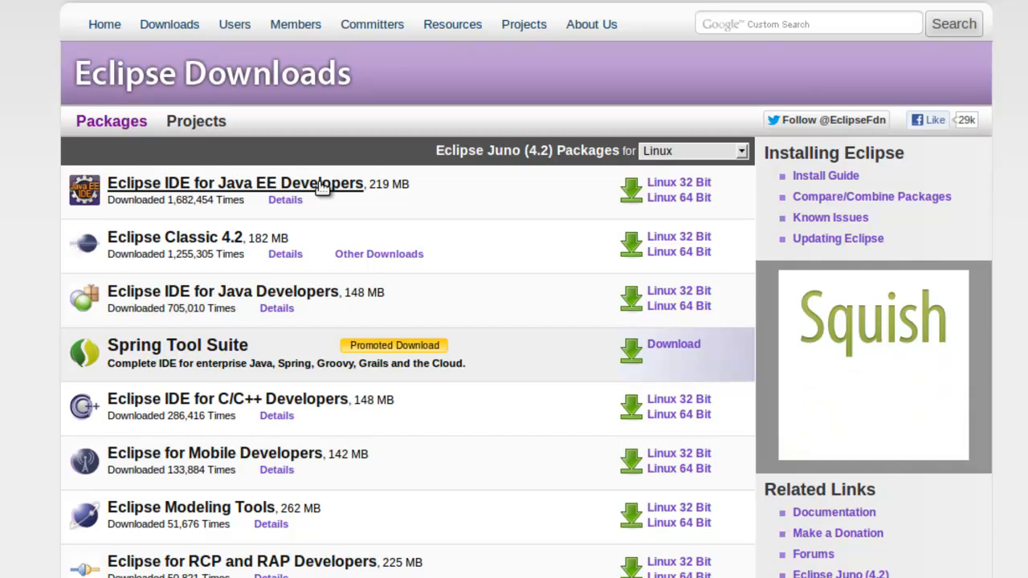
mouse_move(678, 291)
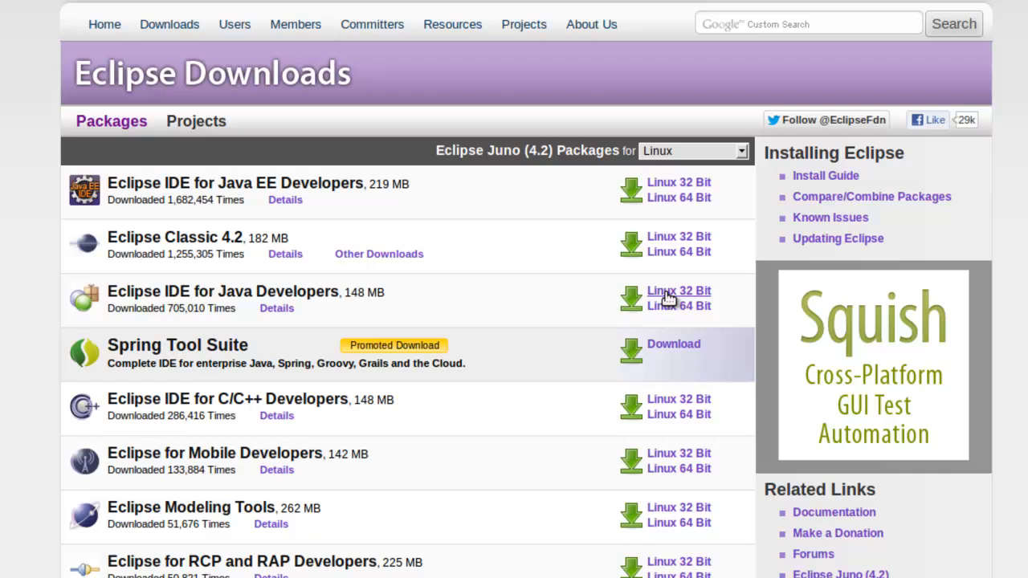
Download Eclipse IDE for Java Developers, Linux 32 Bit, from the Oregon State mirror.
left_click(678, 291)
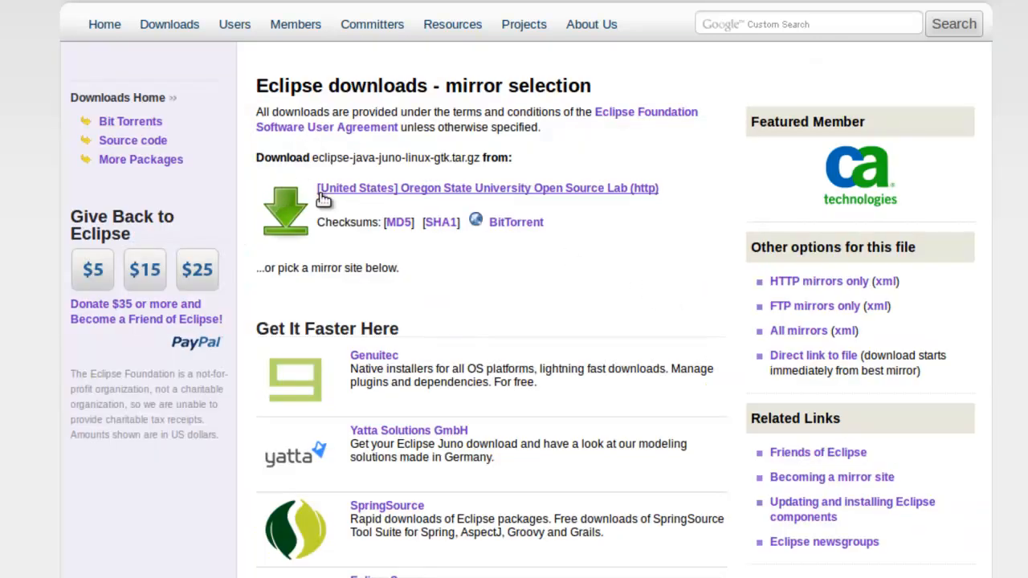
mouse_move(402, 196)
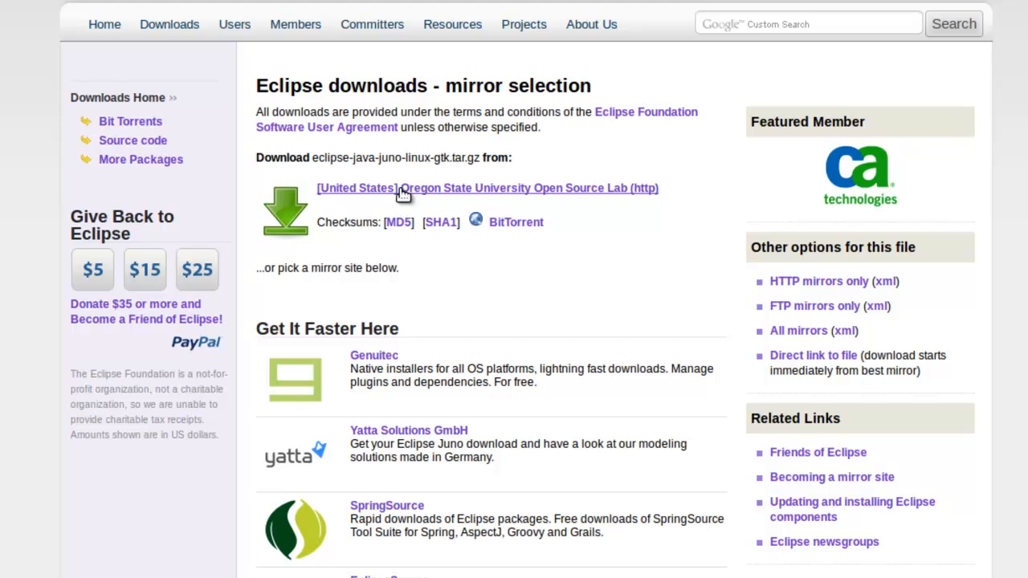
left_click(487, 188)
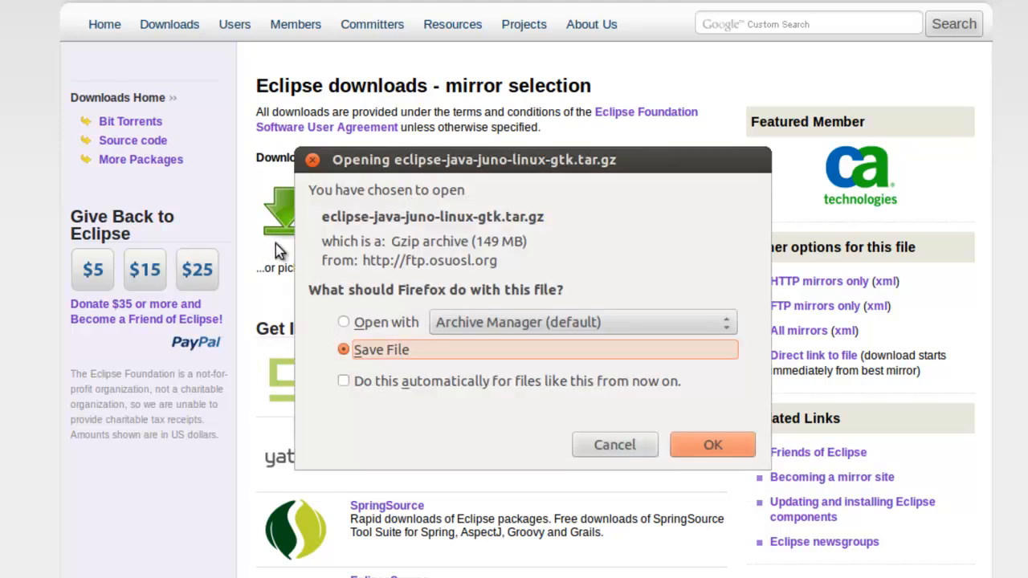
mouse_move(494, 230)
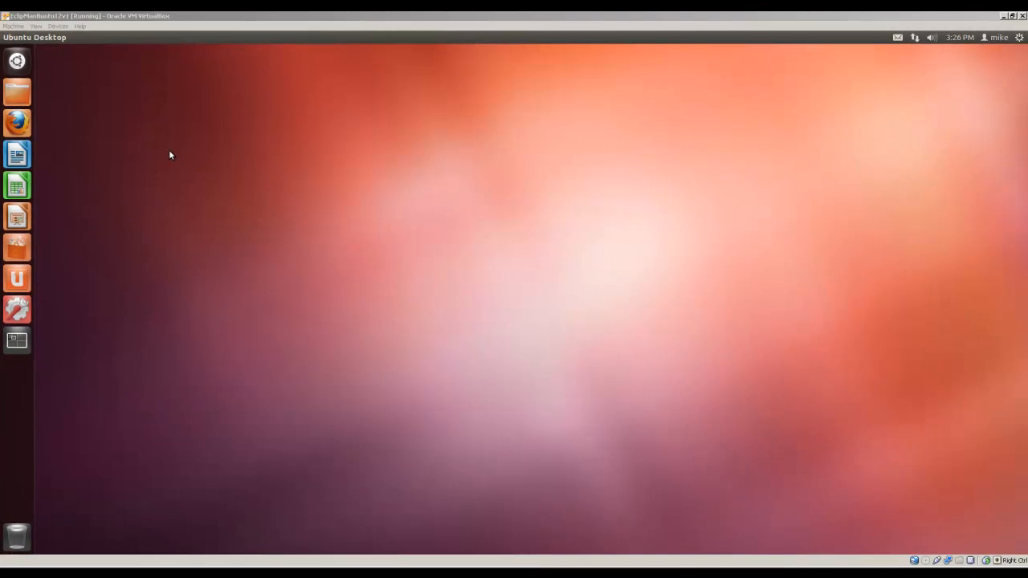
mouse_move(131, 81)
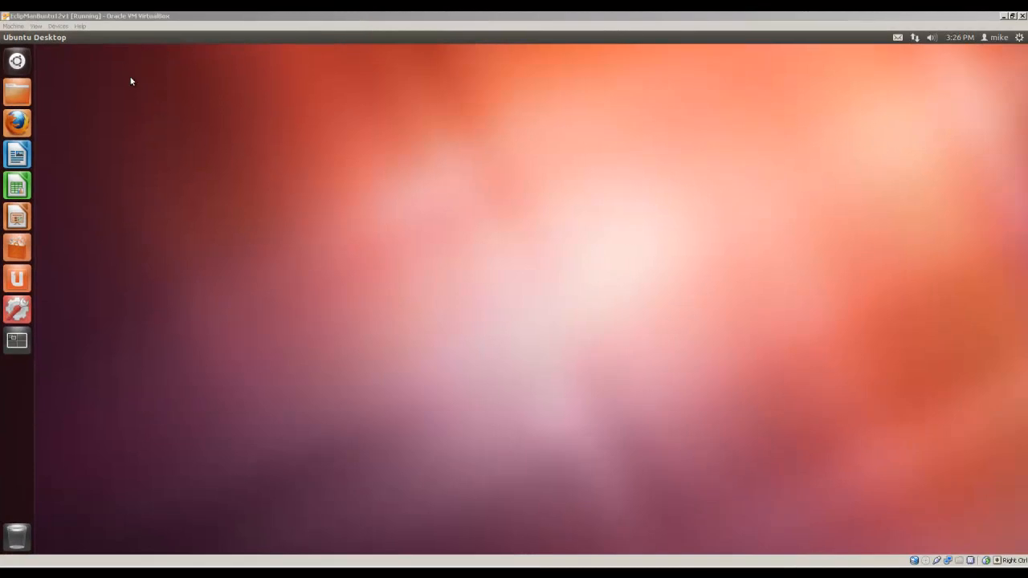
mouse_move(17, 61)
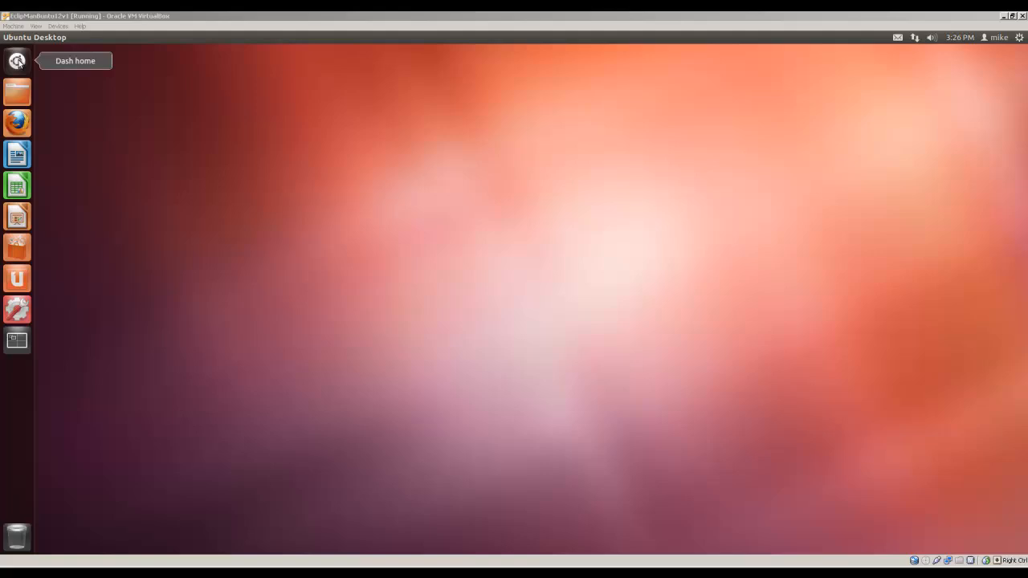
Open Terminal and change into ~/Downloads to list the Eclipse and JDK archives.
left_click(16, 60)
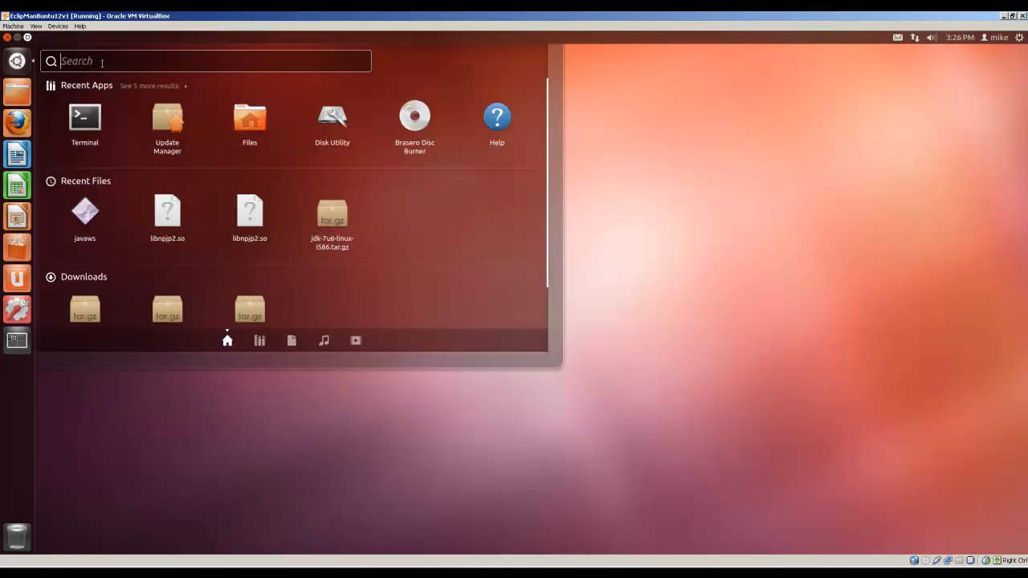
type("terem")
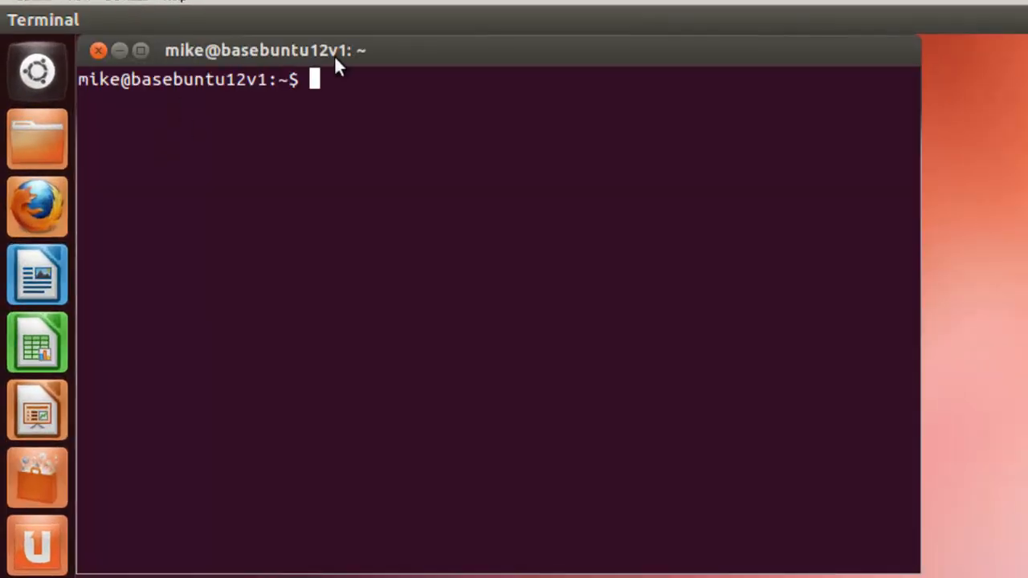
type("cd")
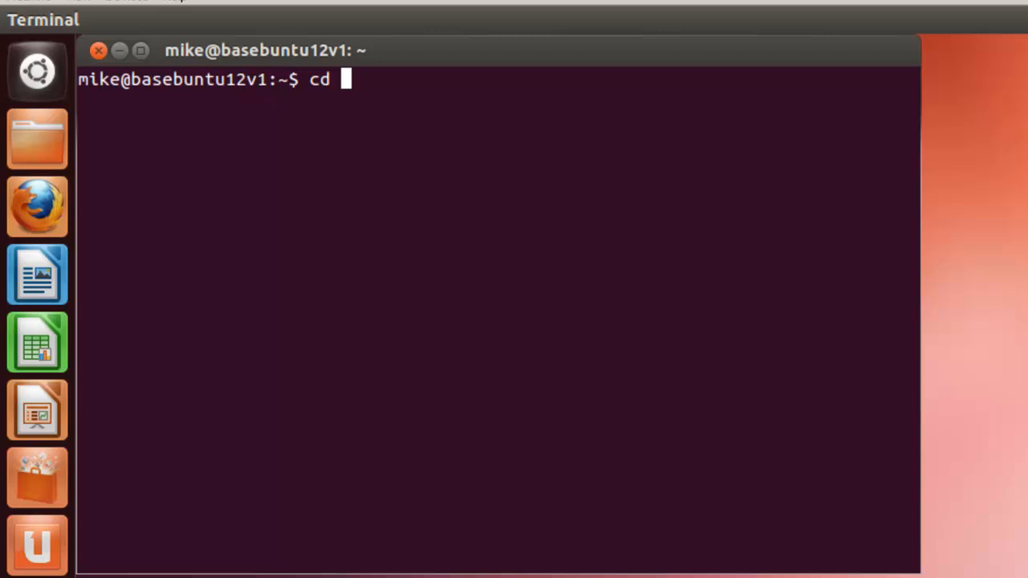
type("~")
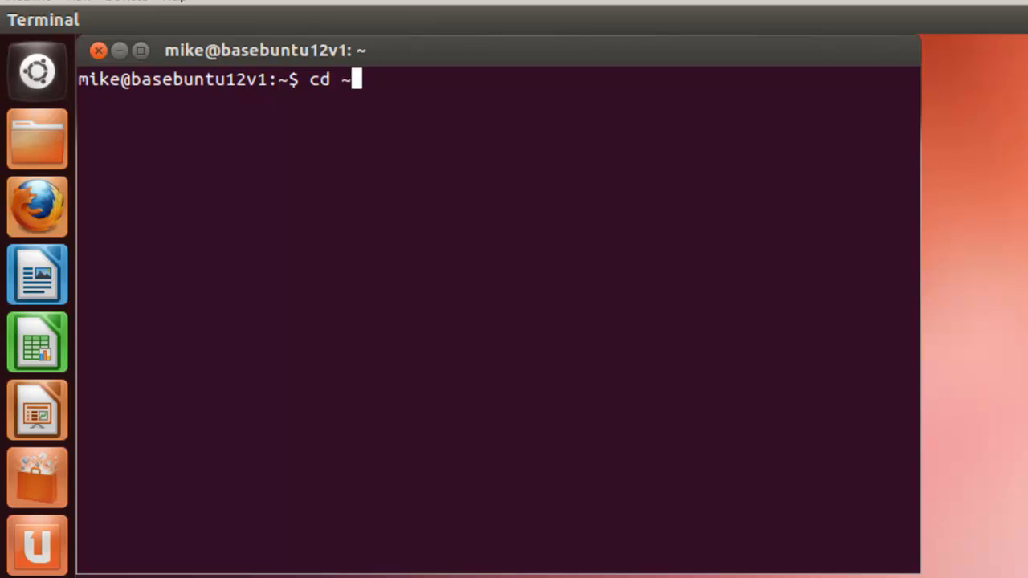
type("/Downloads")
type("ls")
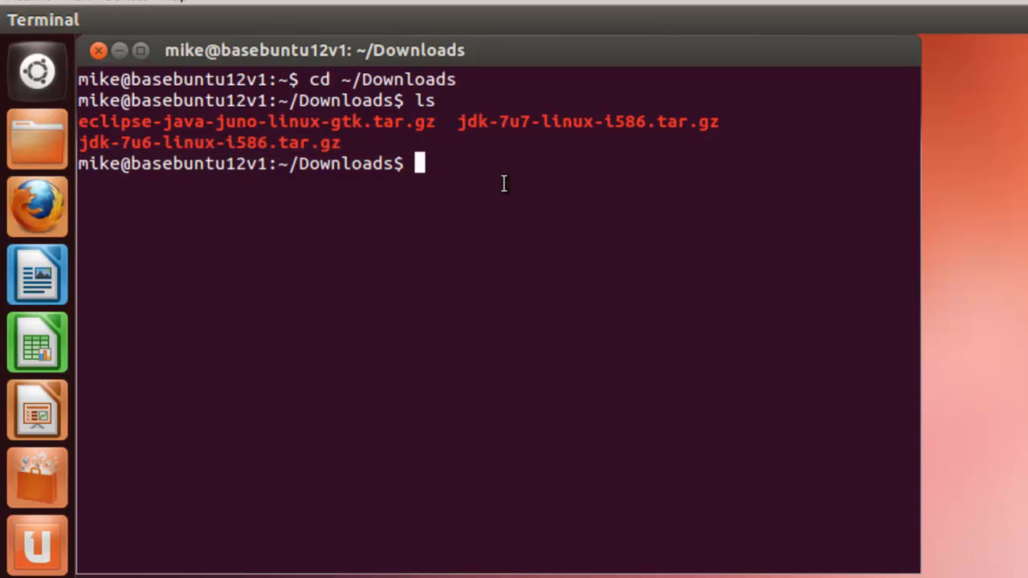
Extract the Eclipse tarball in Downloads with tar -xzvf e*.
type("ta")
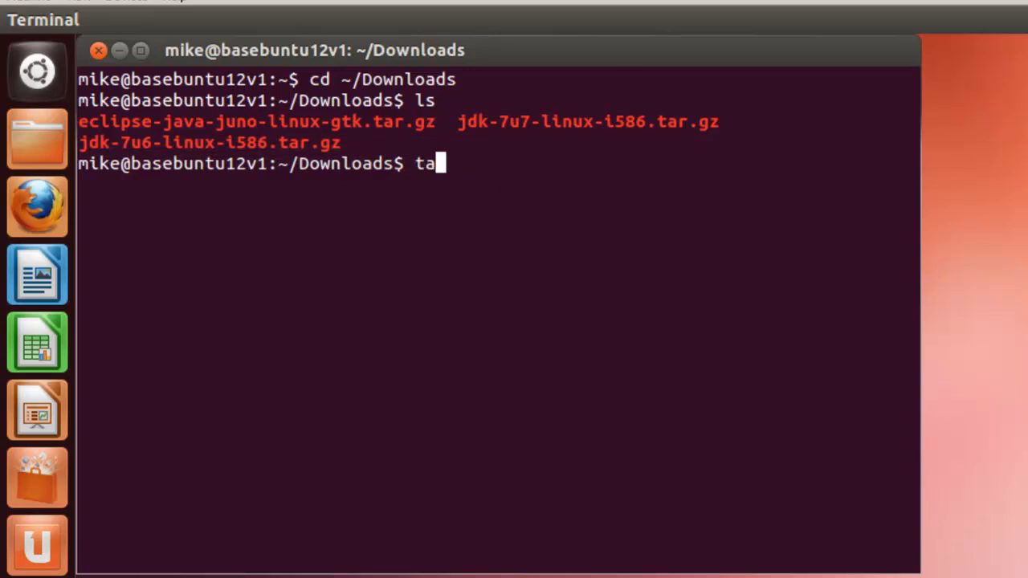
type("r -")
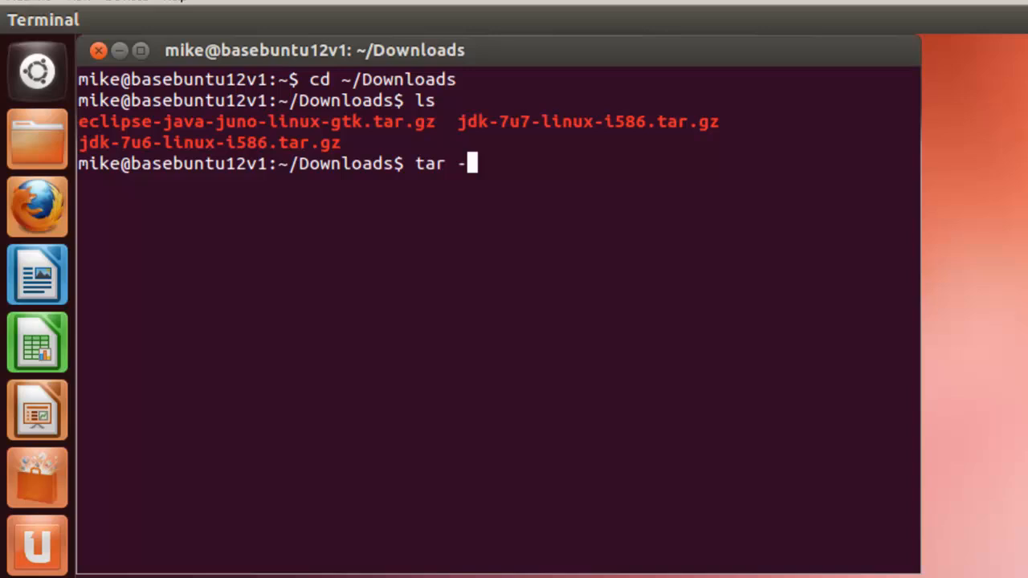
type("xzv")
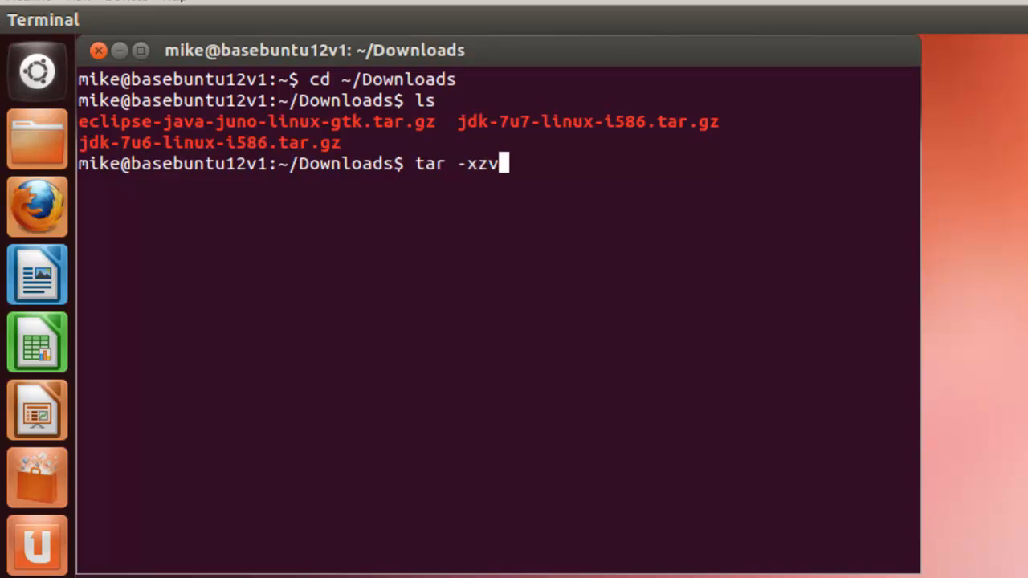
type("f")
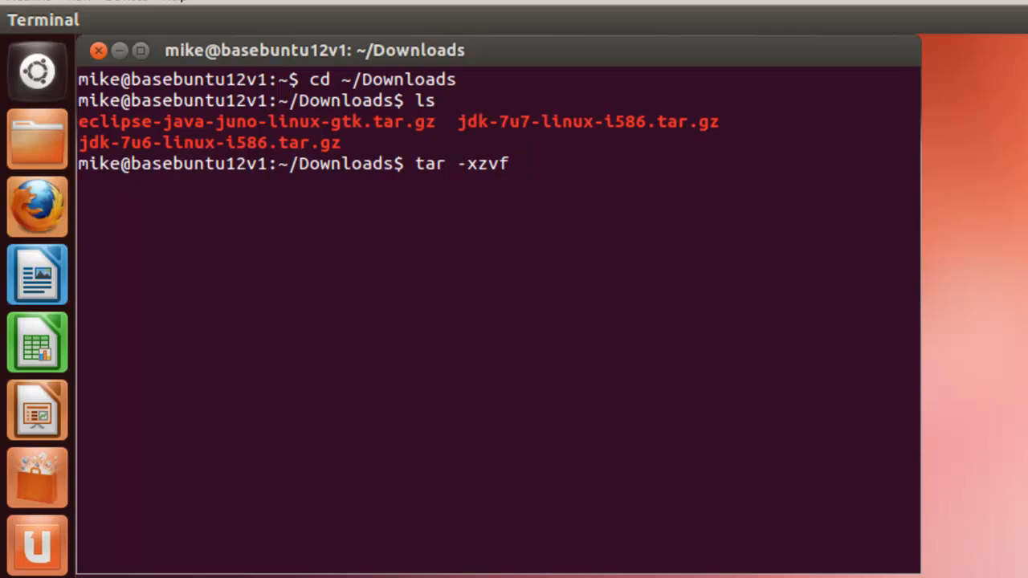
type("e")
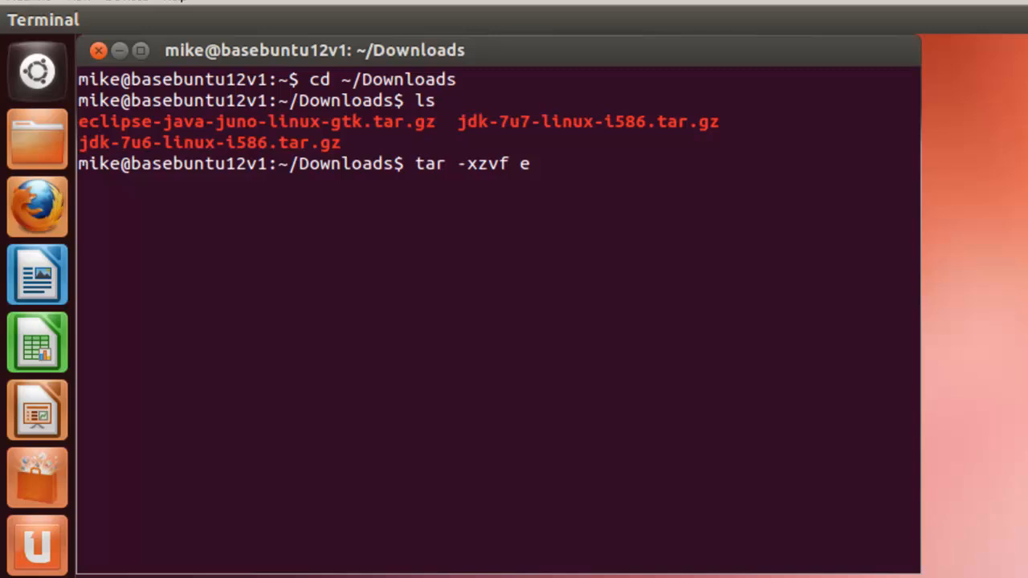
type("*")
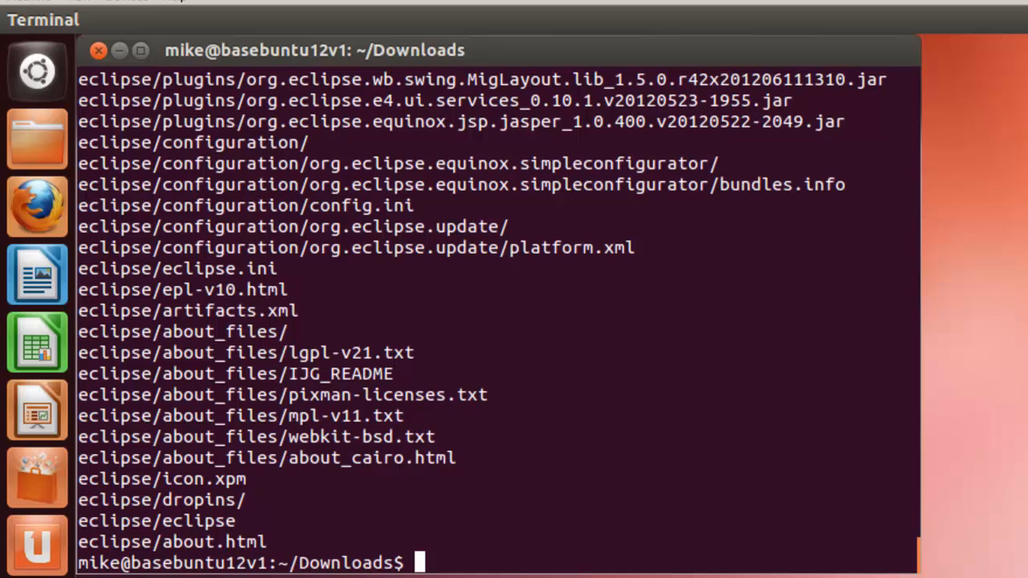
Try creating /opt/ide/32 with mkdir -pv, without administrator rights.
type("ls")
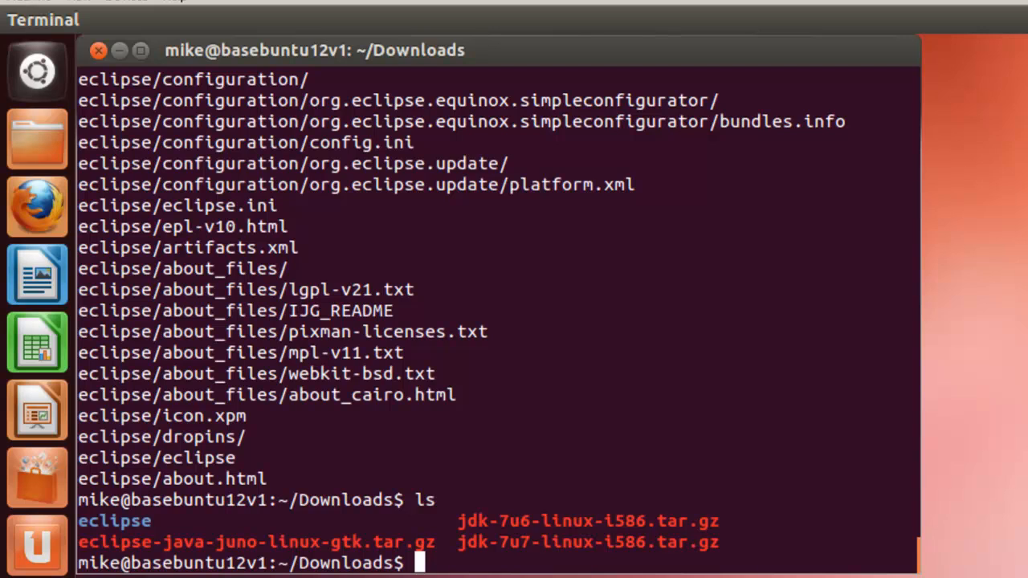
type("mkdir")
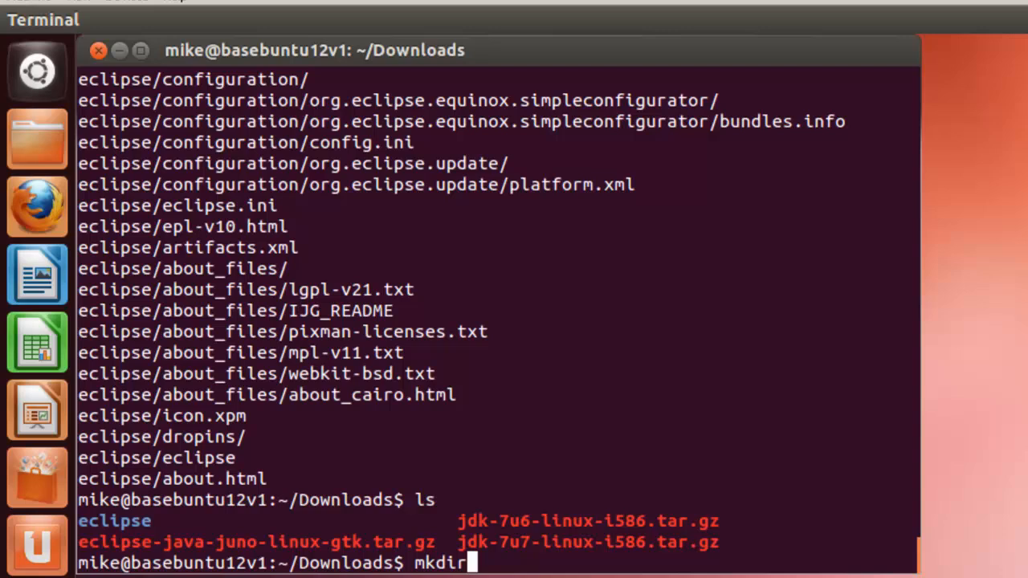
type("/o")
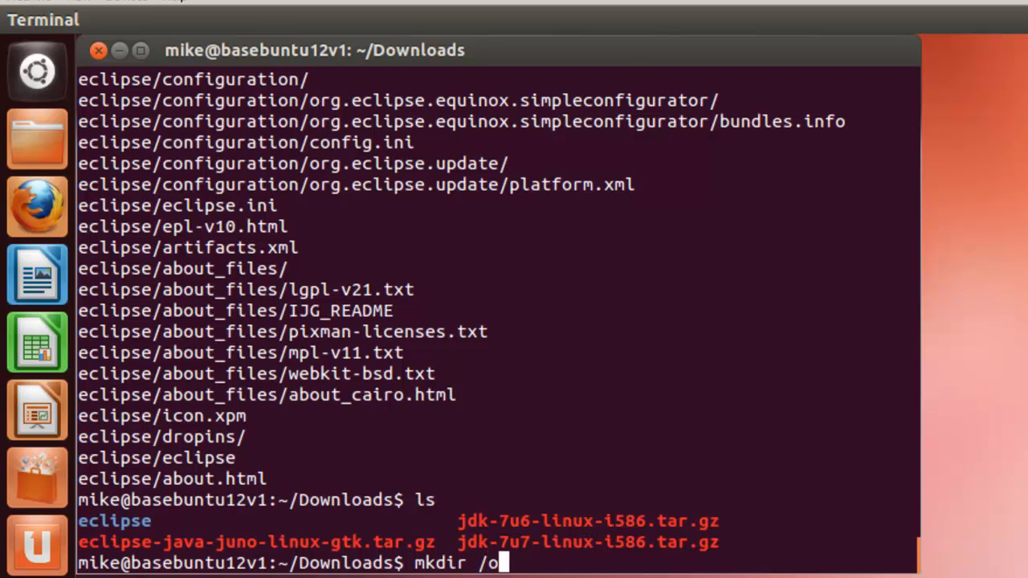
type("pt")
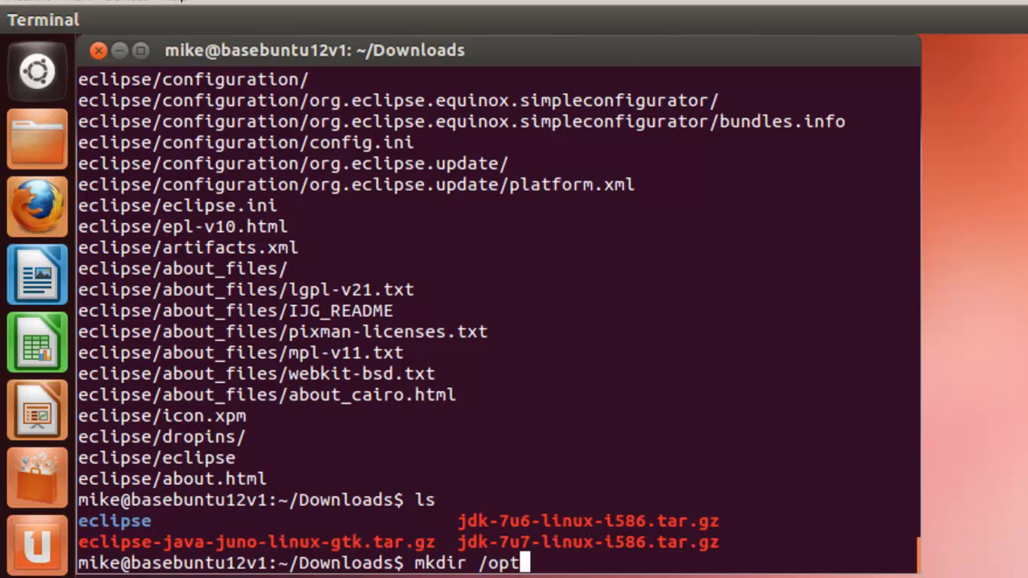
type("/")
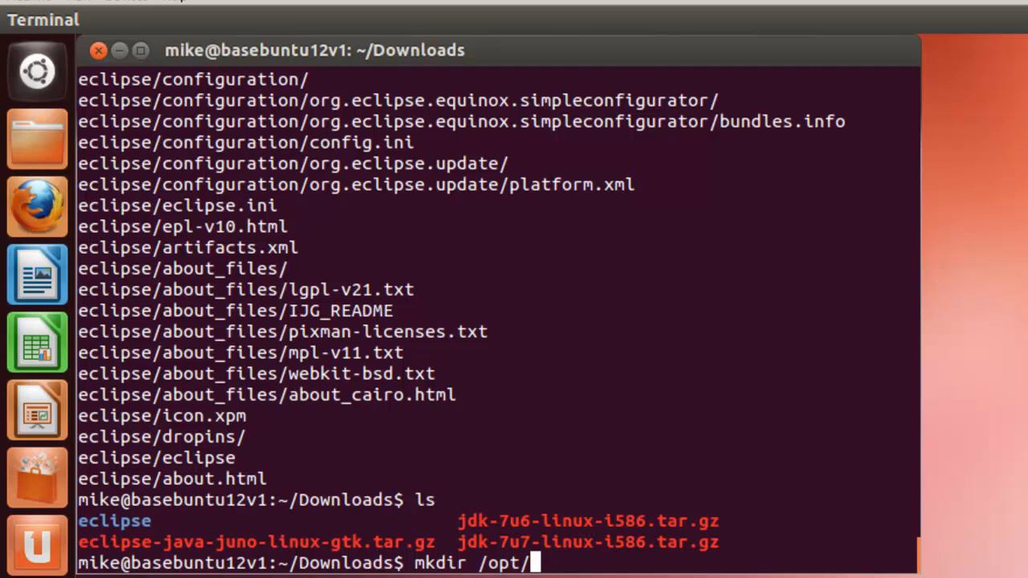
type("ide/")
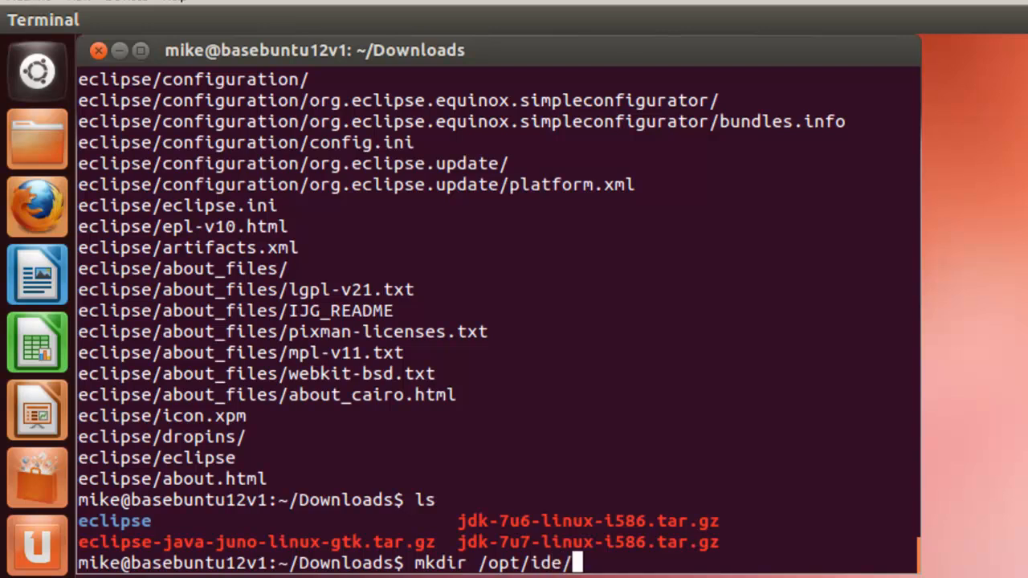
type("32/")
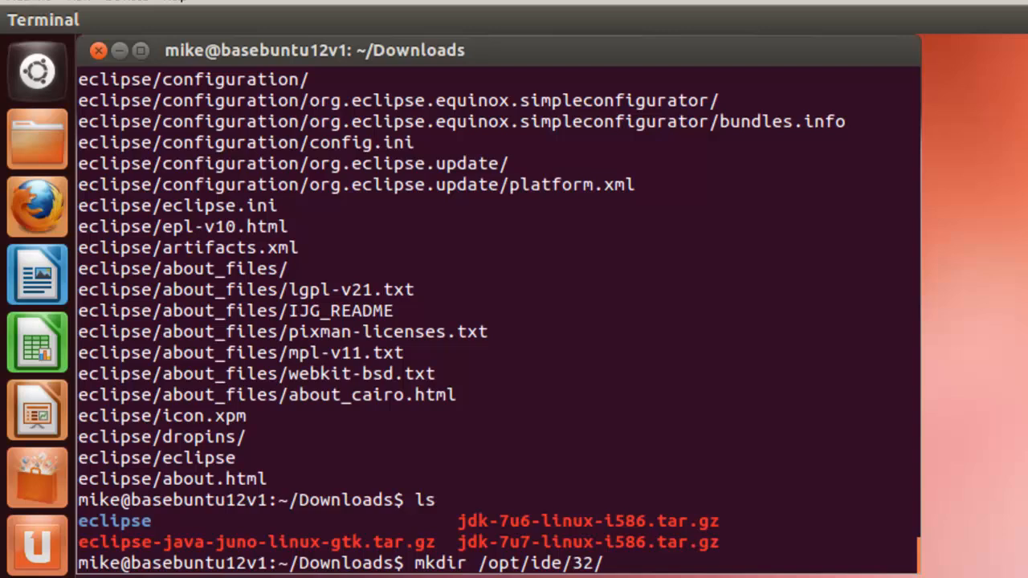
key("BackSpace")
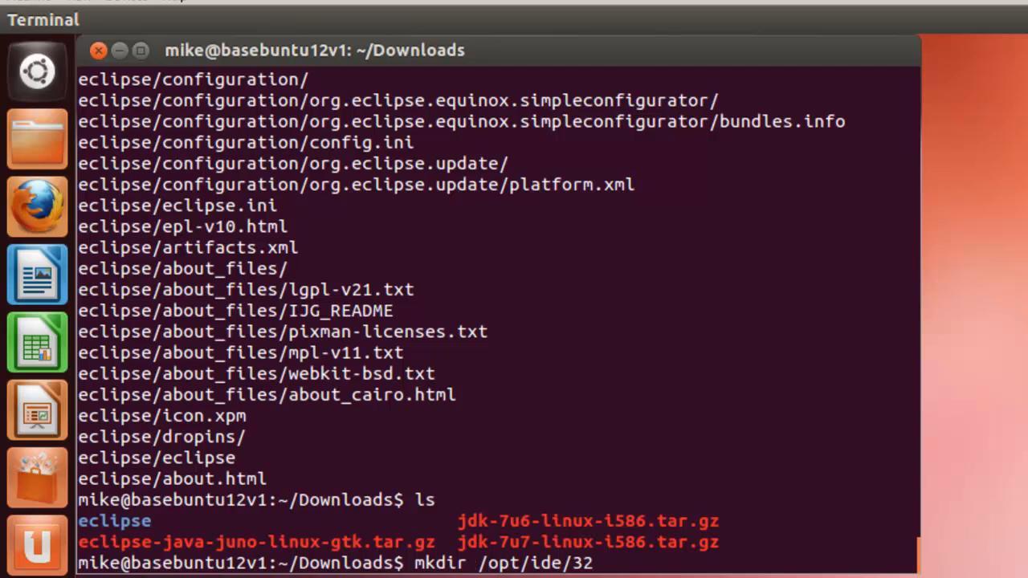
type("-")
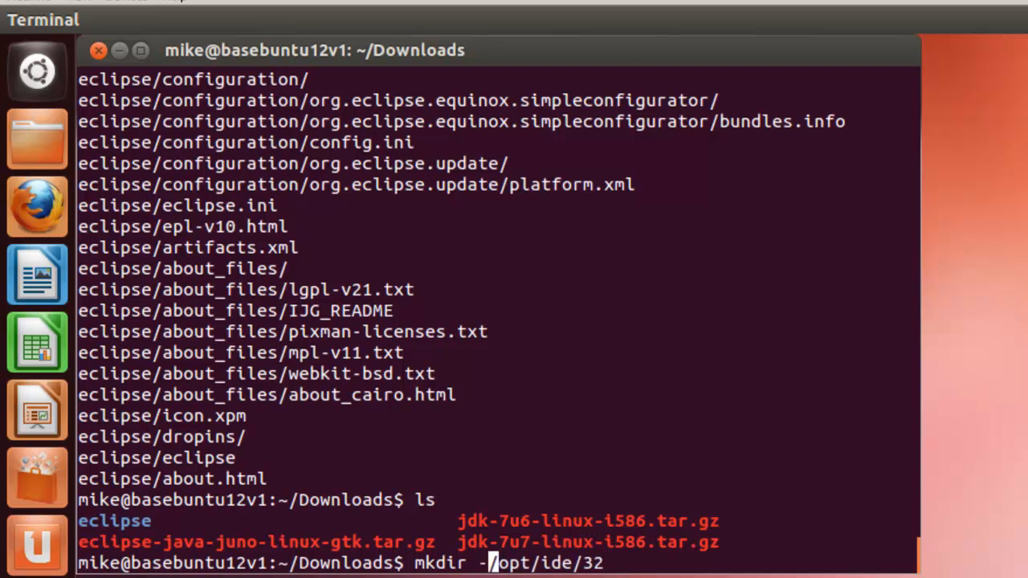
type("p")
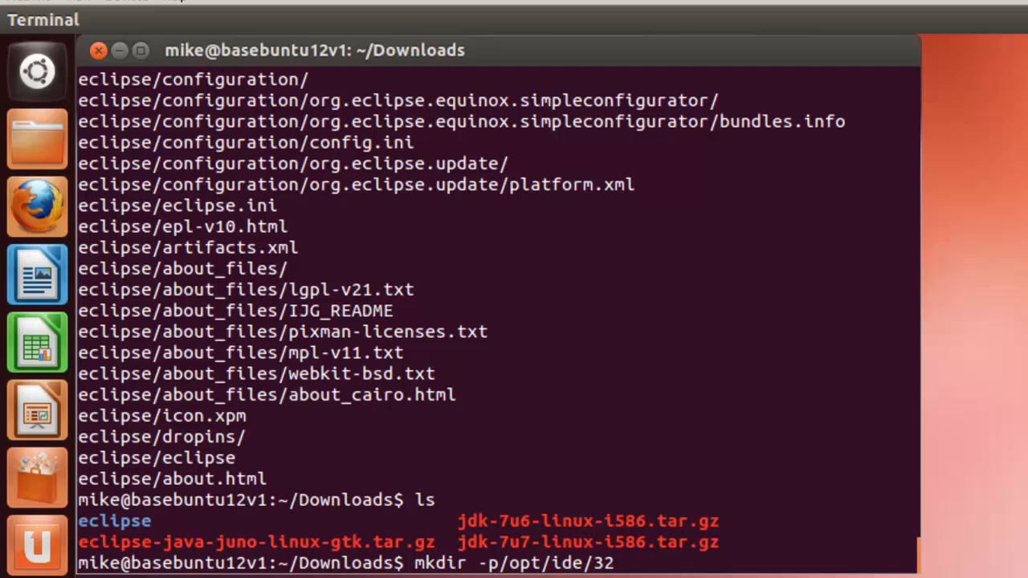
type("v")
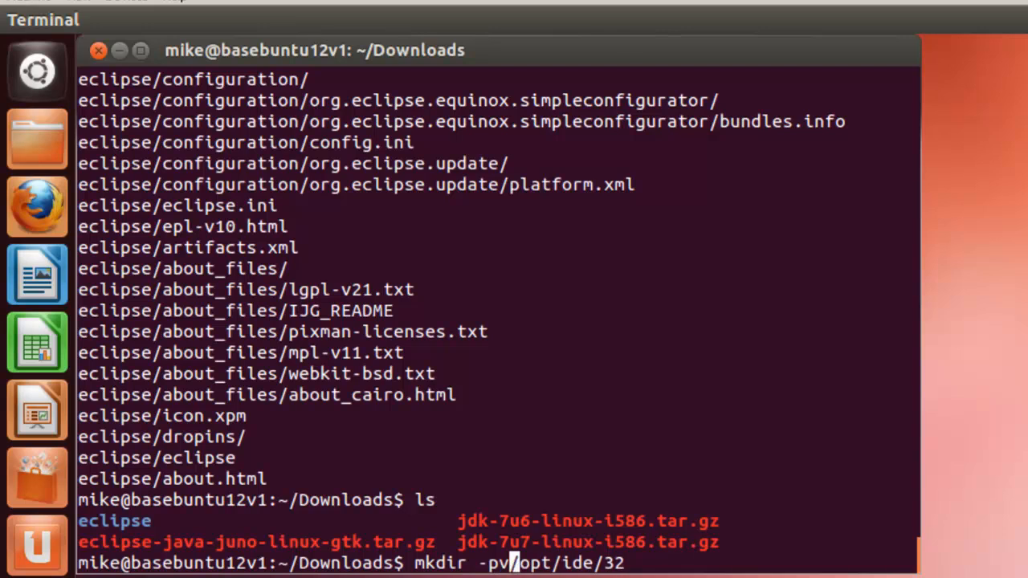
key("space")
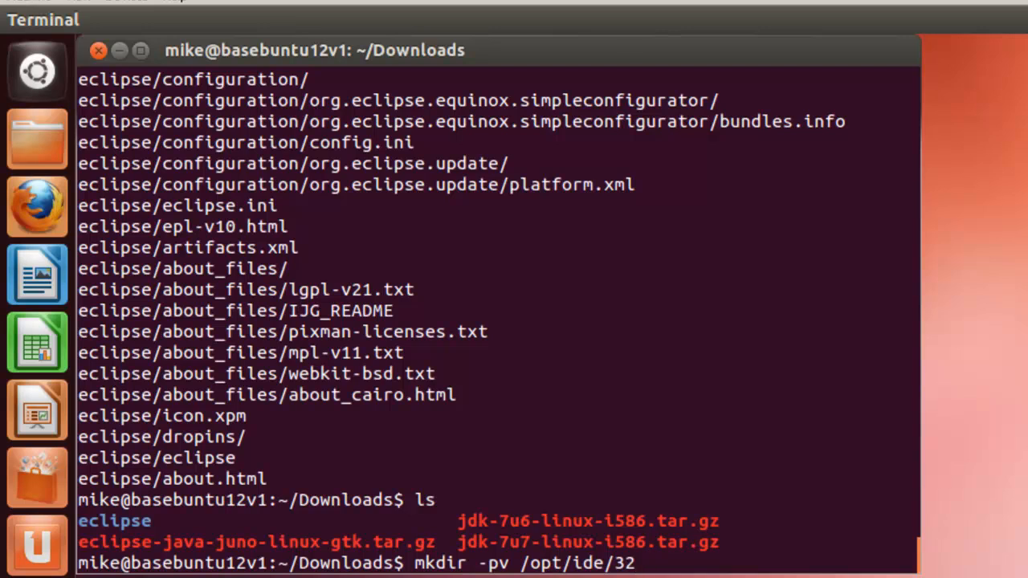
key("Return")
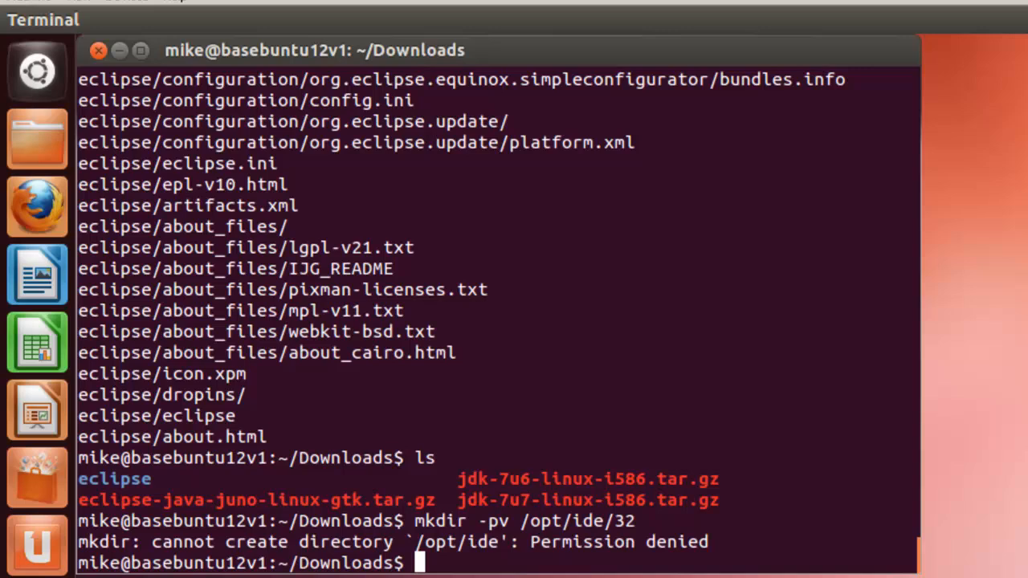
Rerun mkdir -pv /opt/ide/32 with sudo to create the directory.
type("mkdir -pv /opt/ide/32")
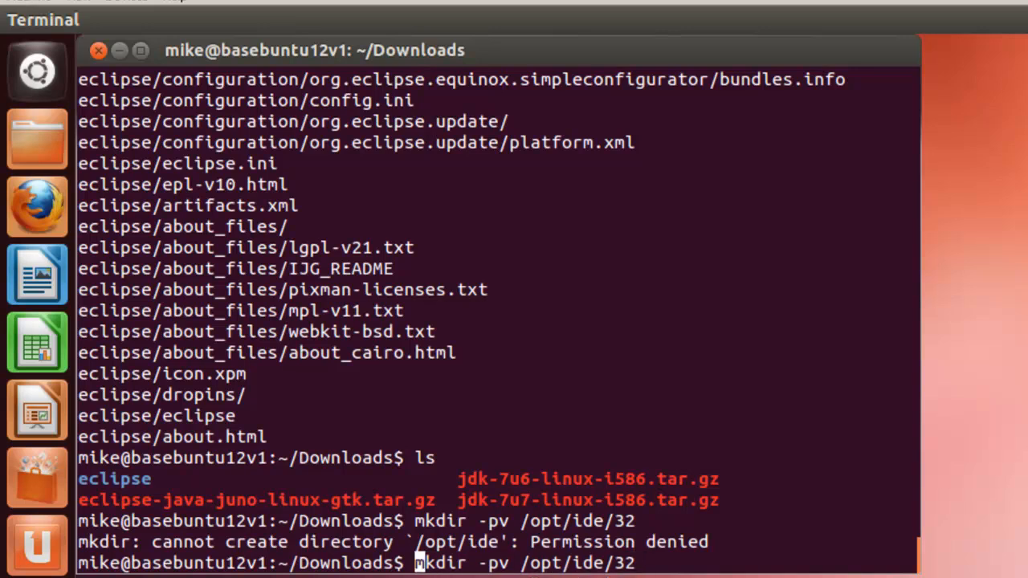
type("sudo")
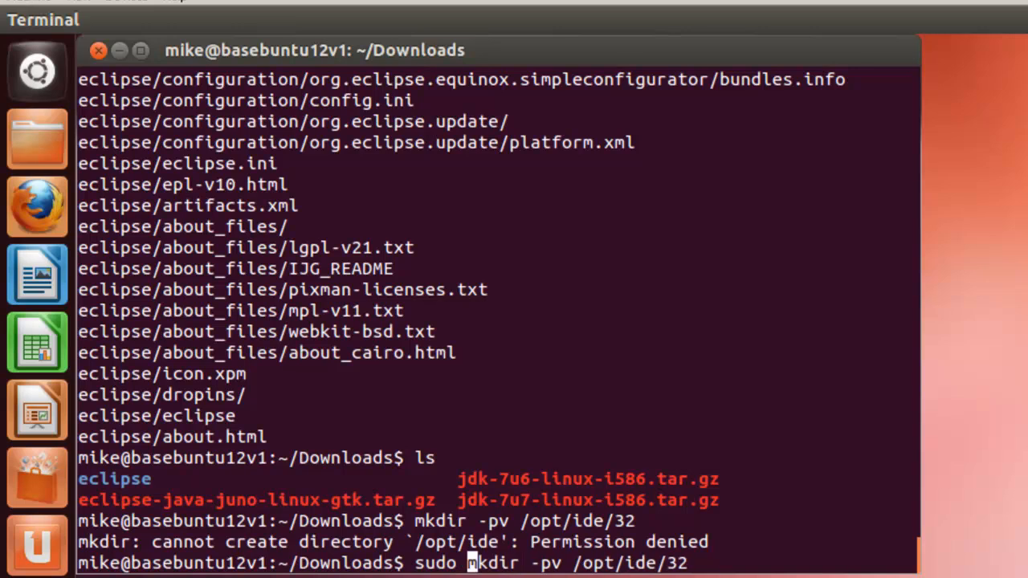
key("Return")
type("ls")
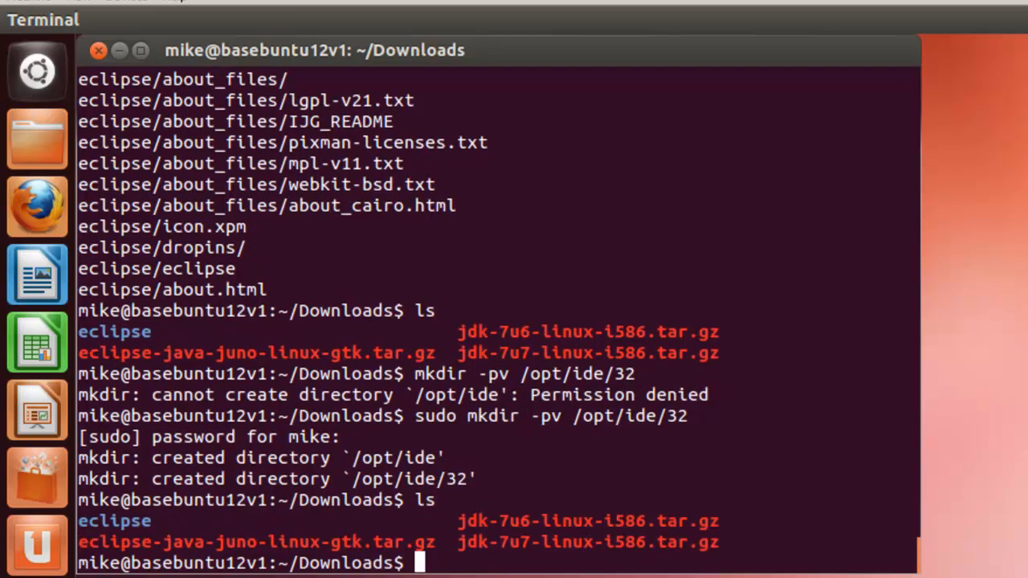
Move the eclipse folder into /opt/ide/32/ with sudo mv.
type("mv")
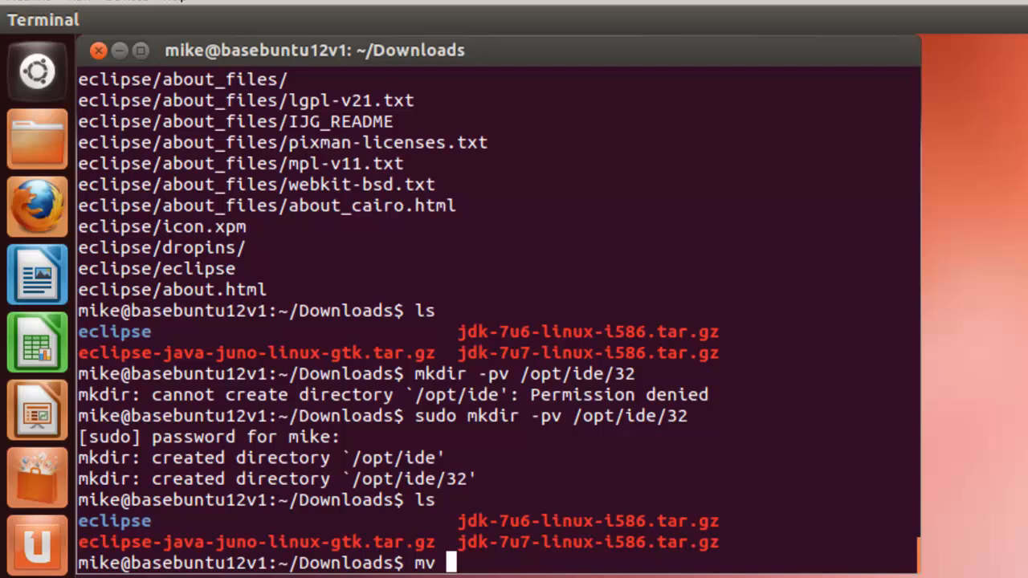
type("eclips")
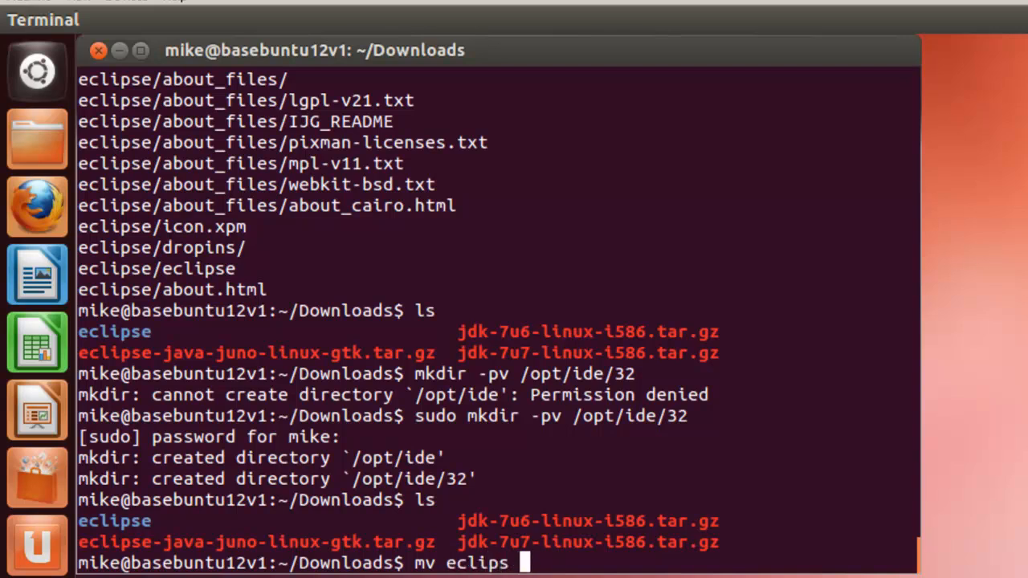
type("/opt")
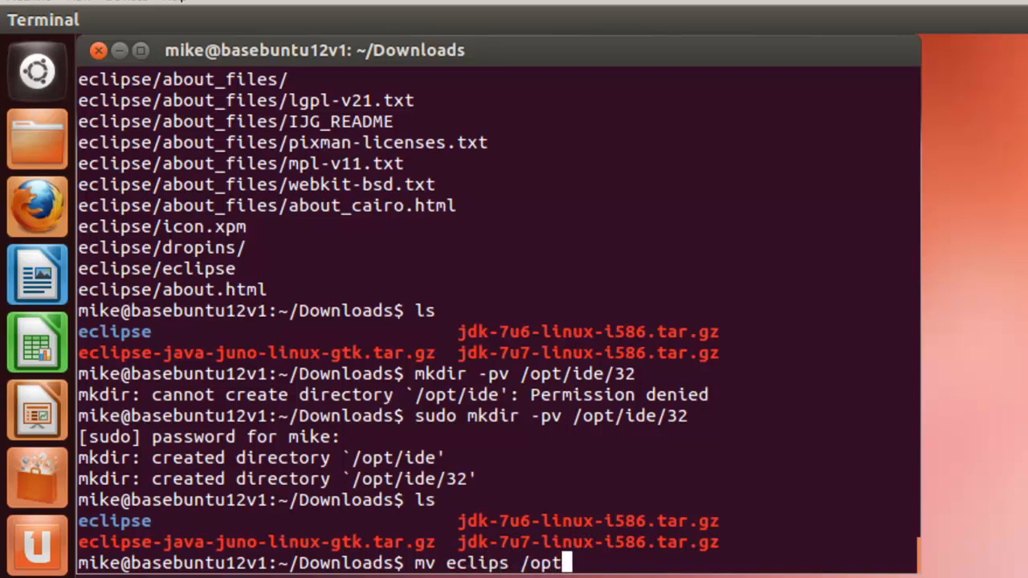
type("id")
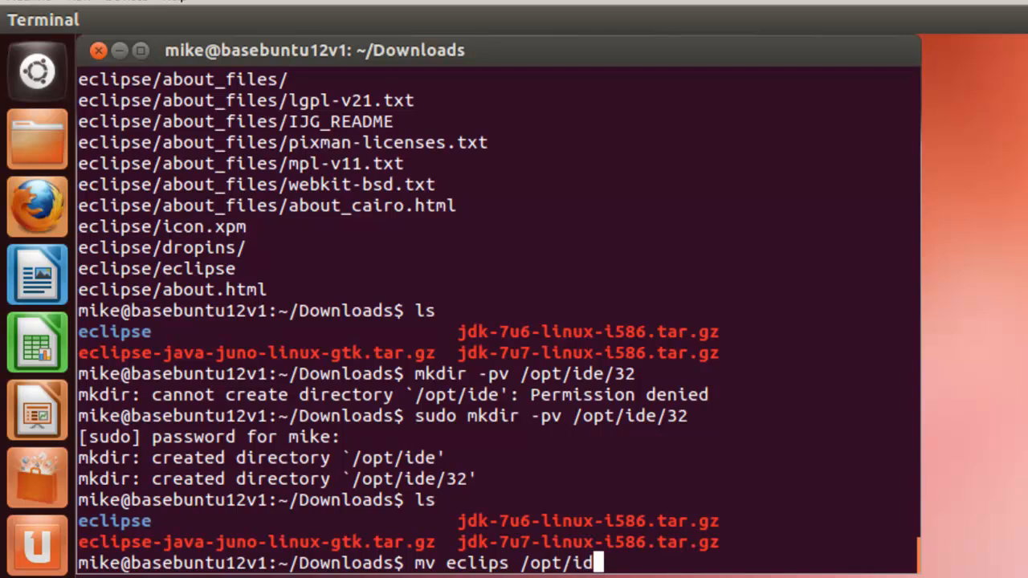
type("3")
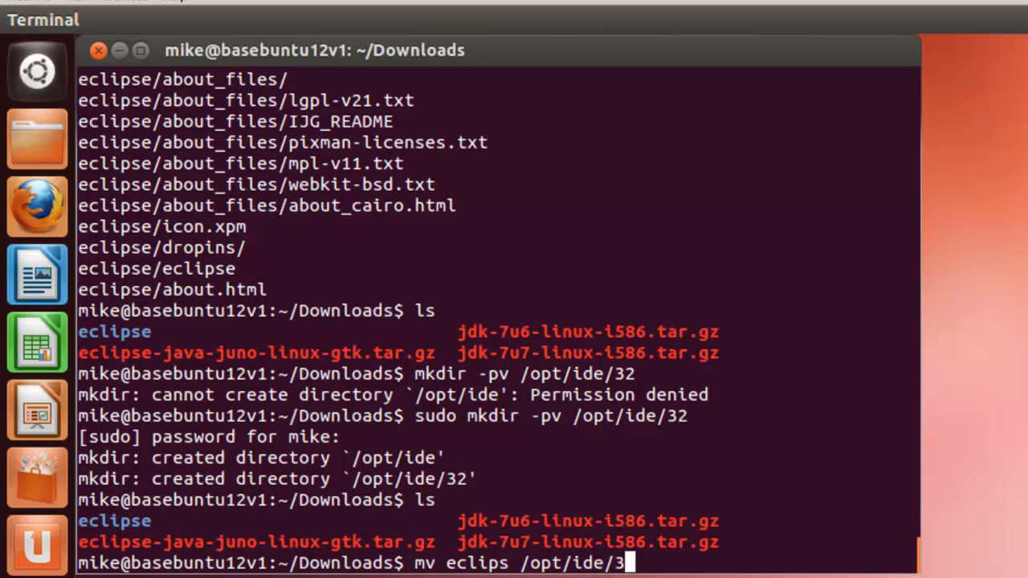
type("2/")
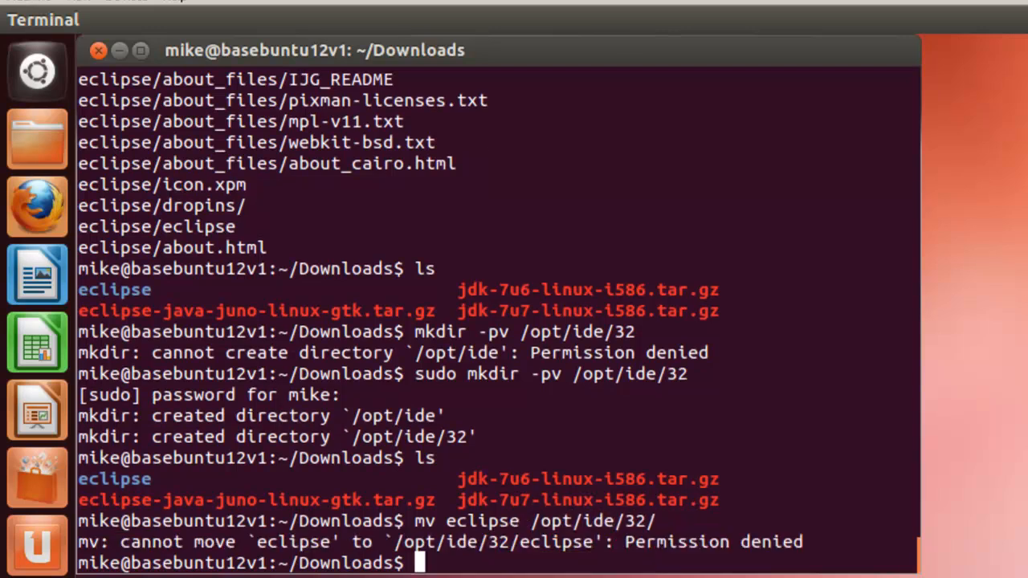
type("mv eclipse /opt/ide/32/")
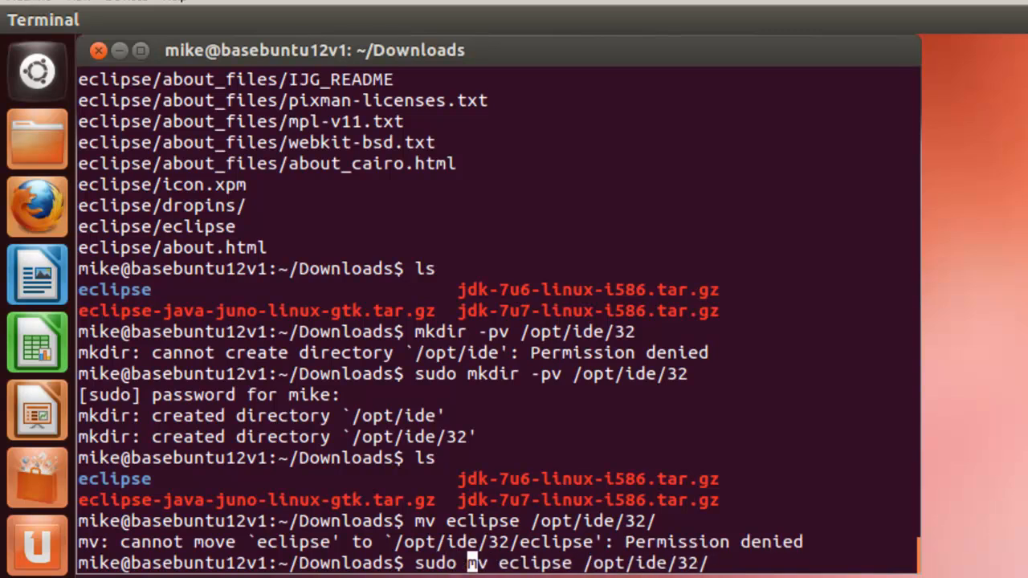
key("Return")
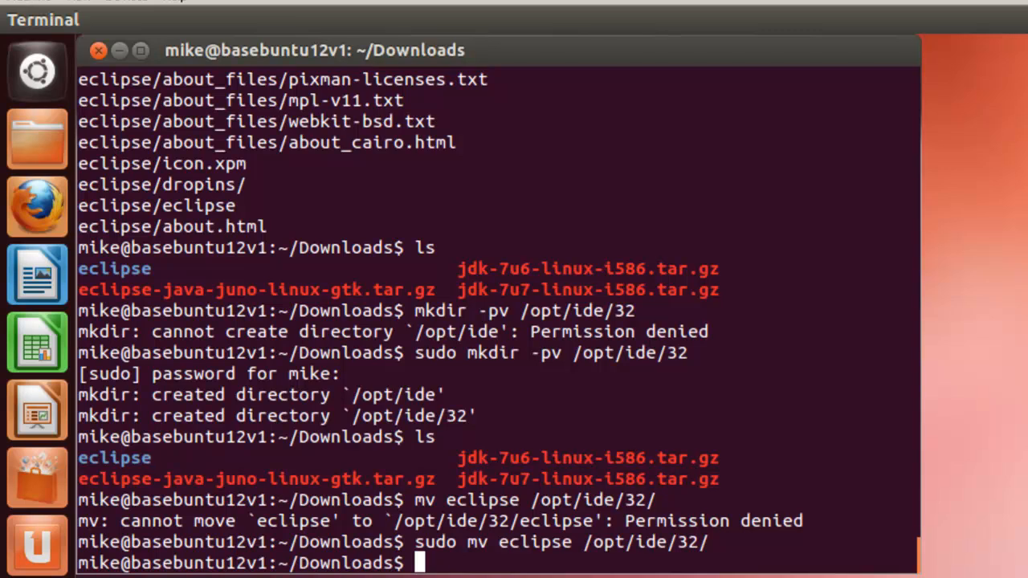
Change to /opt/ide/32 and list it to confirm eclipse is there.
type("cd")
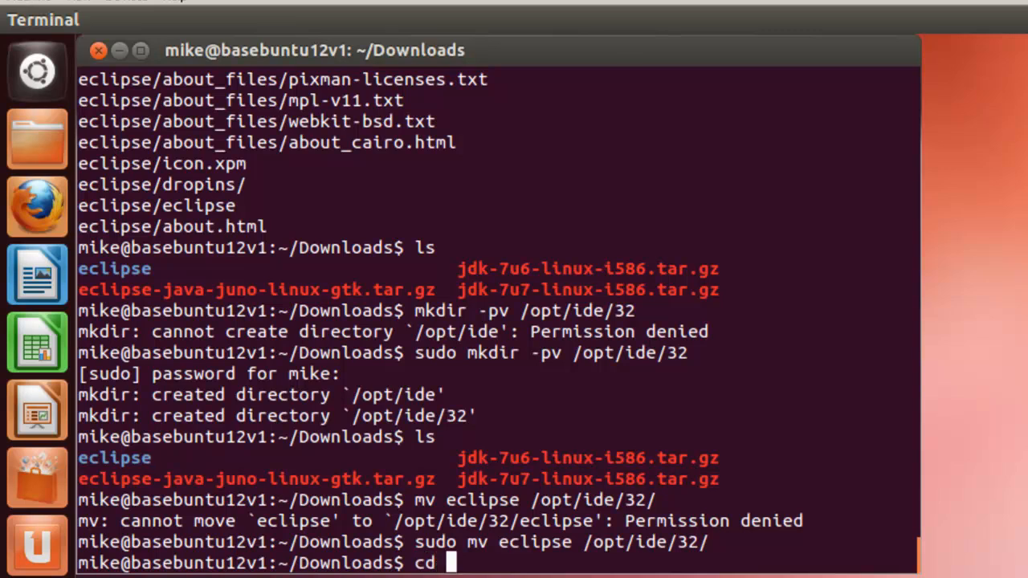
type("/opt")
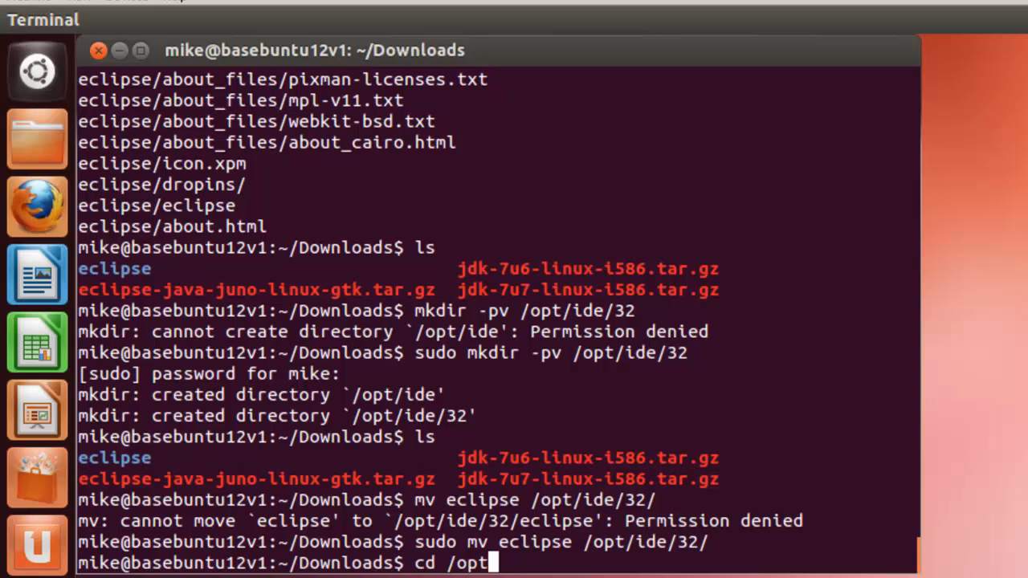
type("ide/32")
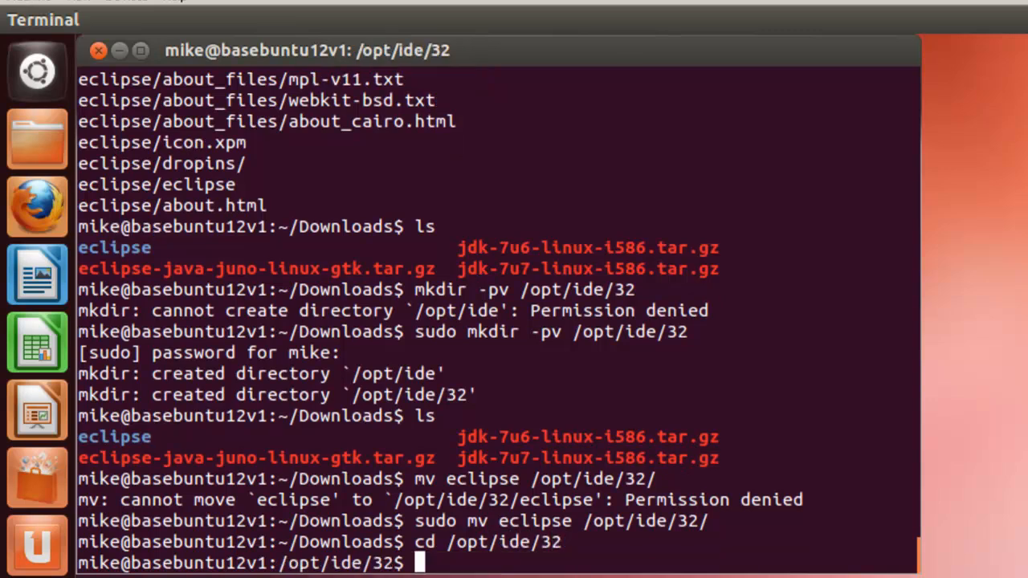
type("ls")
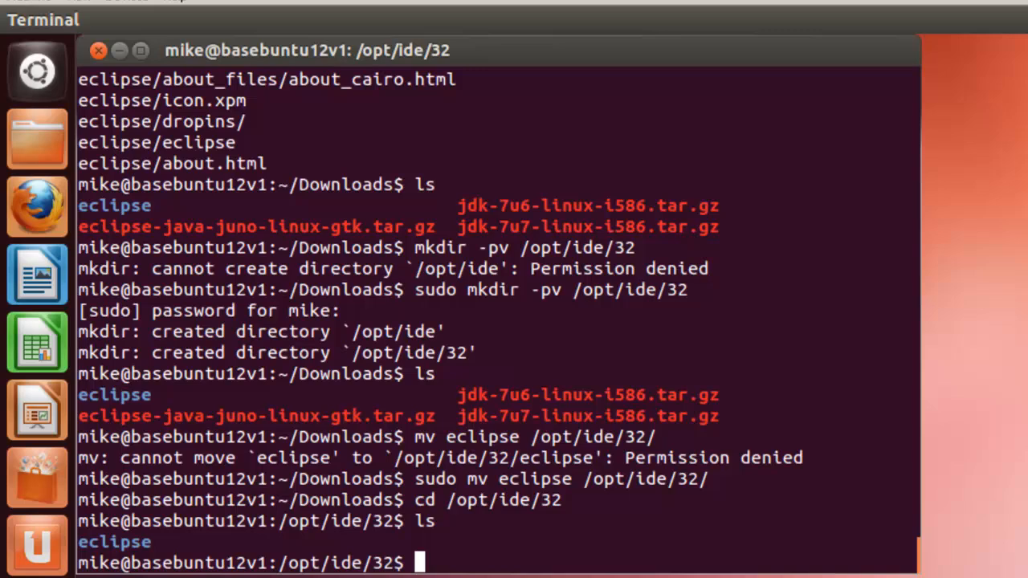
Recursively set the eclipse folder's owner and group to root:root using sudo chown -R.
type("sudo cho")
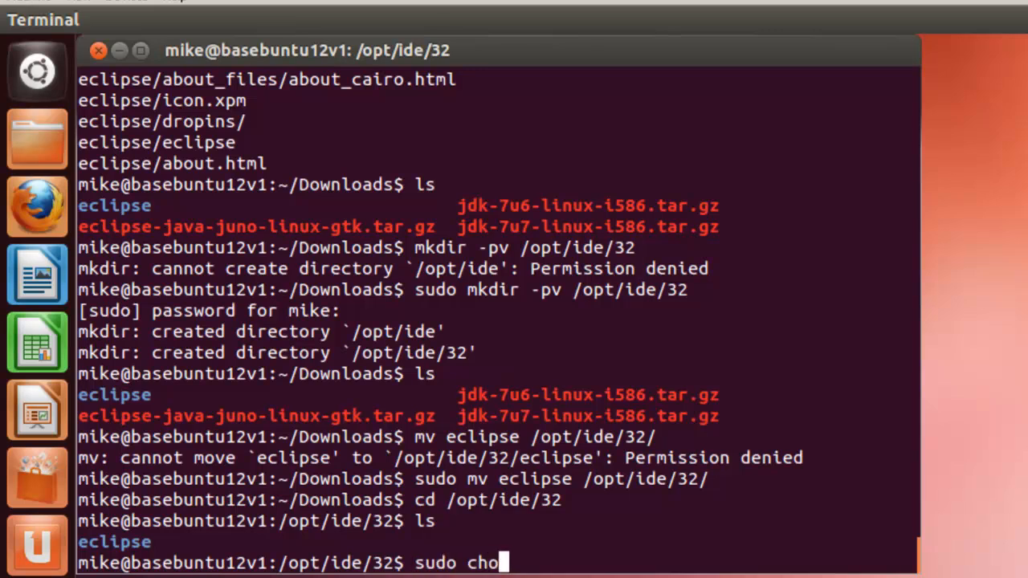
type("wn")
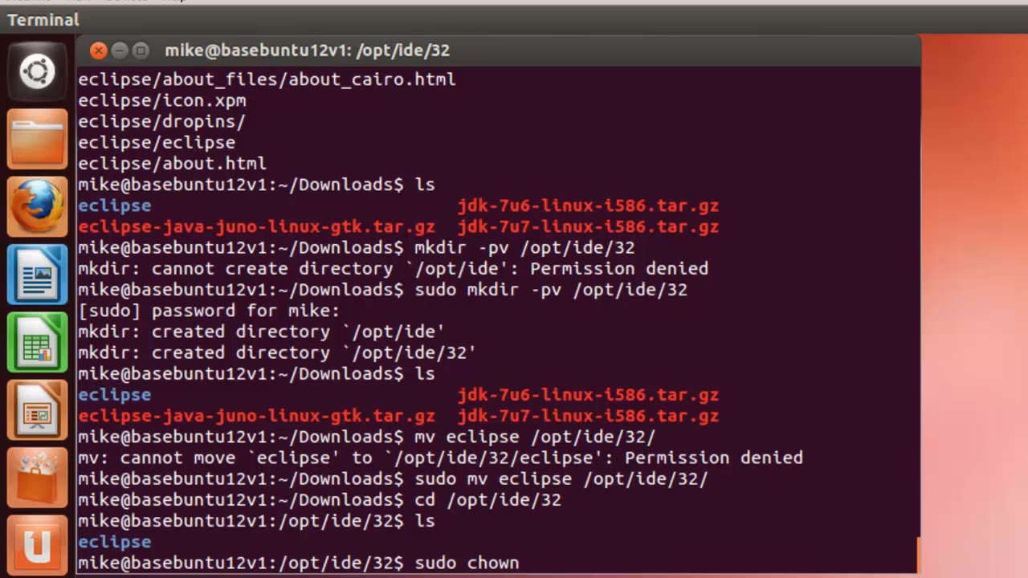
type("-R")
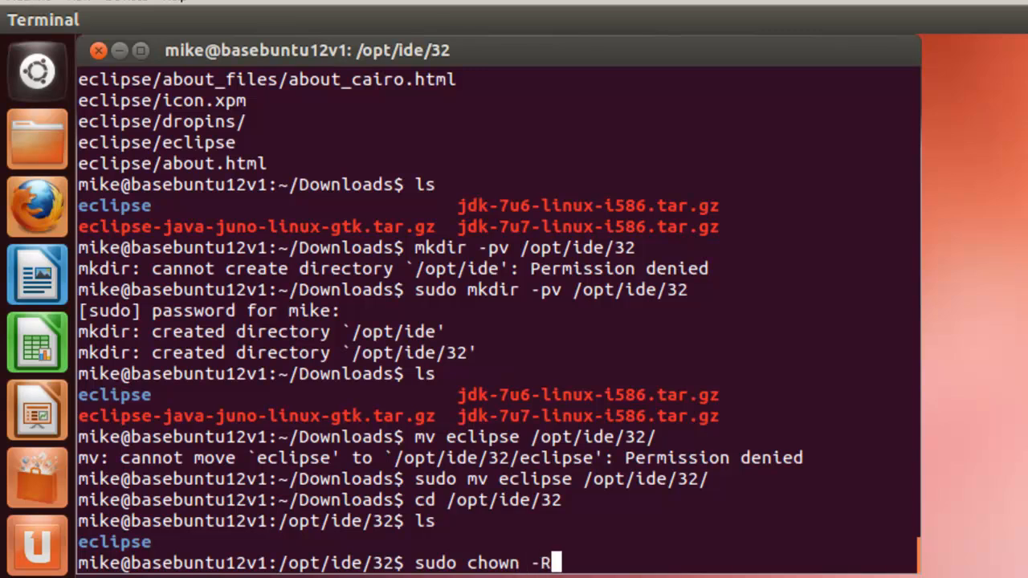
type("r")
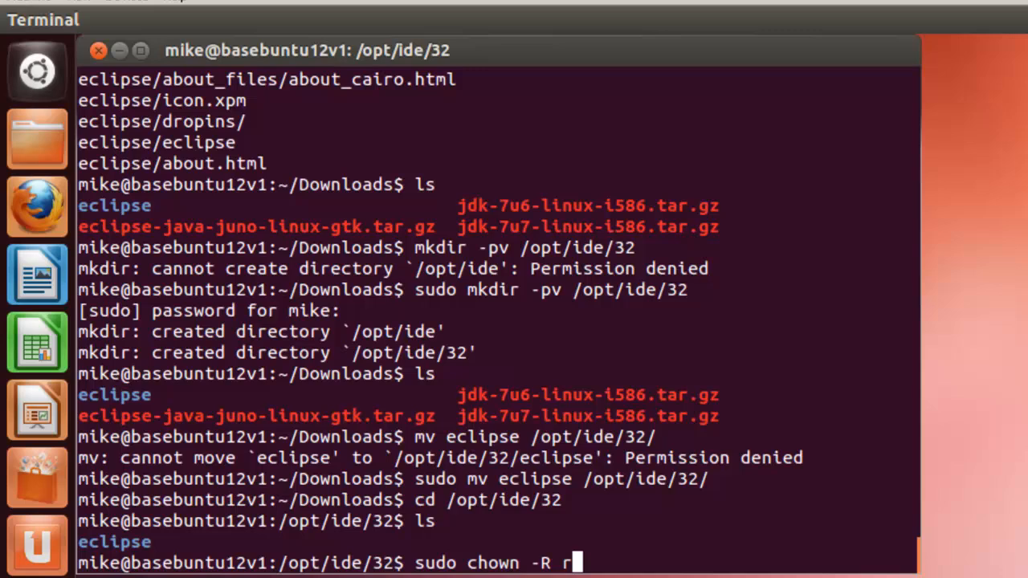
type("oot")
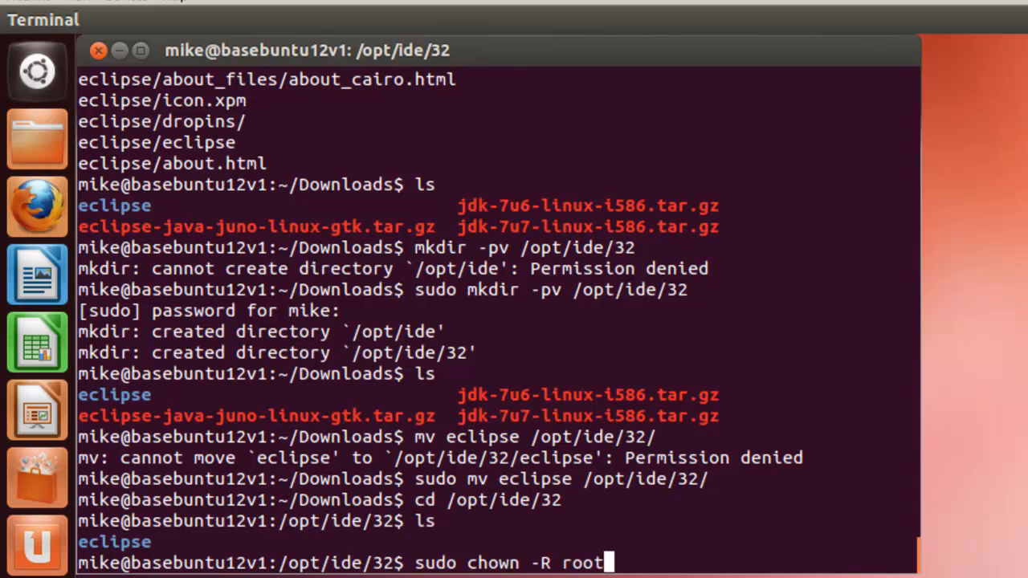
type(":to")
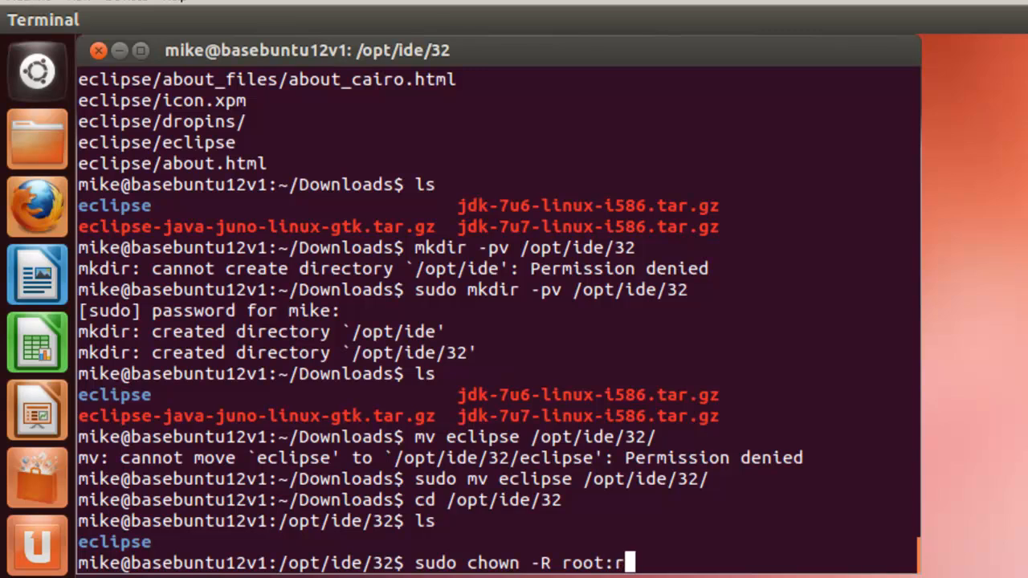
type("oot eclipse")
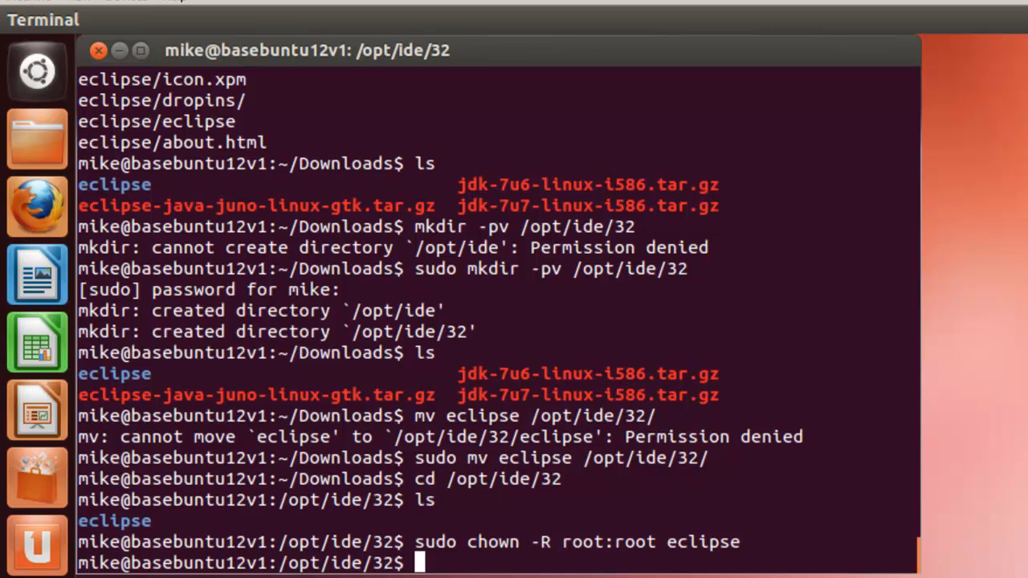
Link /opt/ide/32/eclips/eclipse into /usr/bin with sudo ln -s, then cd /usr/bin.
type("s")
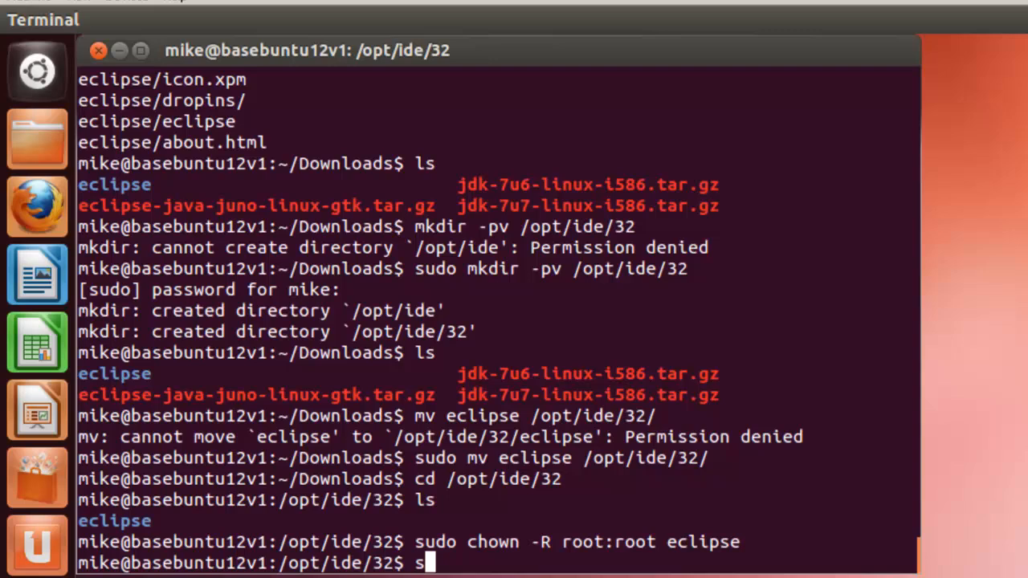
type("udo ln -s")
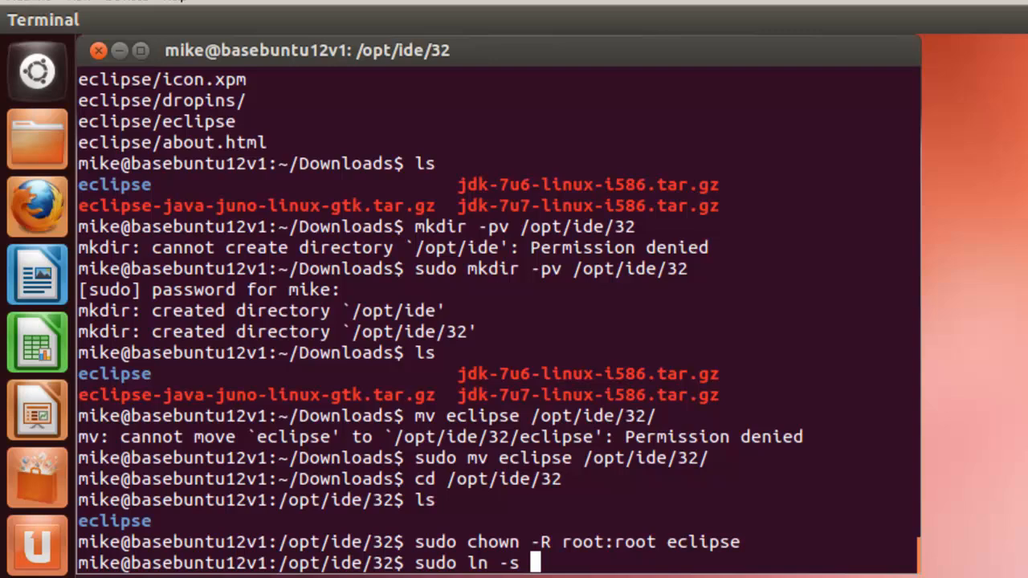
type("/")
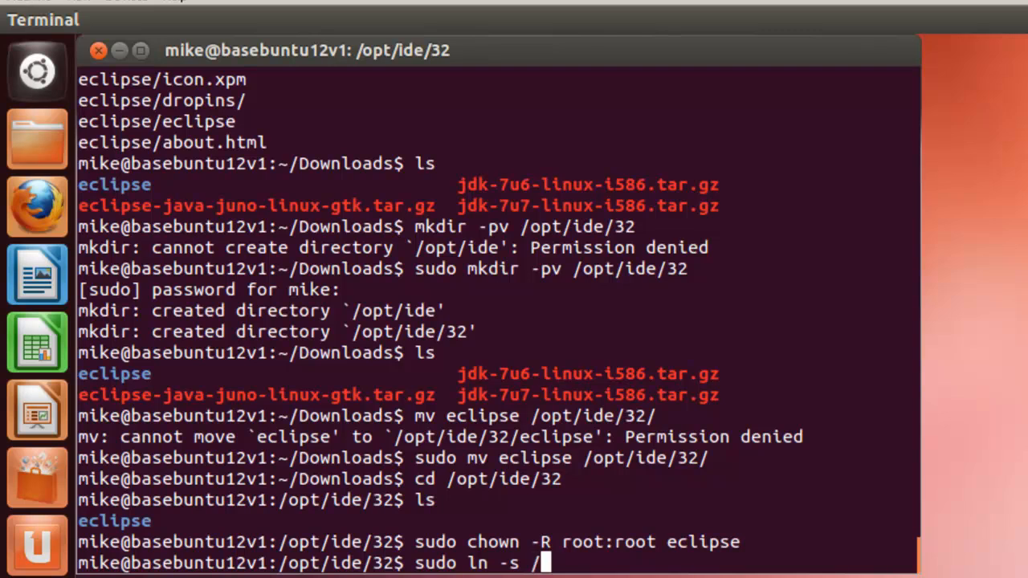
type("opt/ide/32/eclip")
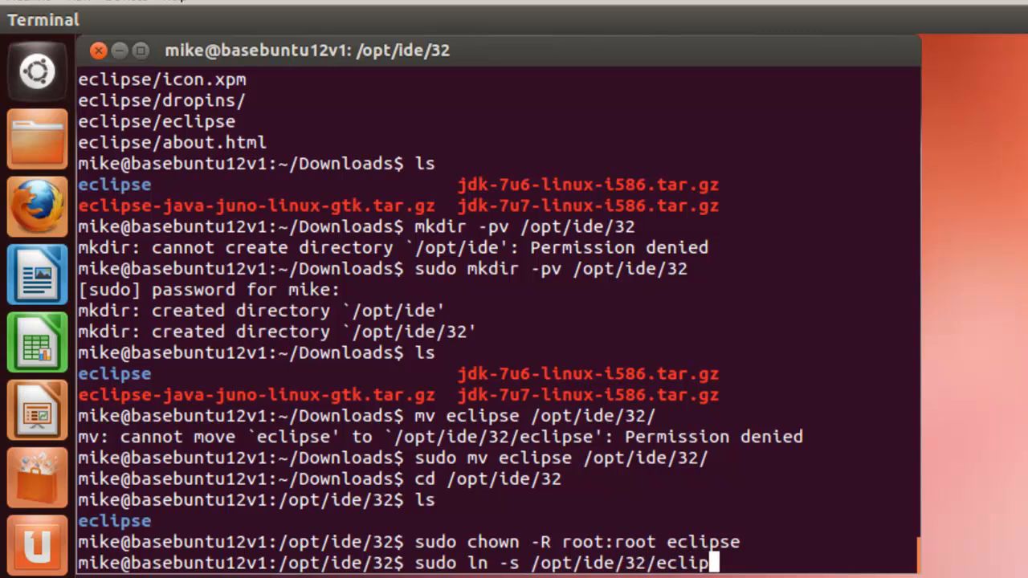
type("e/ec")
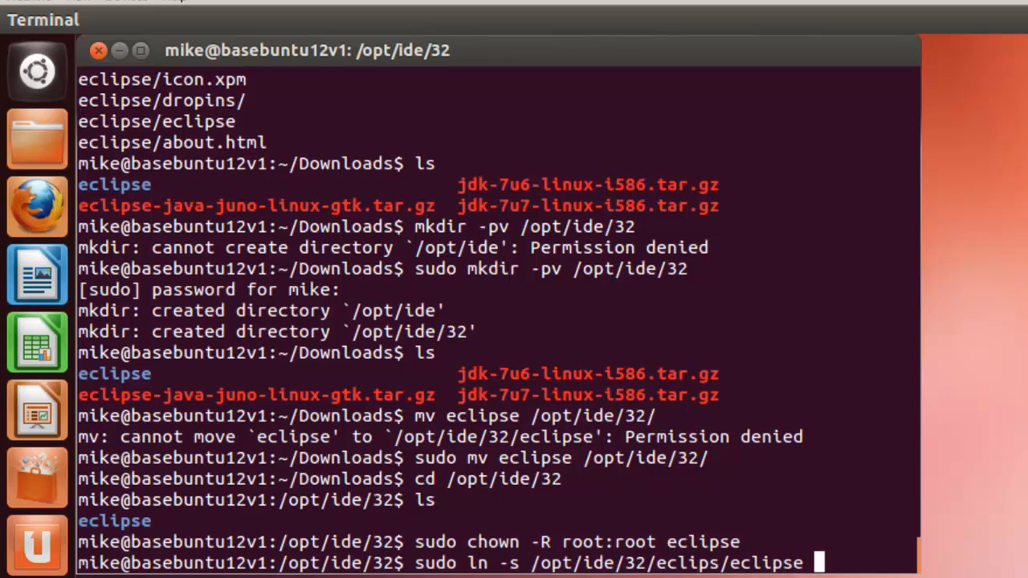
type("/usr/bin")
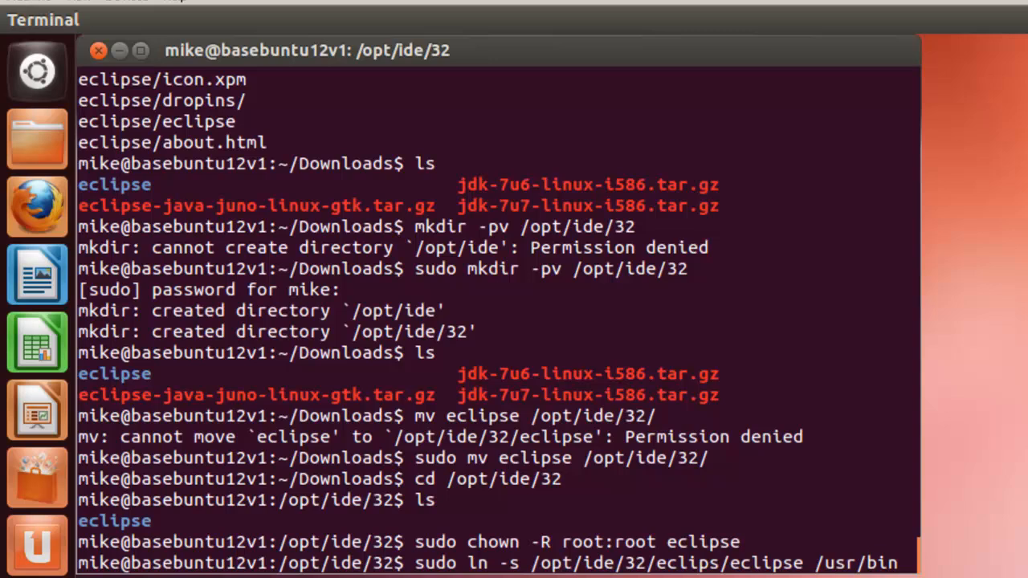
key("Return")
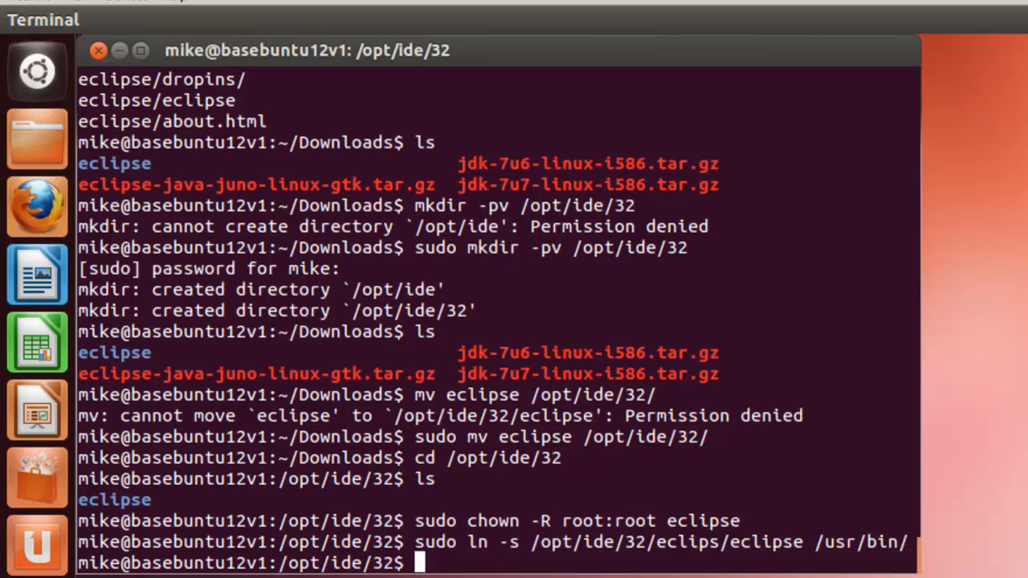
type("cd /u")
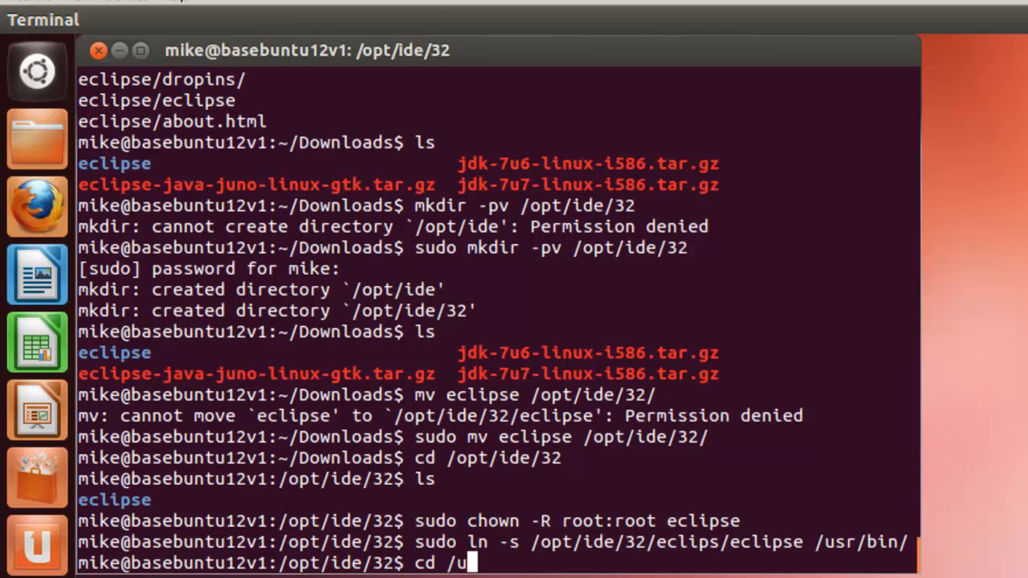
type("sr/bin")
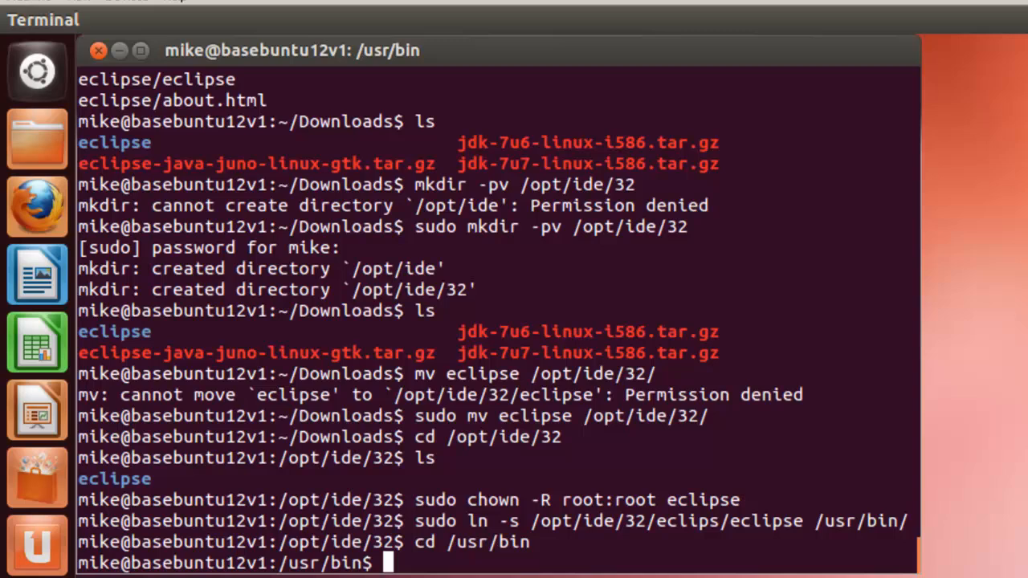
List /usr/bin with ls and scroll to the eclipse link, shown red as broken.
type("ls")
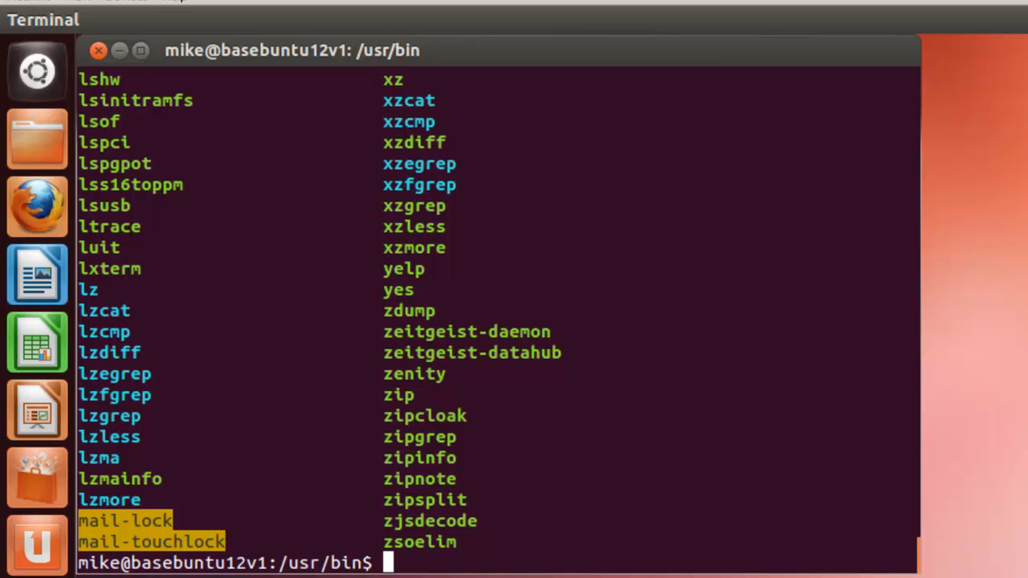
mouse_move(929, 518)
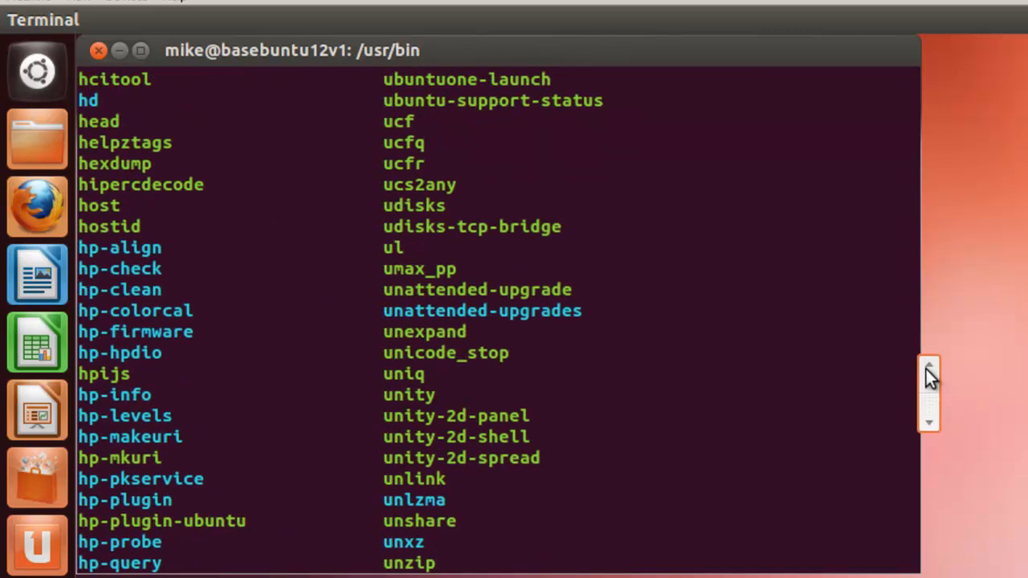
left_click_drag(929, 377, 929, 313)
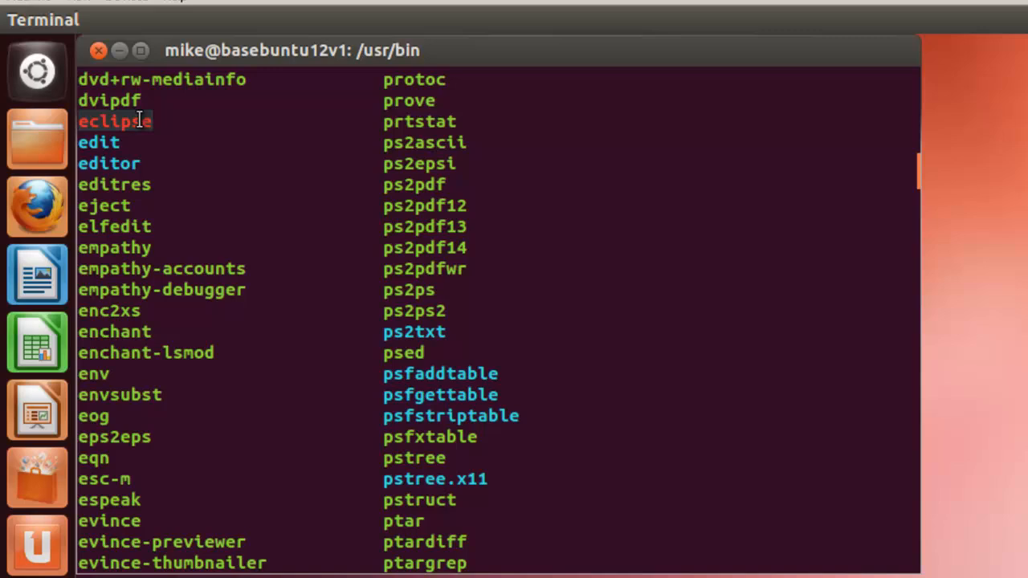
mouse_move(964, 517)
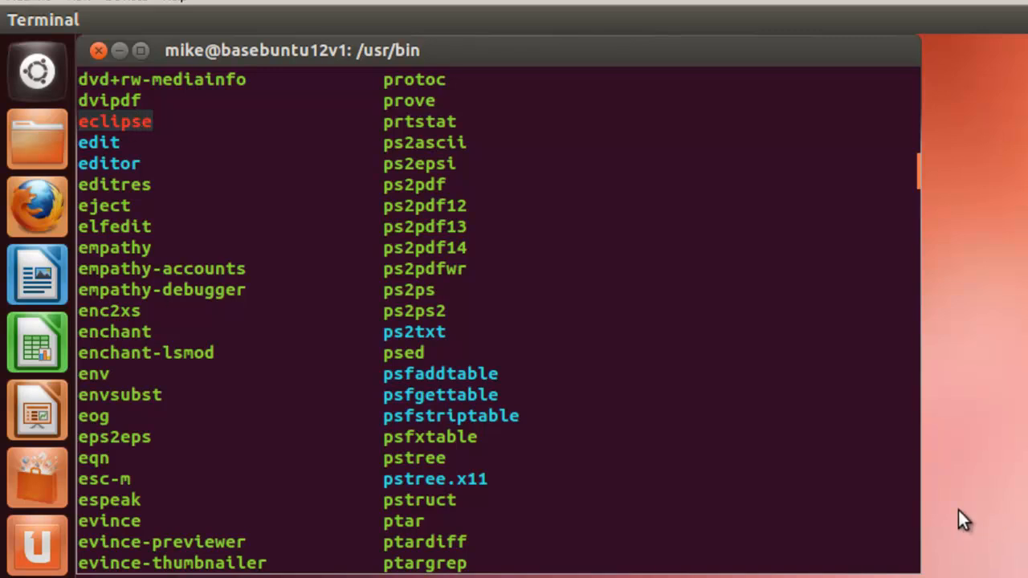
mouse_move(463, 509)
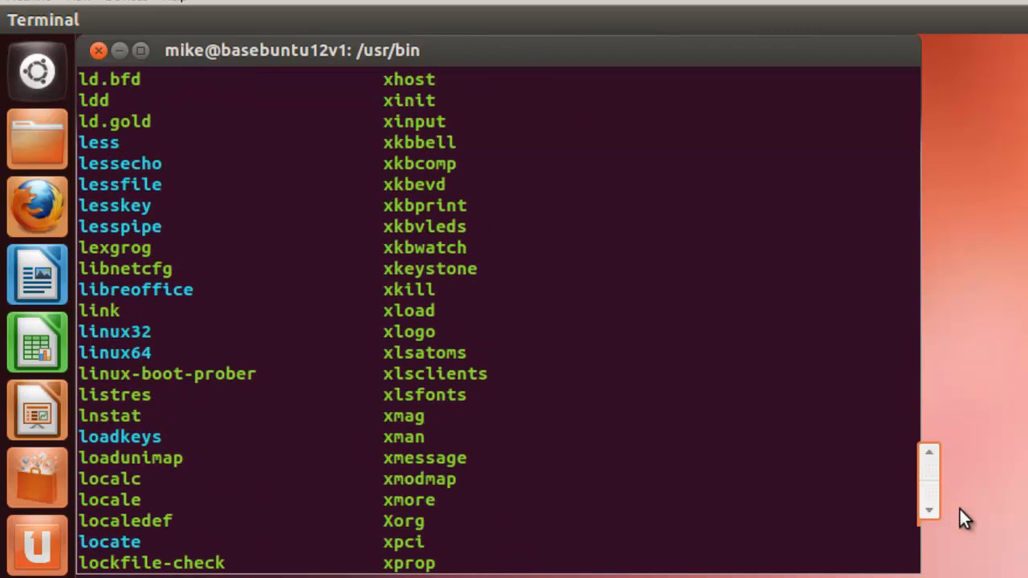
scroll("down", 3)
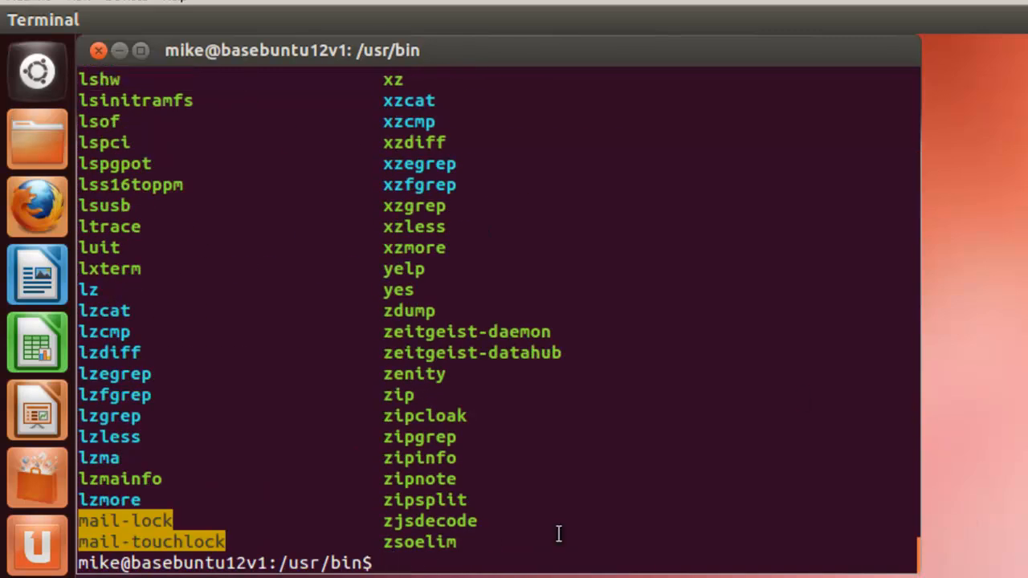
Recreate the /usr/bin eclipse symlink so it points to /opt/ide/32/eclipse/eclipse.
type("cd /usr/bin")
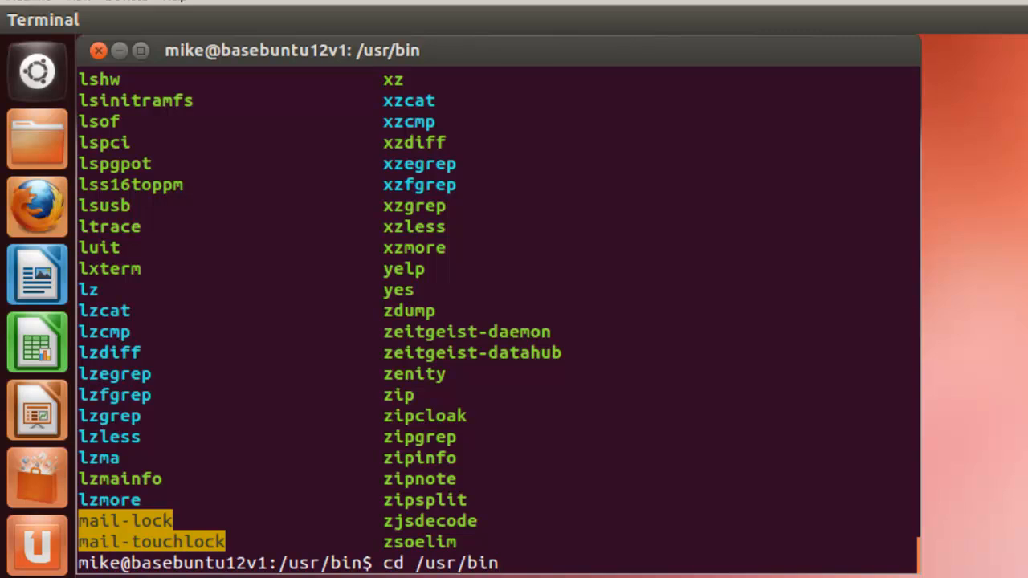
type("sudo ln -s /opt/ide/32/eclips/eclipse /usr/bin/")
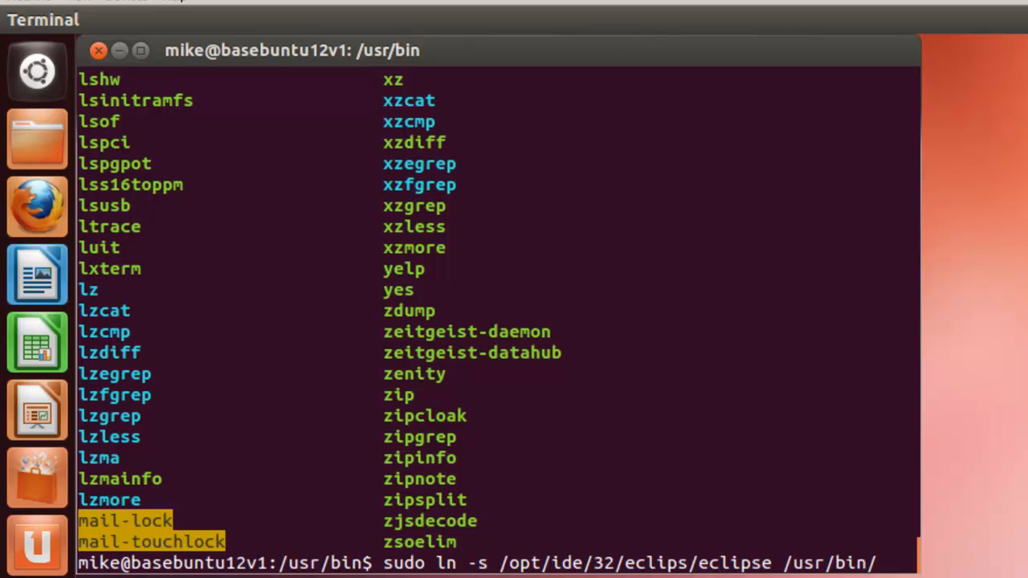
type("e")
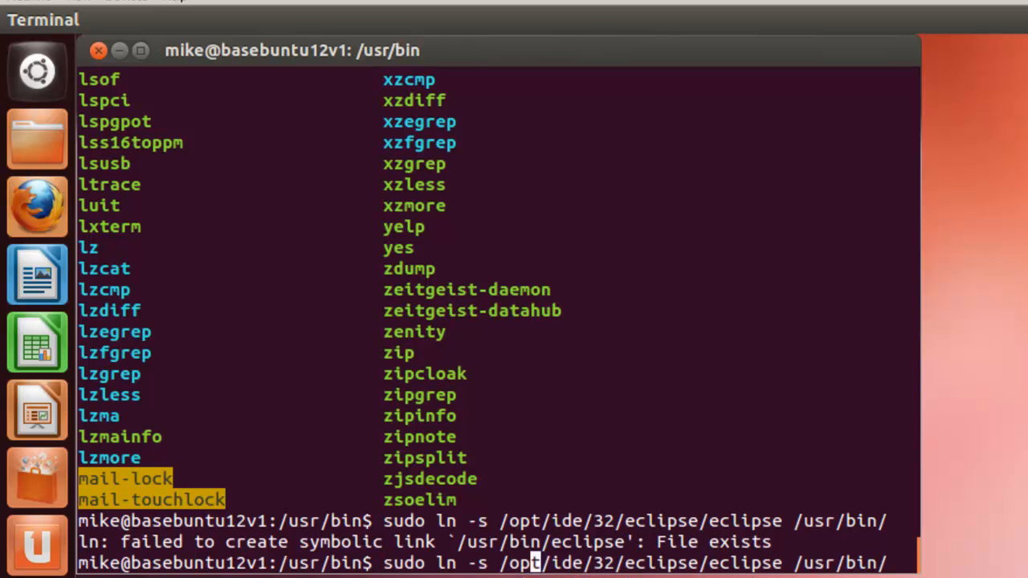
type("f")
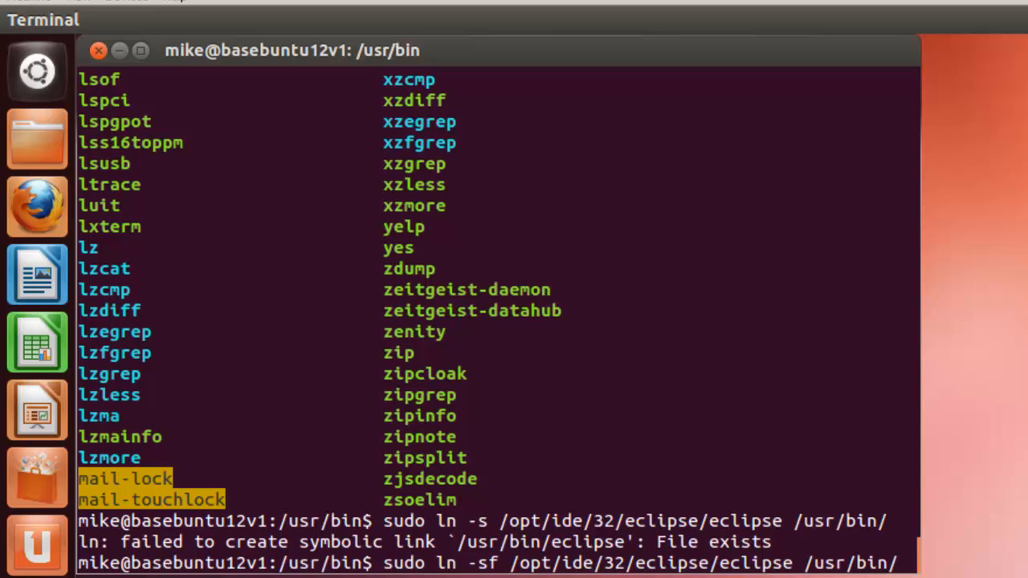
key("Return")
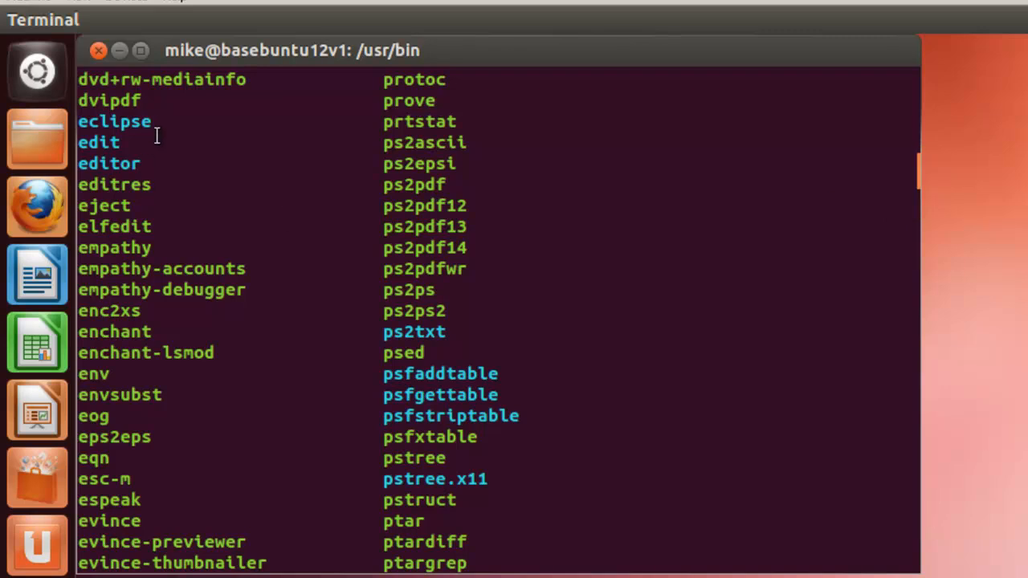
mouse_move(257, 177)
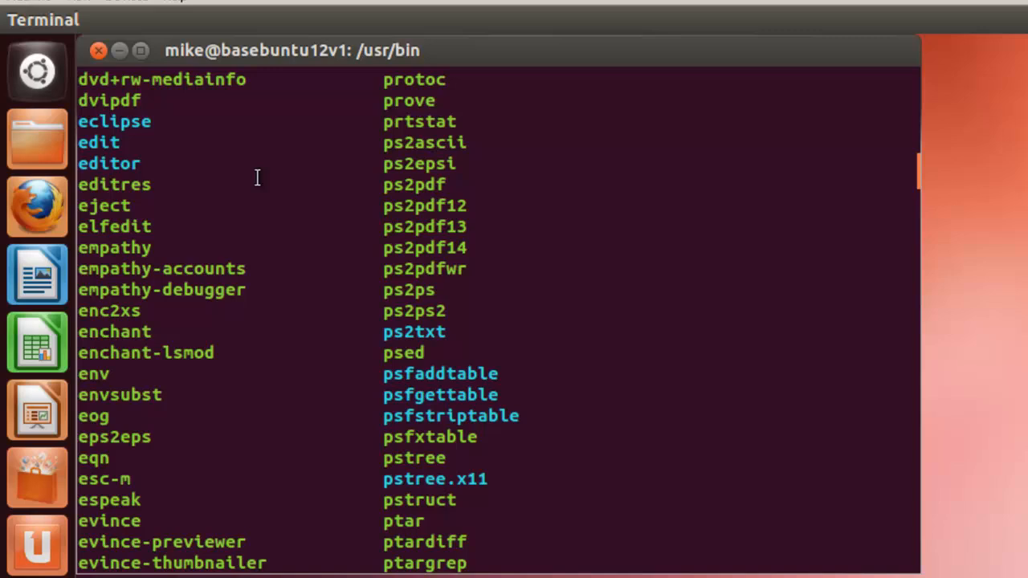
mouse_move(179, 143)
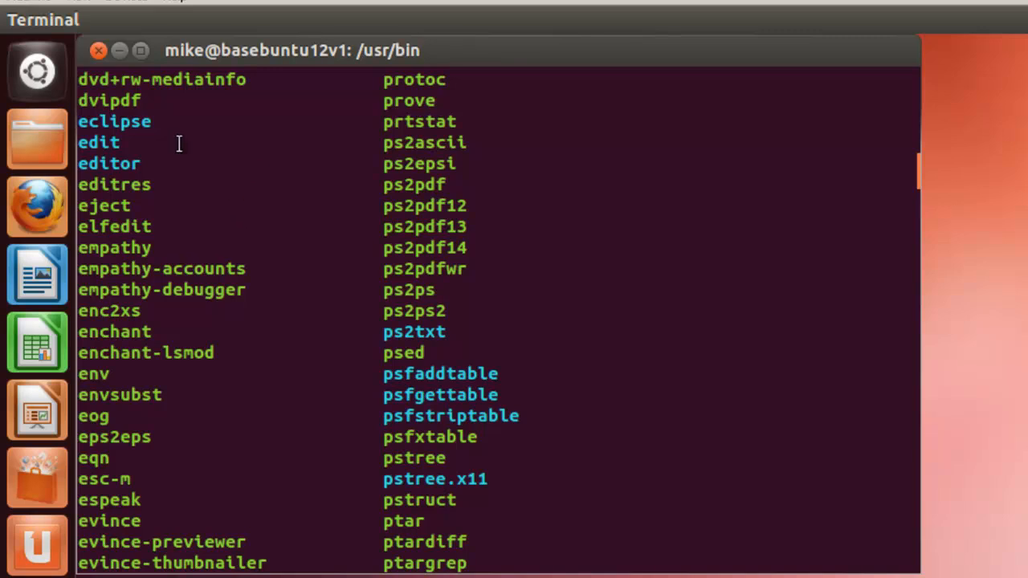
mouse_move(196, 130)
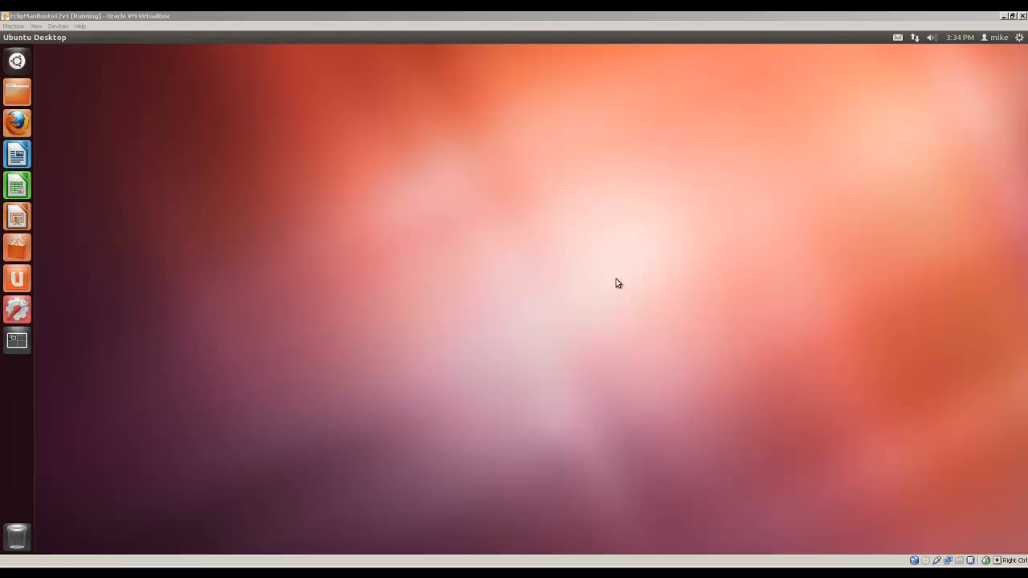
mouse_move(68, 293)
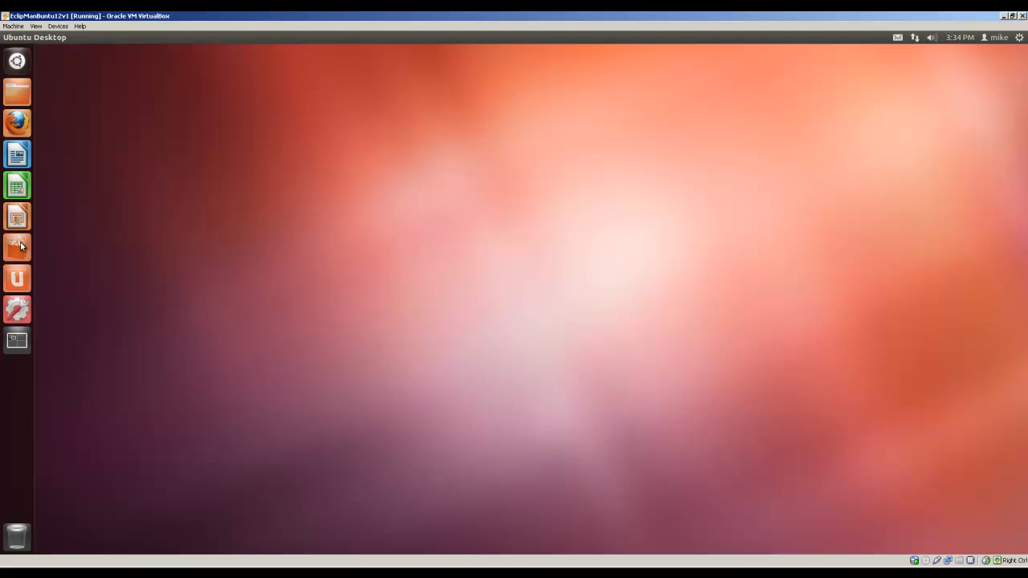
In Ubuntu Software Center, search 'main men' and open the Main Menu (Alacarte) details.
left_click(17, 247)
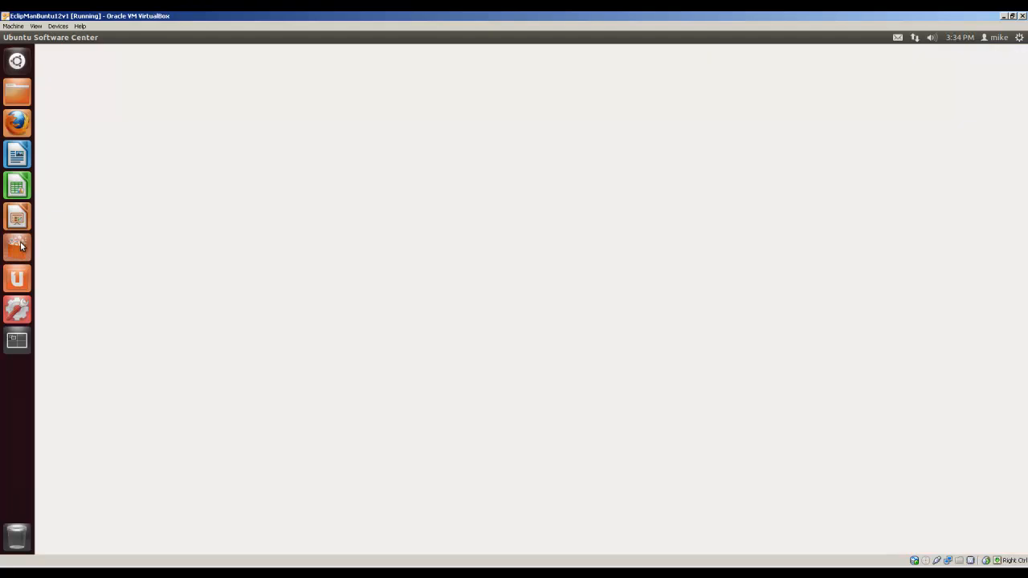
left_click(16, 247)
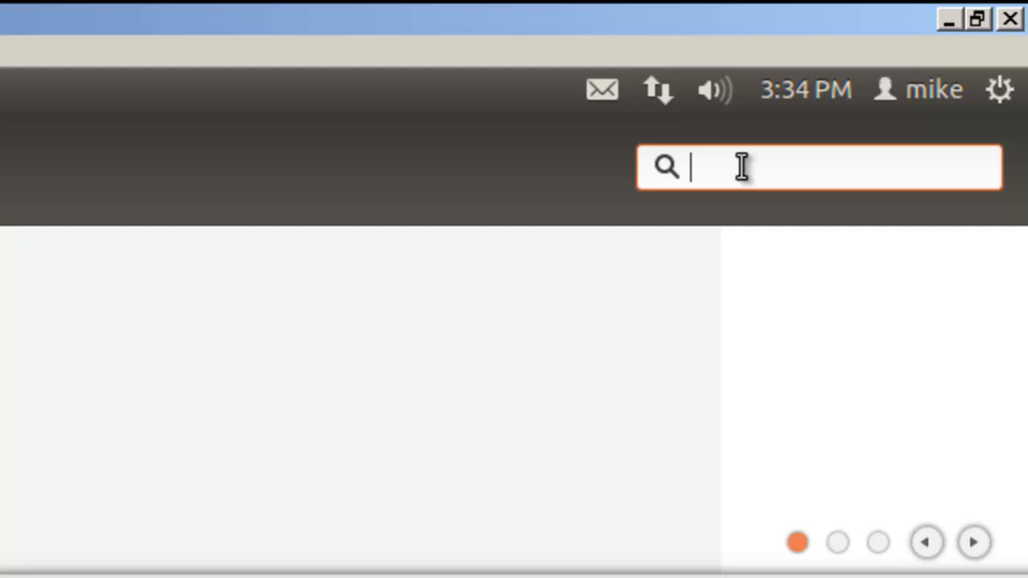
type("main men")
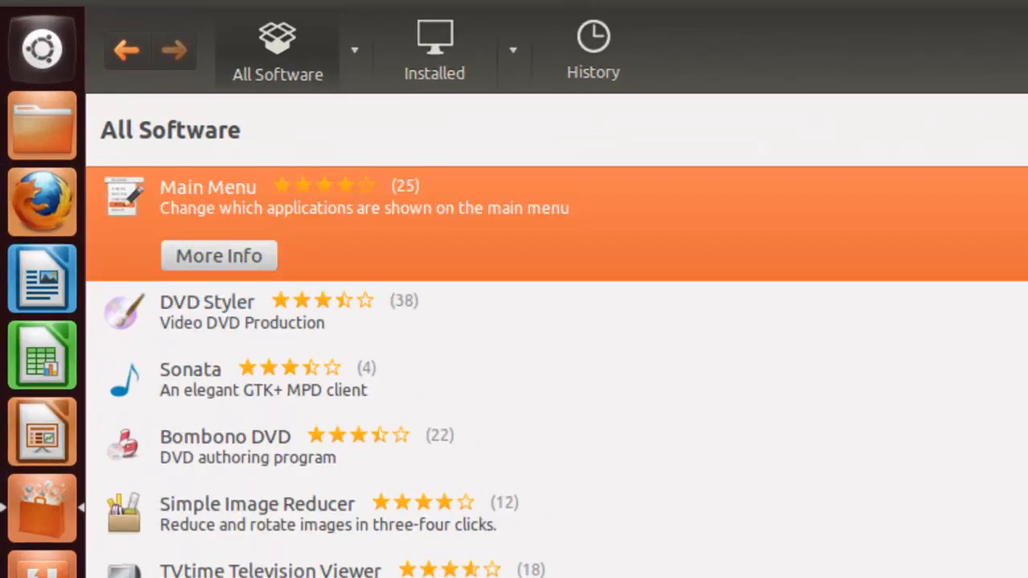
mouse_move(269, 269)
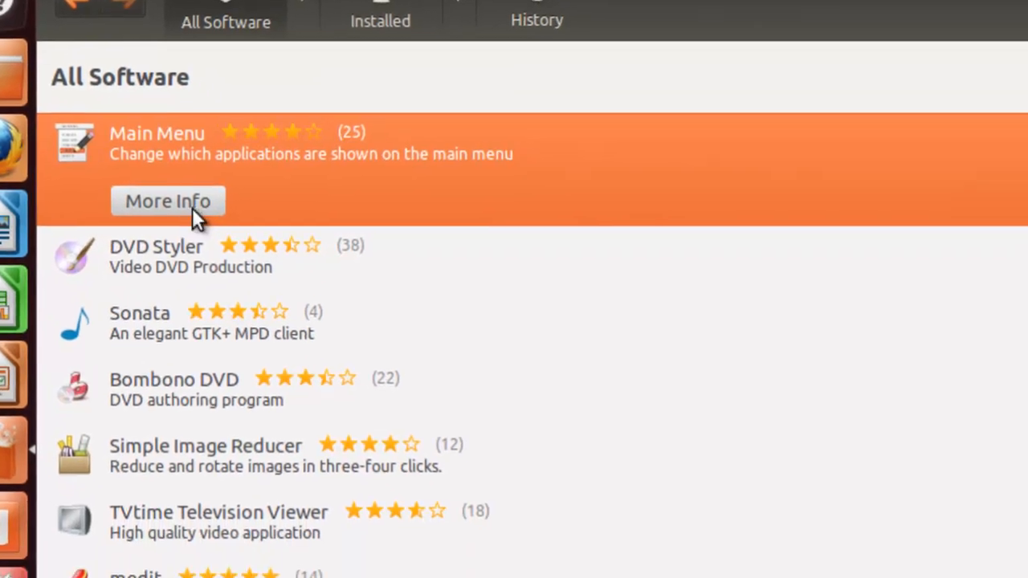
left_click(168, 201)
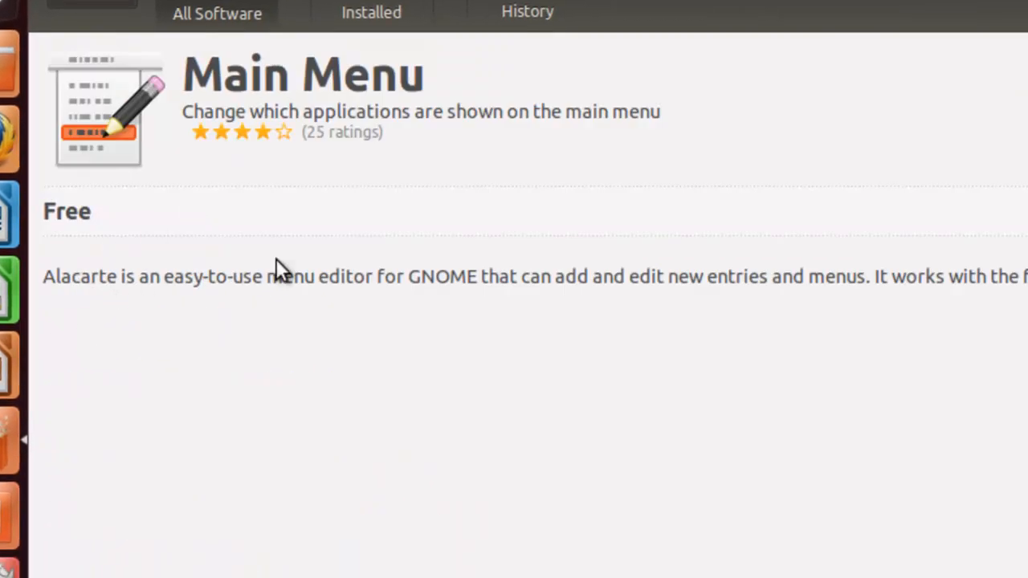
mouse_move(414, 290)
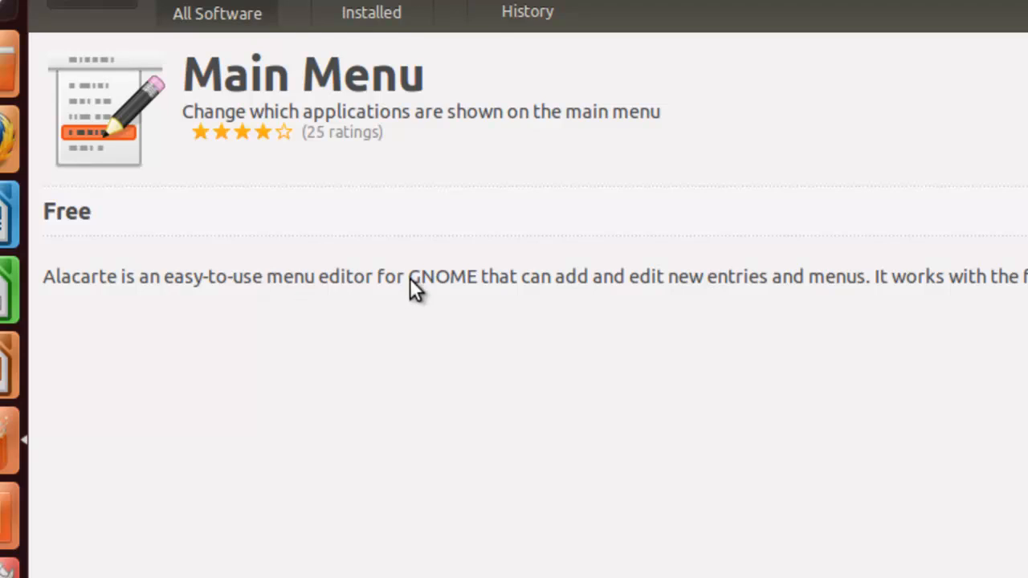
mouse_move(585, 289)
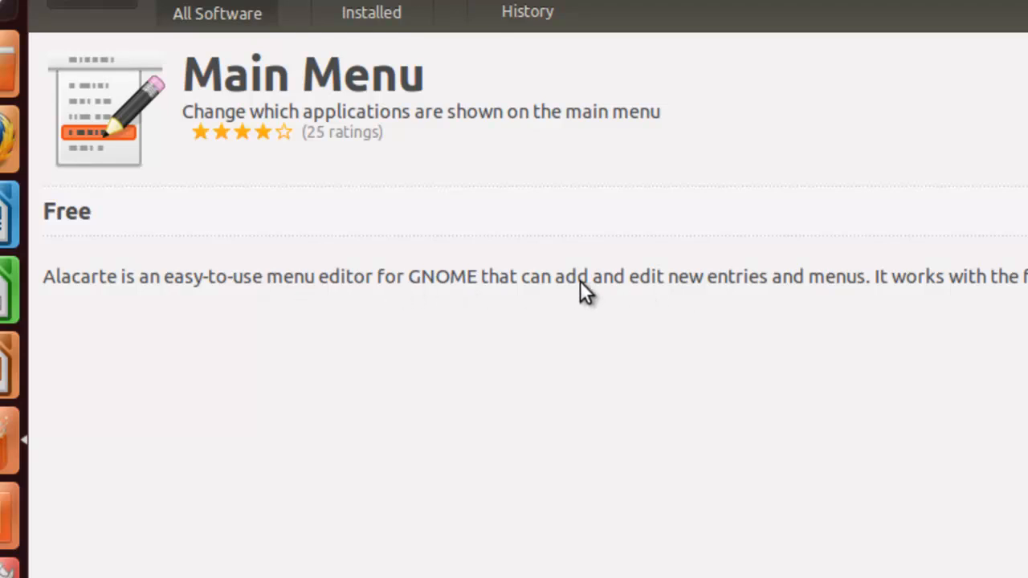
mouse_move(846, 291)
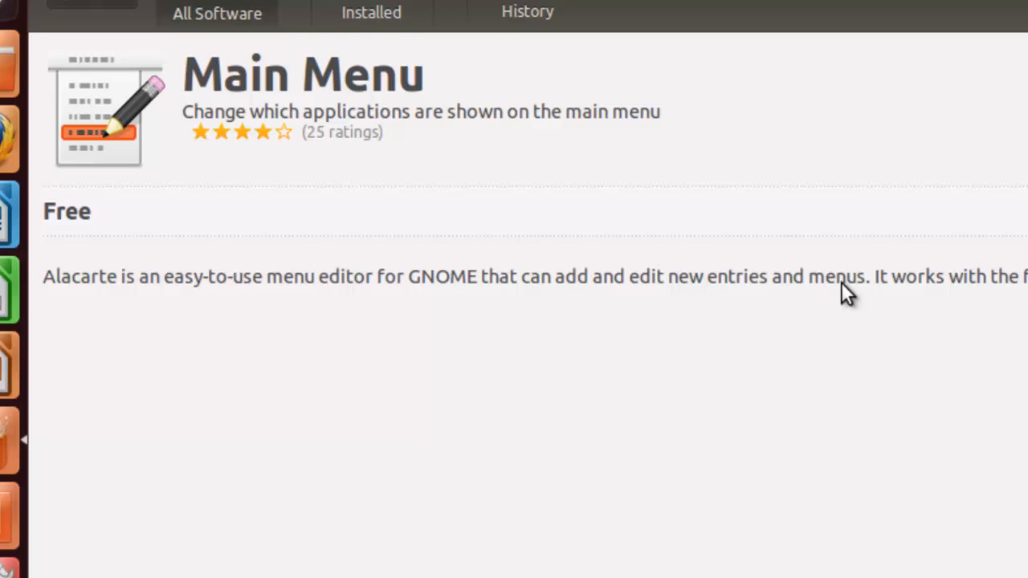
mouse_move(921, 255)
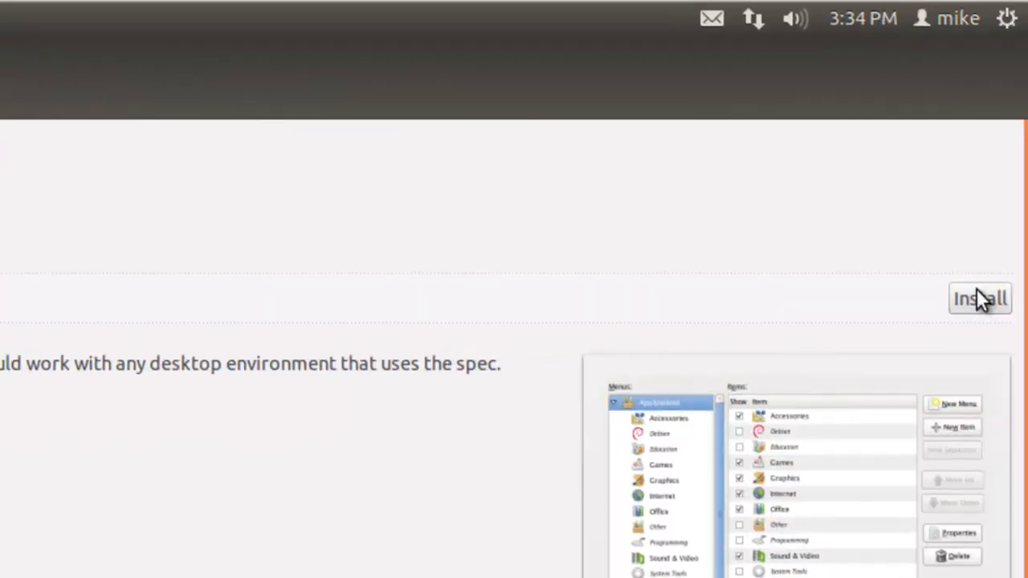
Install Main Menu (Alacarte), authenticating with the user password.
left_click(980, 298)
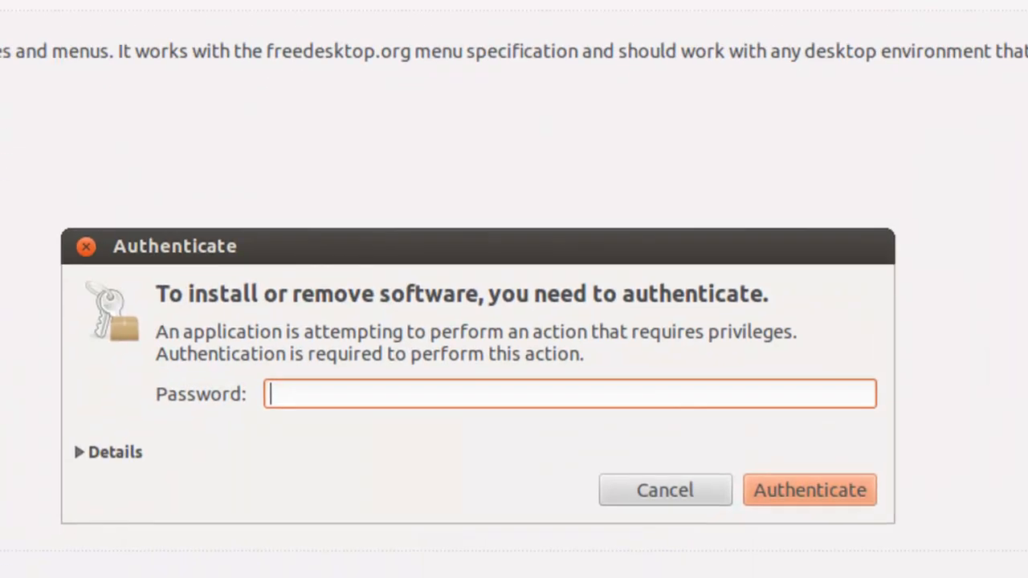
mouse_move(337, 388)
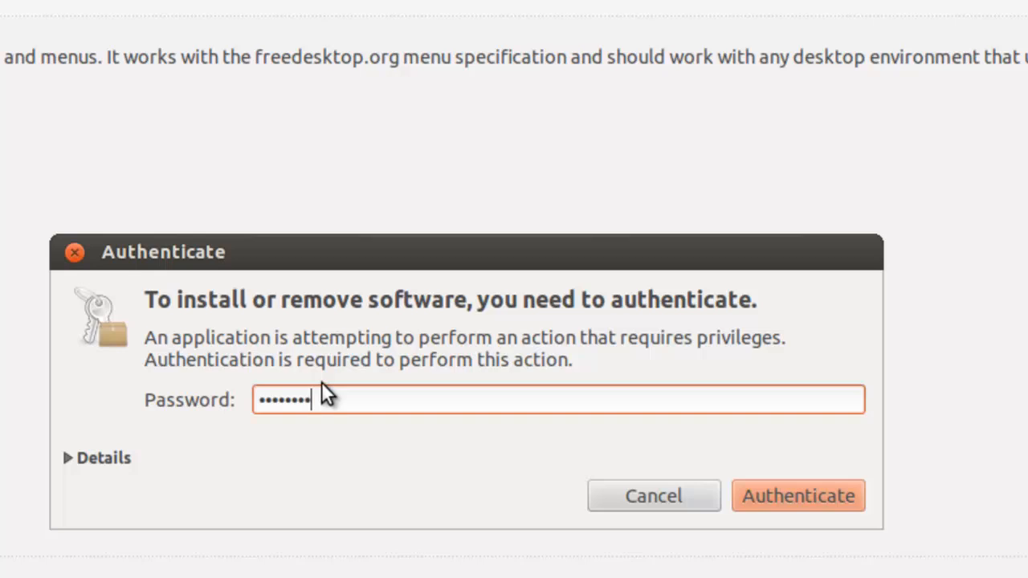
left_click(798, 496)
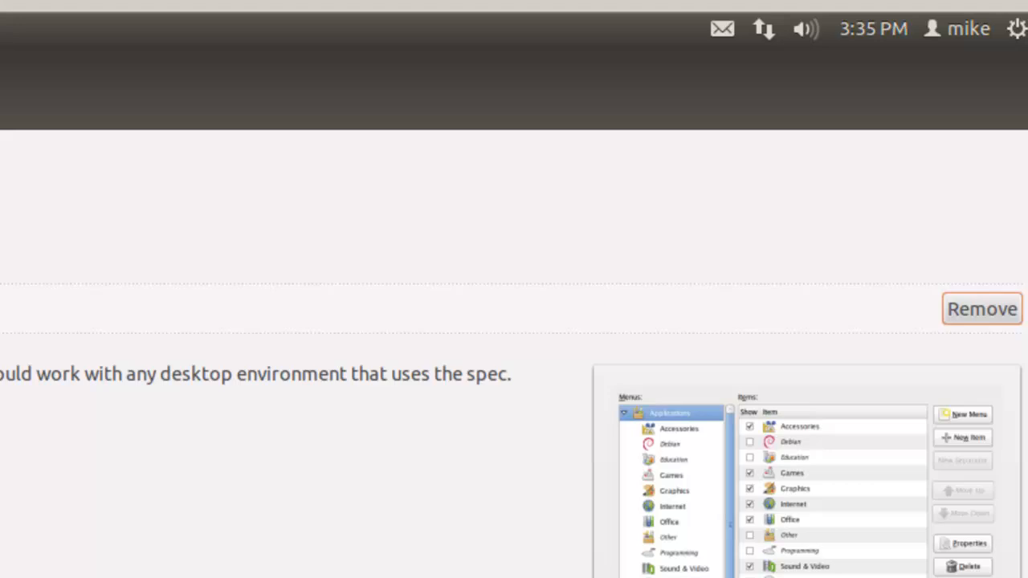
mouse_move(924, 311)
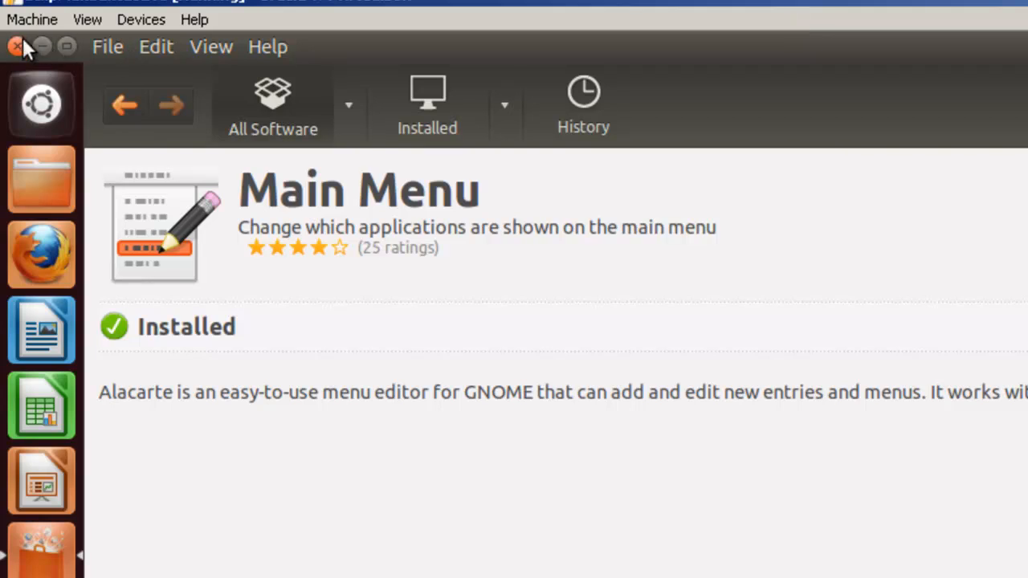
mouse_move(26, 55)
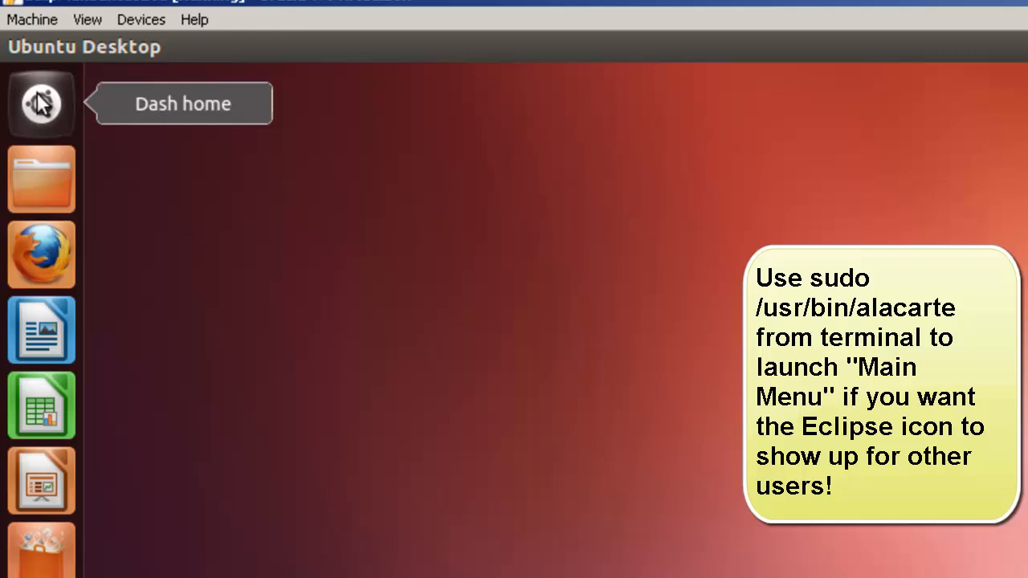
Launch Main Menu via a Dash search for 'main' and show its Programming category.
left_click(41, 102)
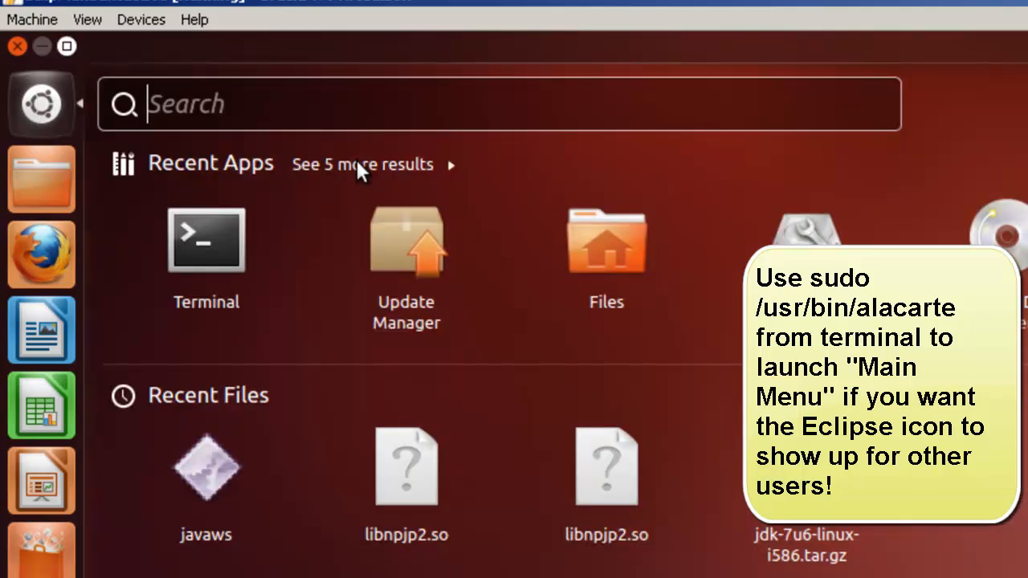
type("main")
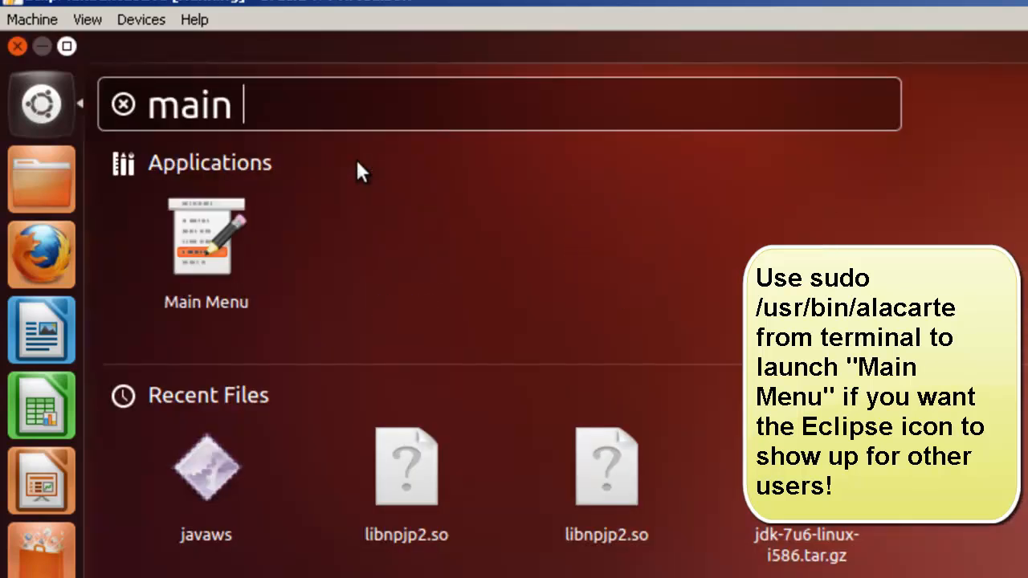
key("Escape")
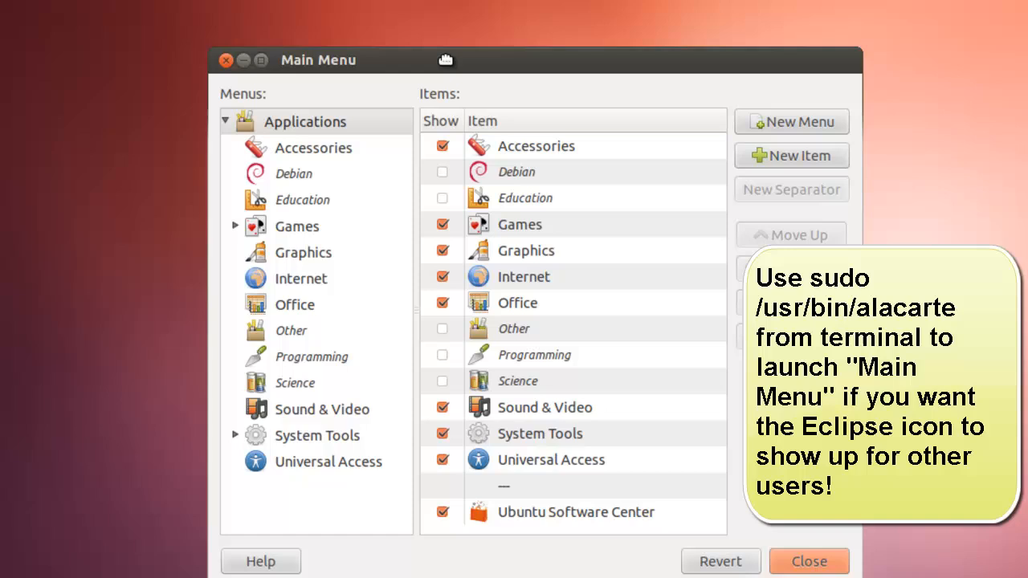
left_click(311, 356)
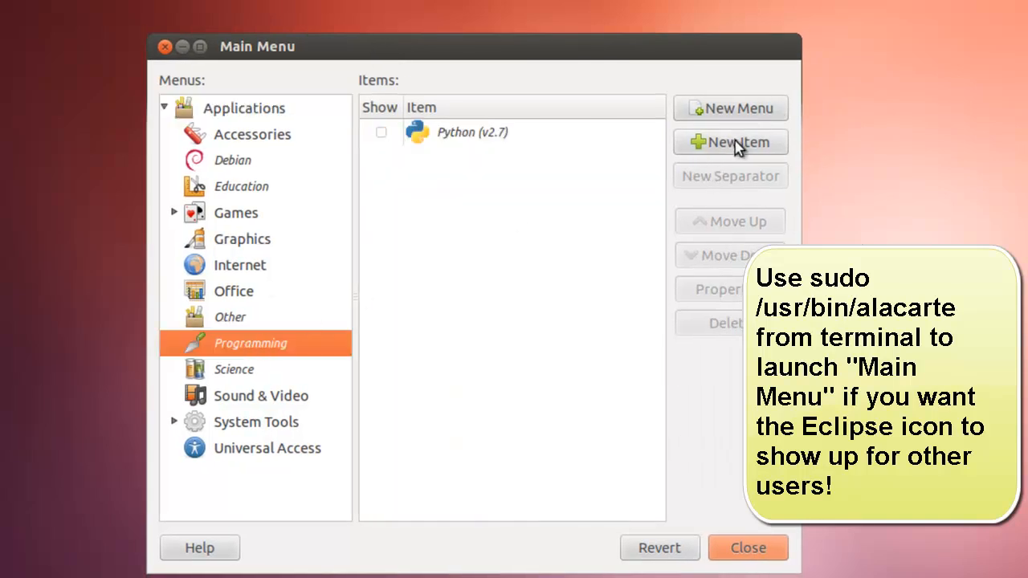
Create a new launcher named Eclipse with the command /usr/bin/eclipse.
left_click(730, 142)
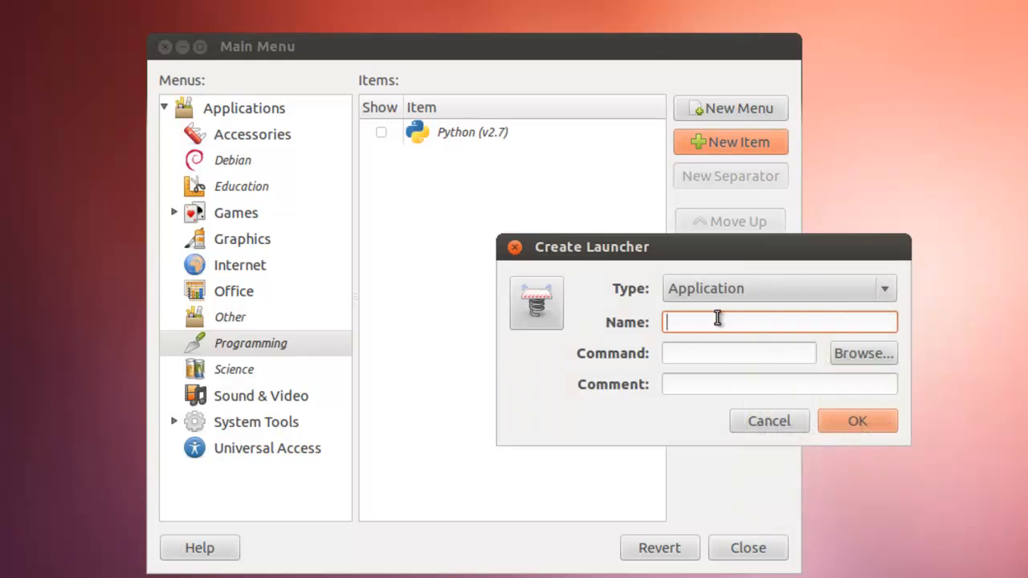
type("Eclipse")
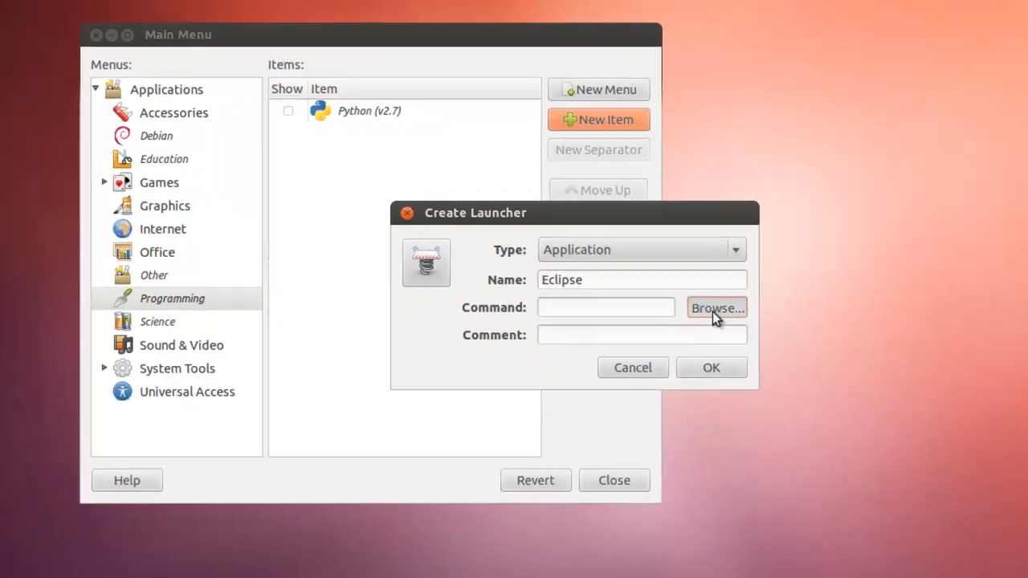
left_click(716, 308)
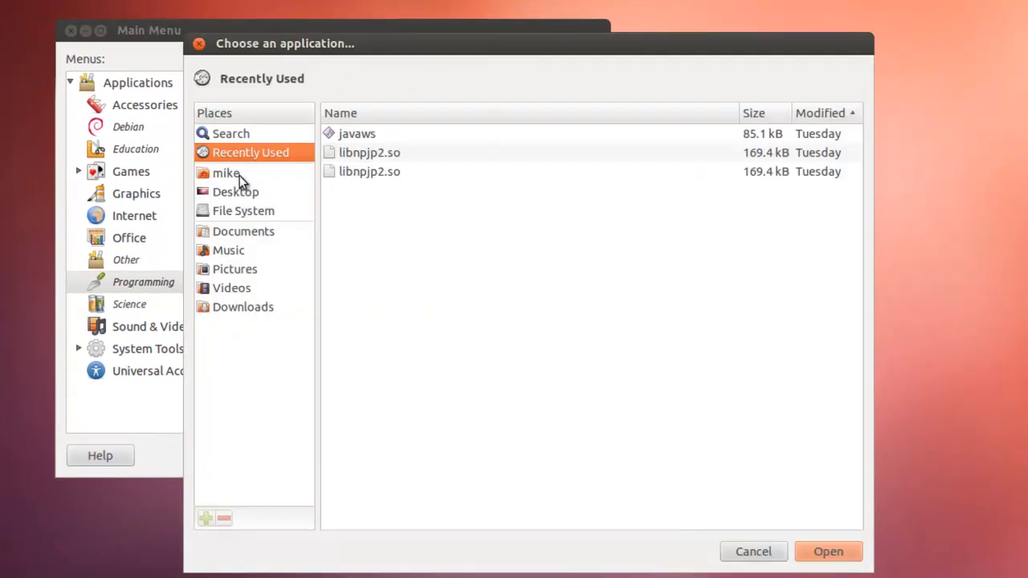
left_click(242, 210)
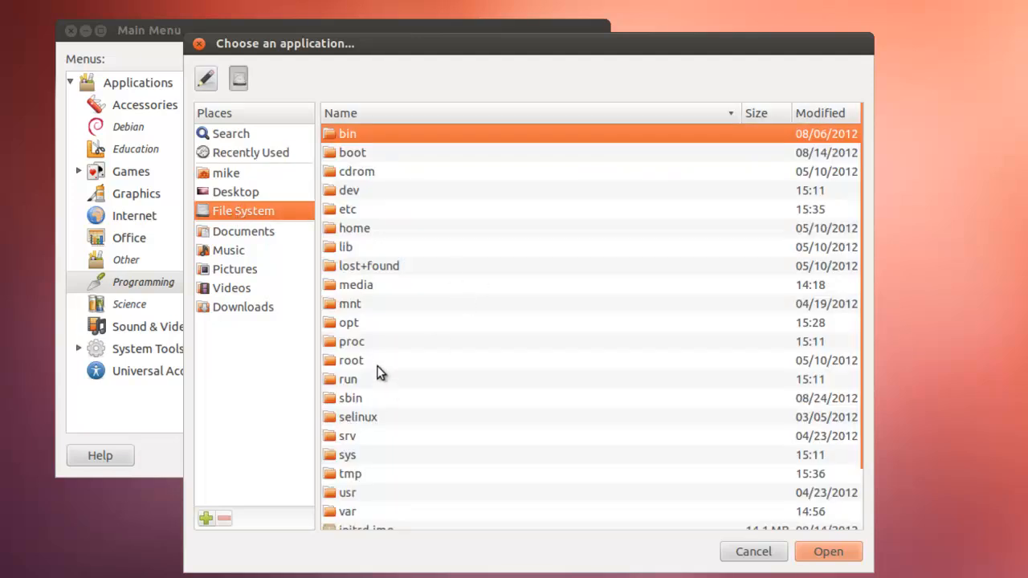
mouse_move(881, 234)
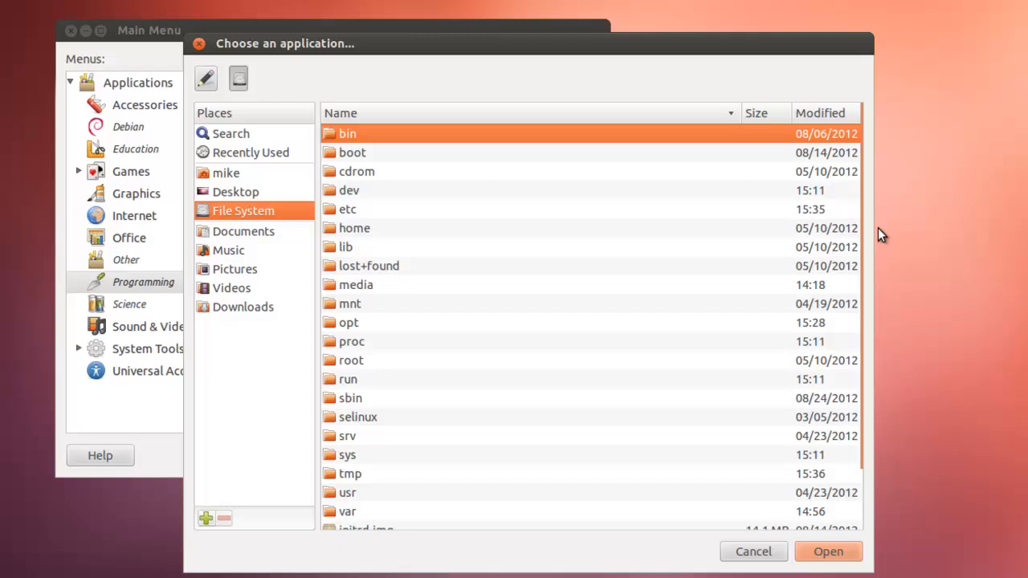
mouse_move(337, 508)
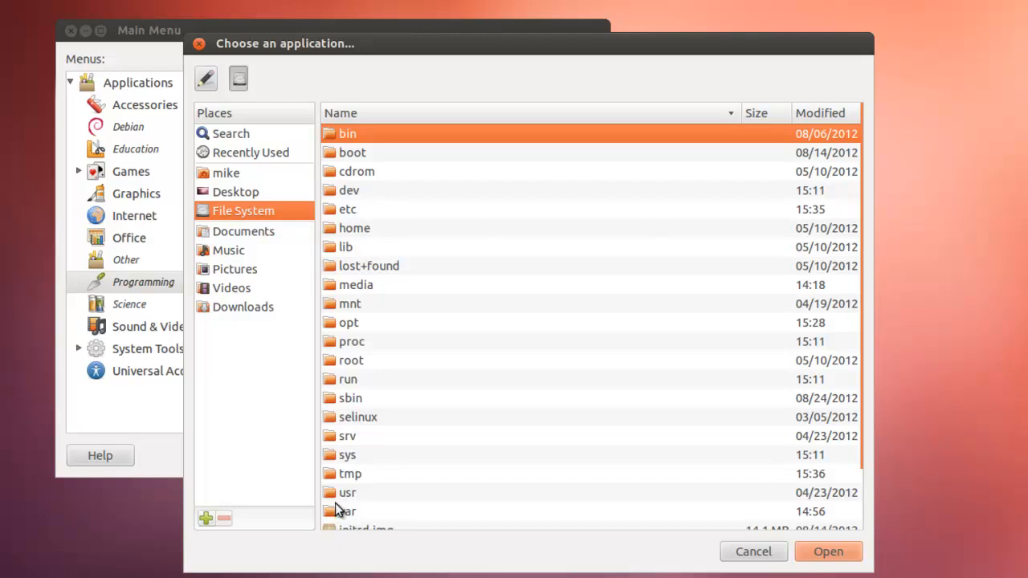
double_click(348, 492)
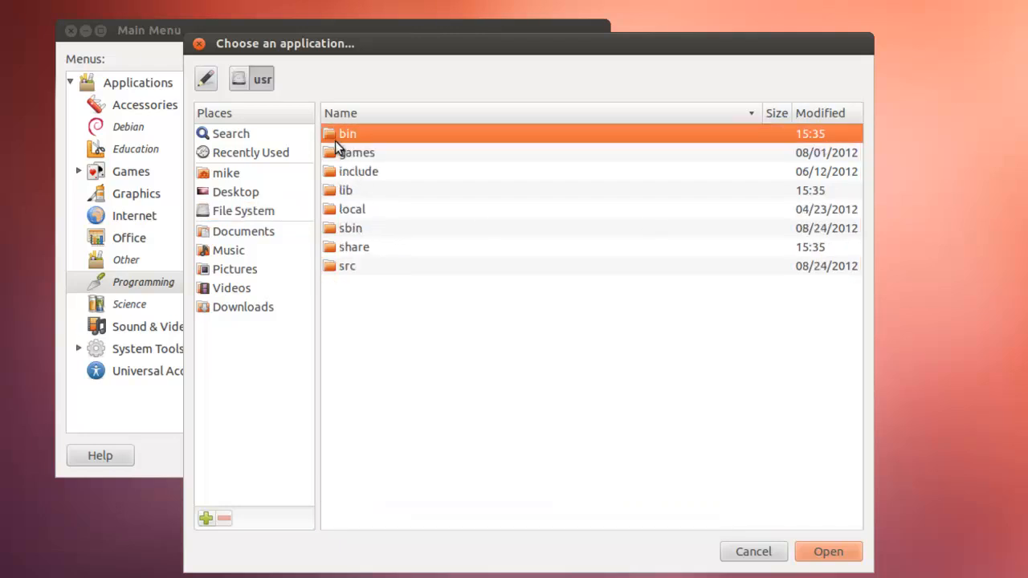
double_click(347, 134)
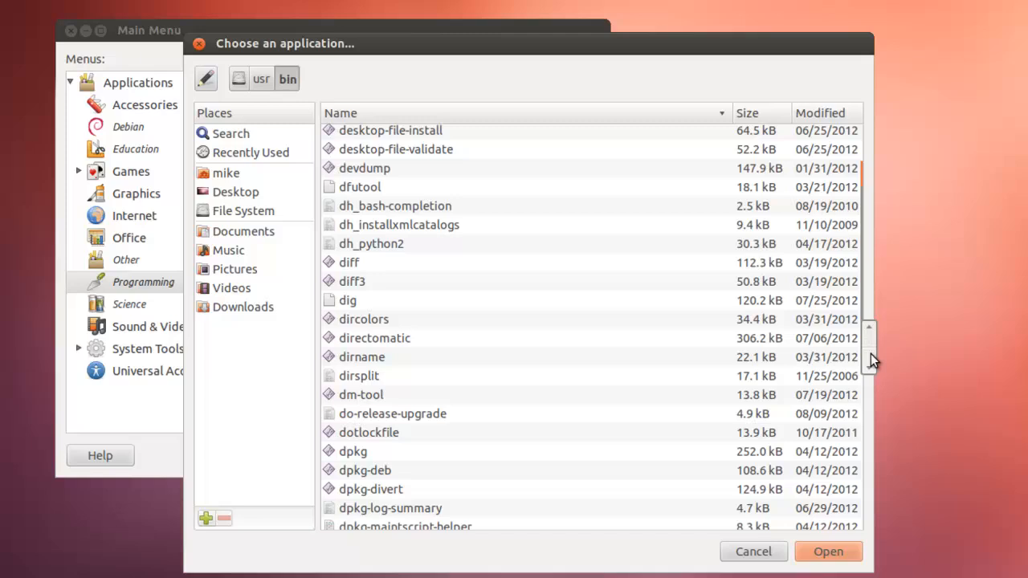
scroll("down", 3)
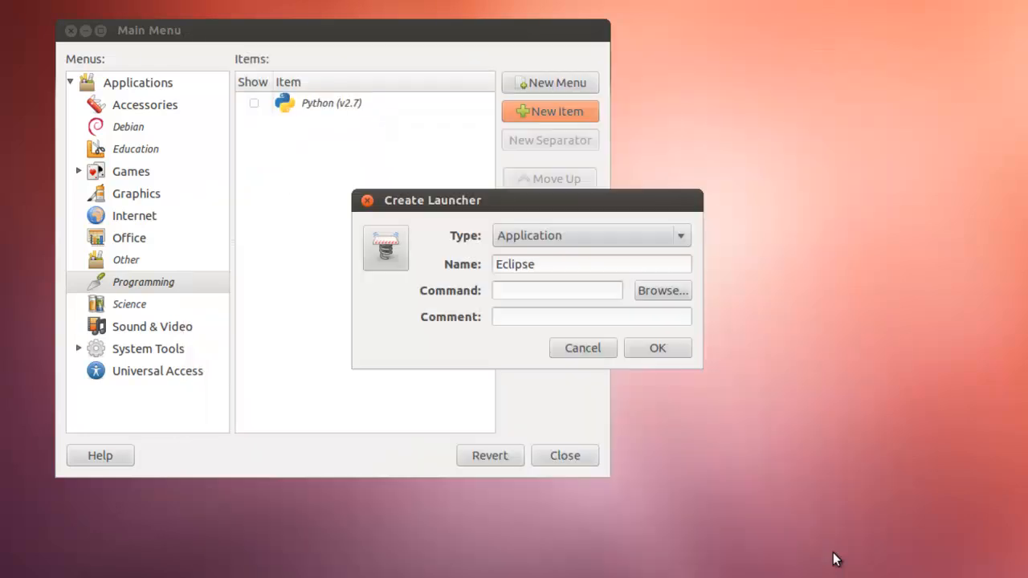
type("/usr/bin/eclipse")
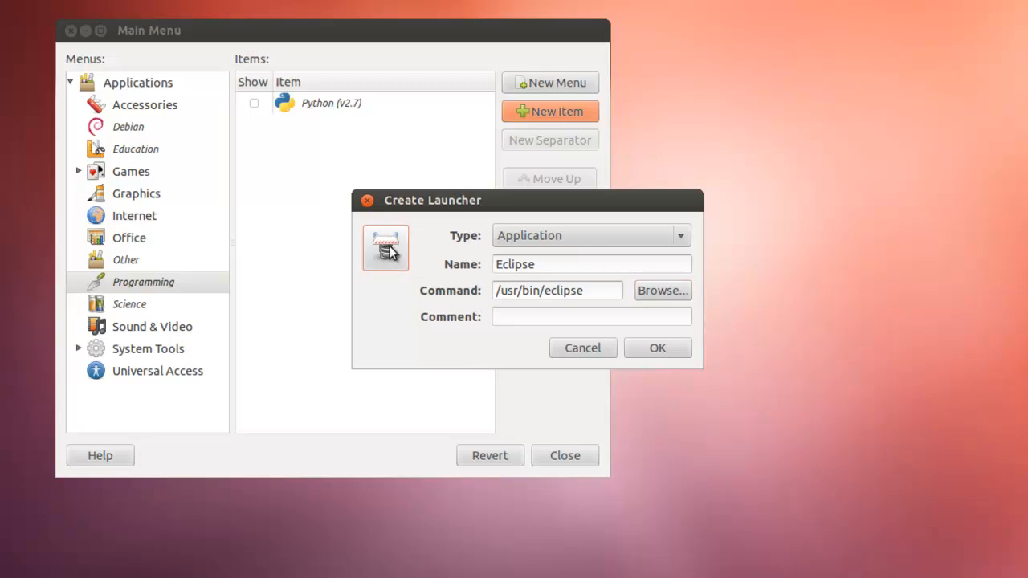
Give the launcher the icon /opt/ide/32/eclipse/icon.xpm and confirm the Eclipse entry.
left_click(386, 247)
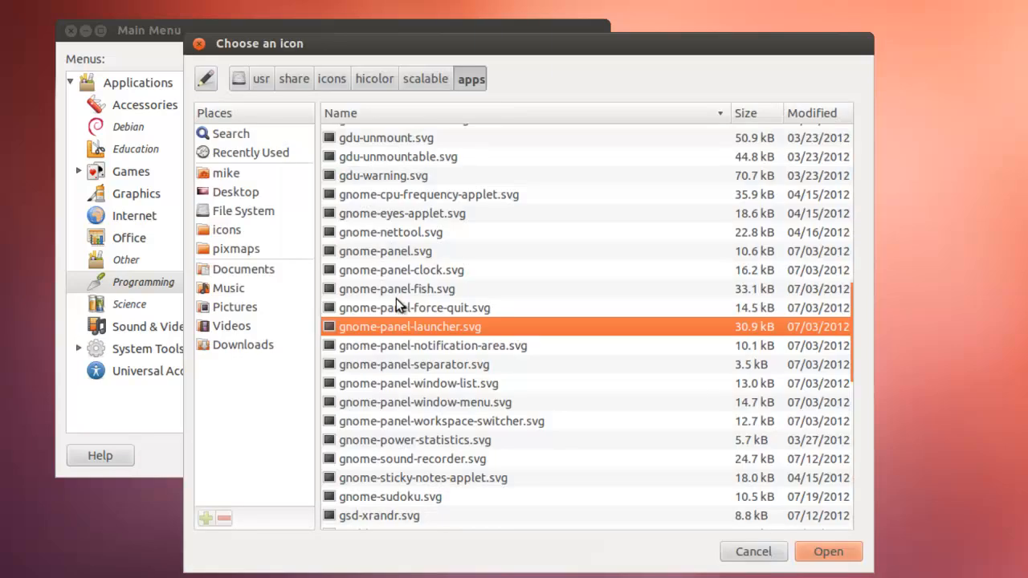
mouse_move(236, 195)
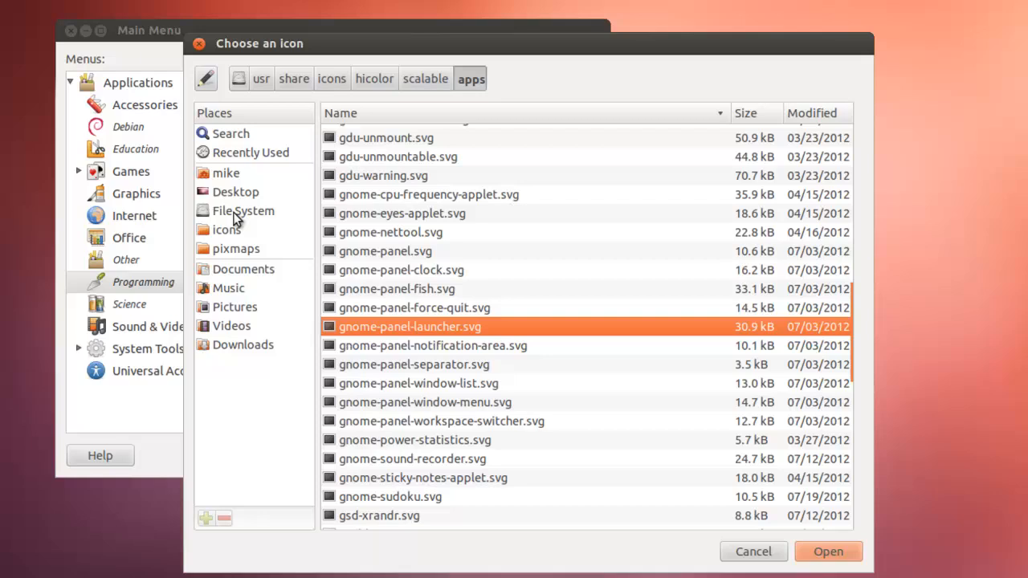
left_click(244, 210)
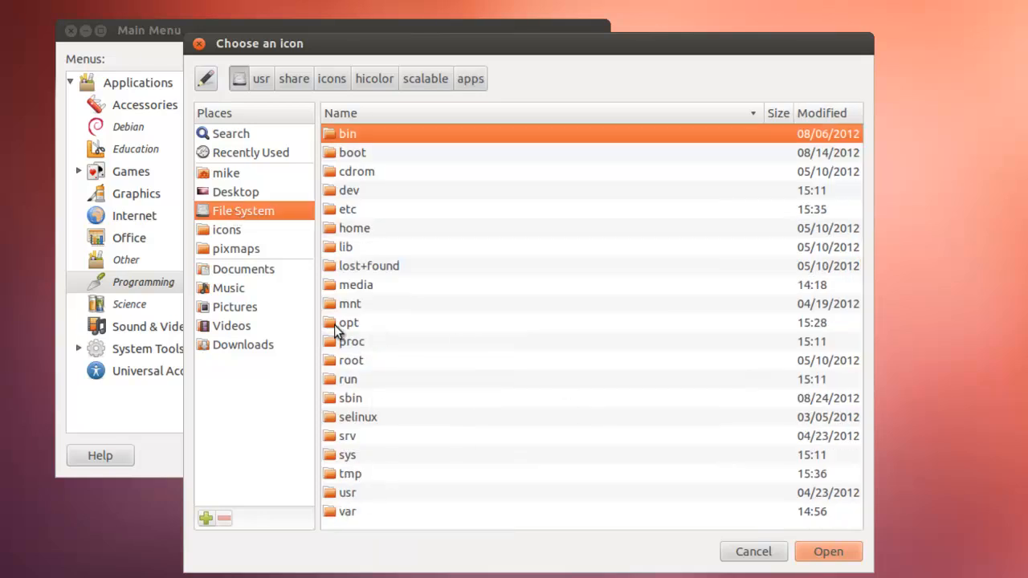
double_click(348, 322)
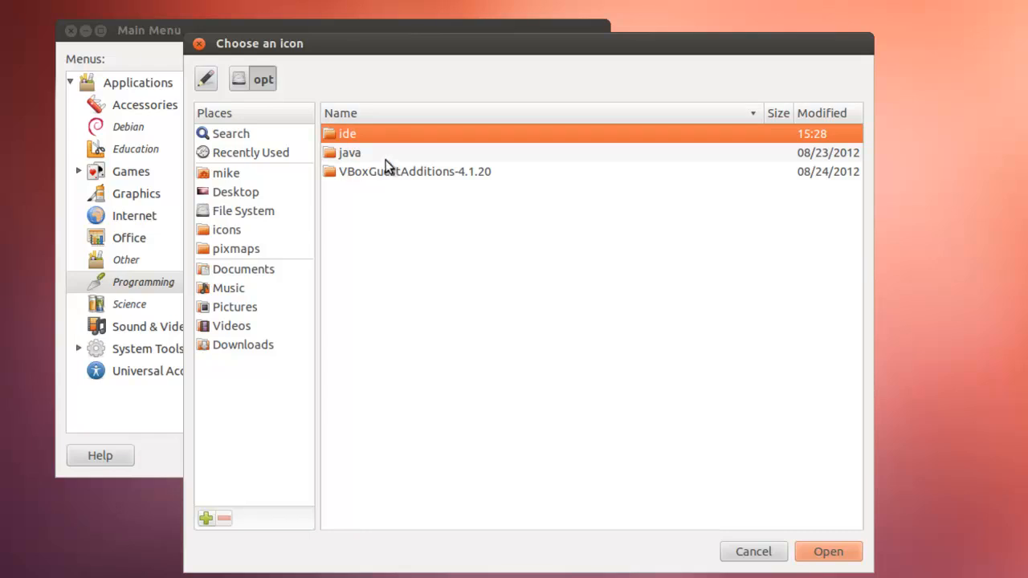
double_click(347, 134)
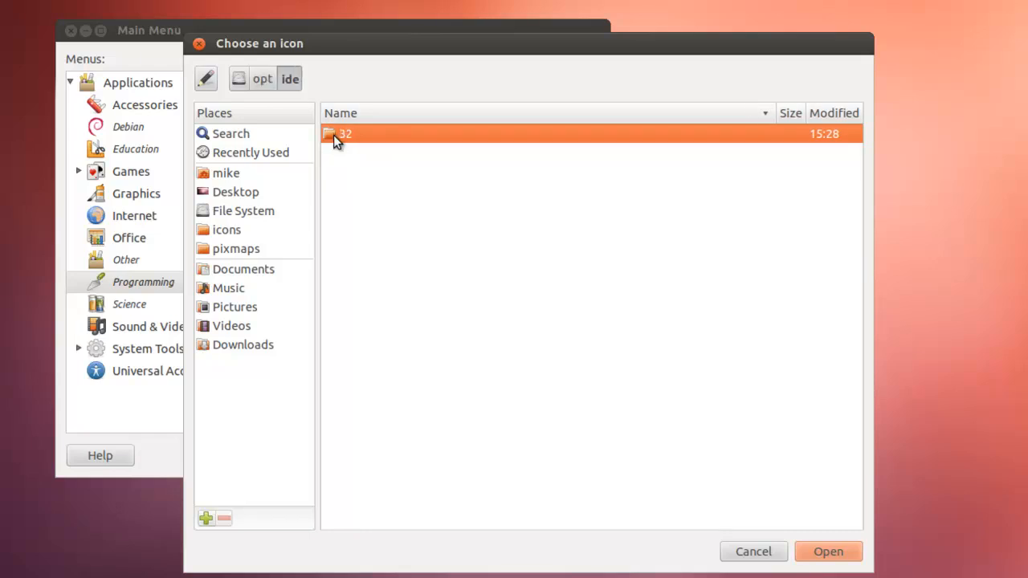
double_click(341, 134)
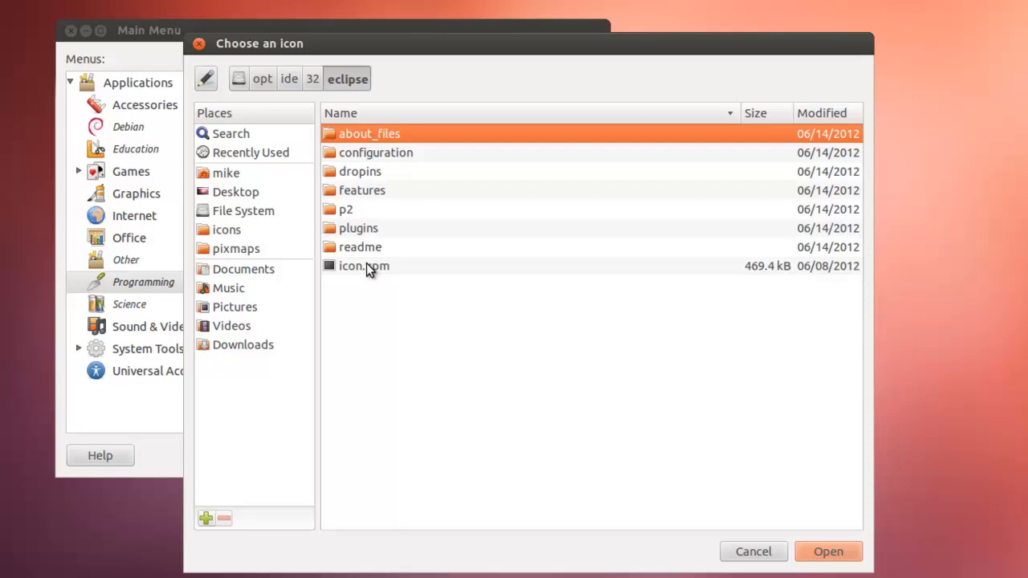
left_click(363, 266)
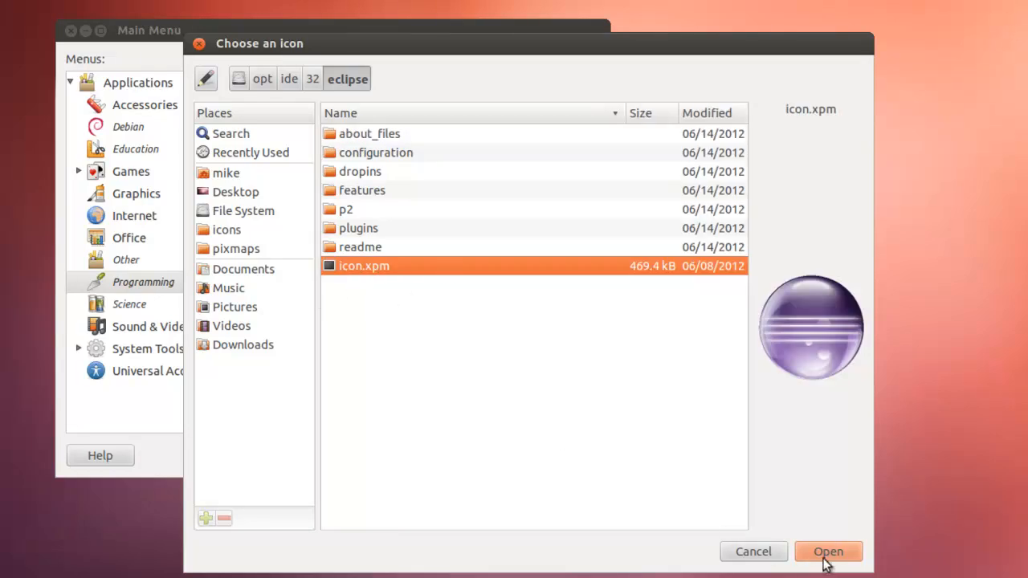
left_click(827, 552)
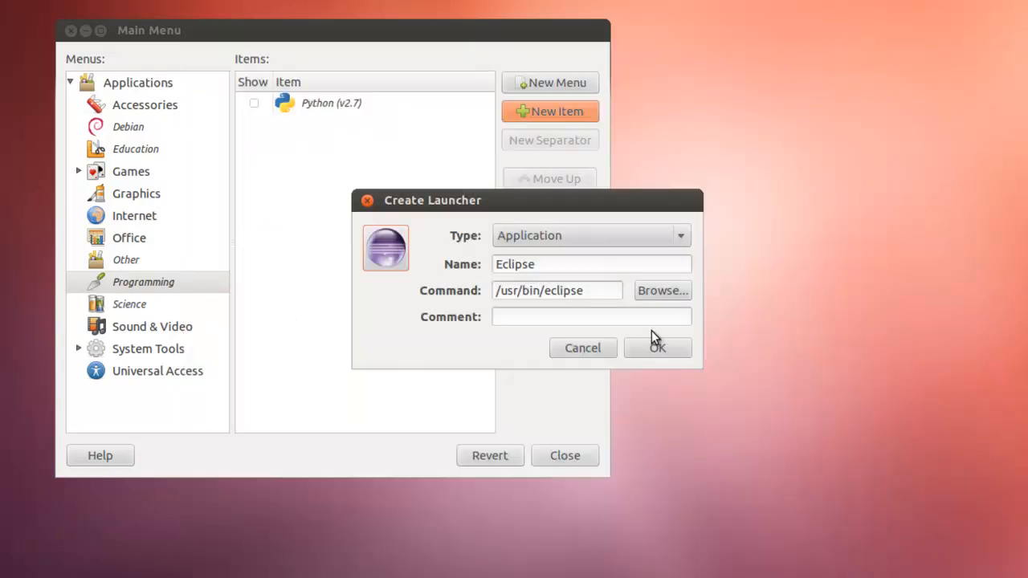
left_click(656, 347)
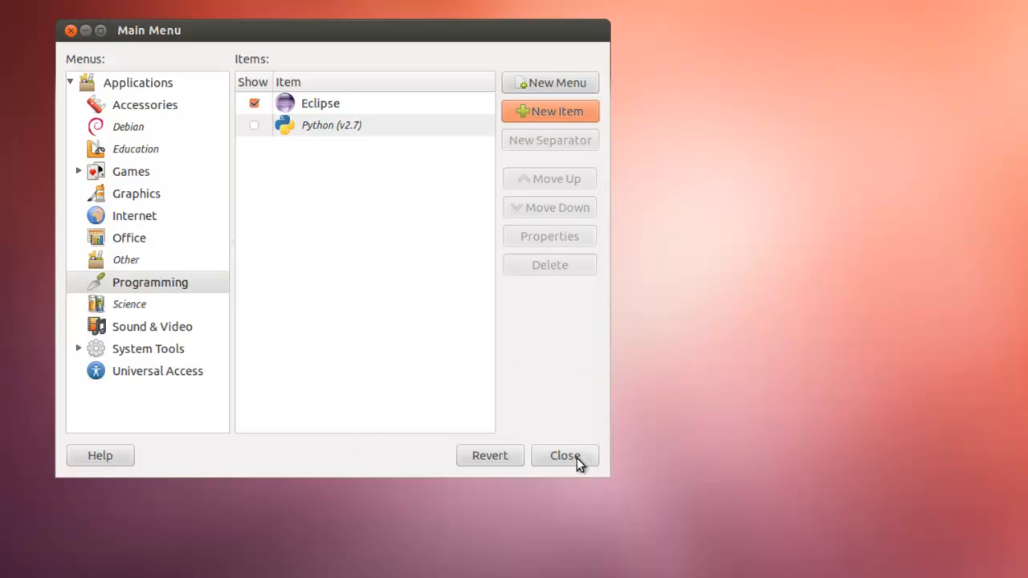
Close Main Menu and restart Ubuntu from the session menu.
left_click(564, 455)
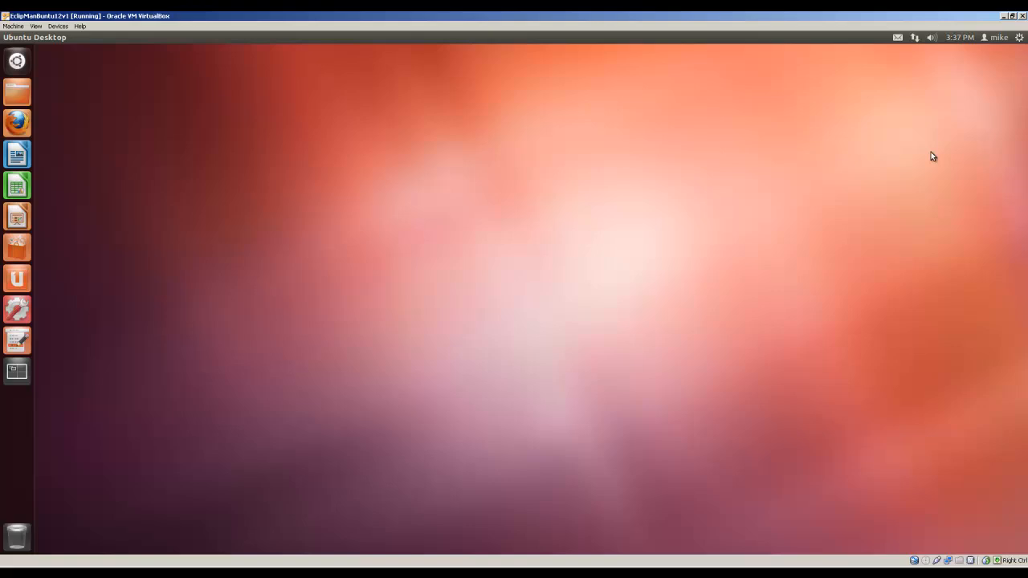
left_click(1019, 37)
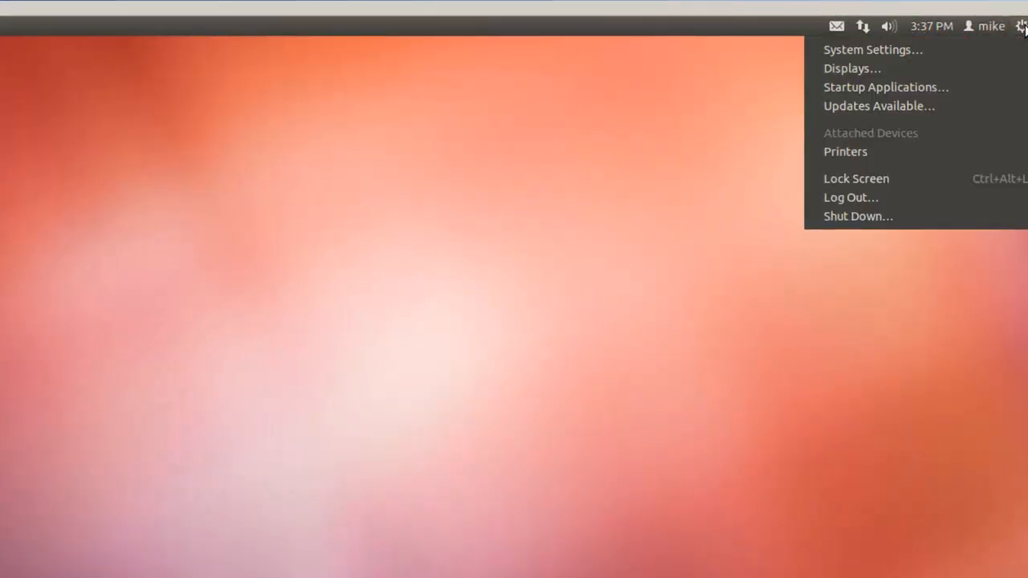
left_click(857, 216)
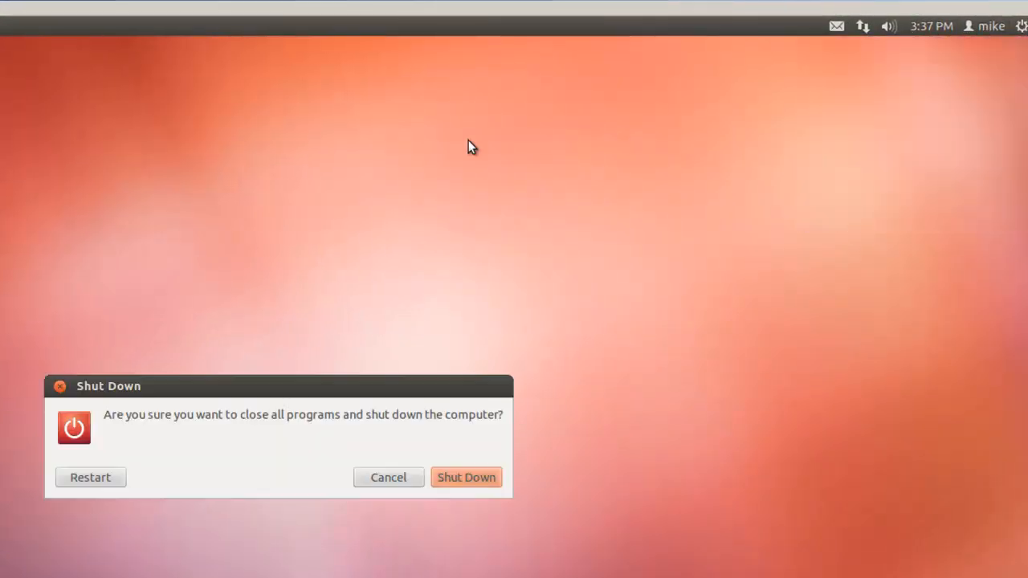
left_click(466, 476)
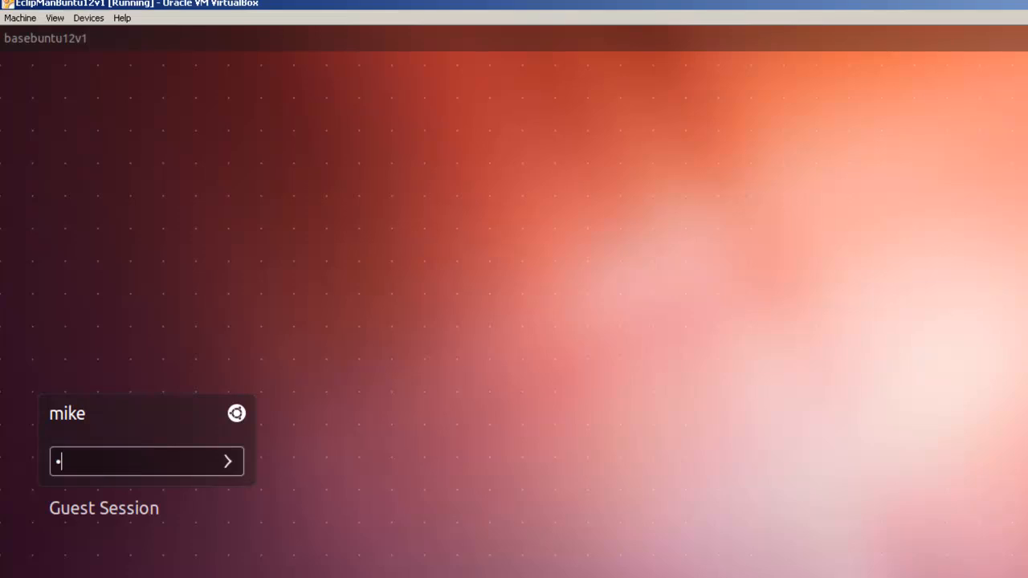
Log in and search the Dash for 'eclipse' to launch the Eclipse application.
key("Return")
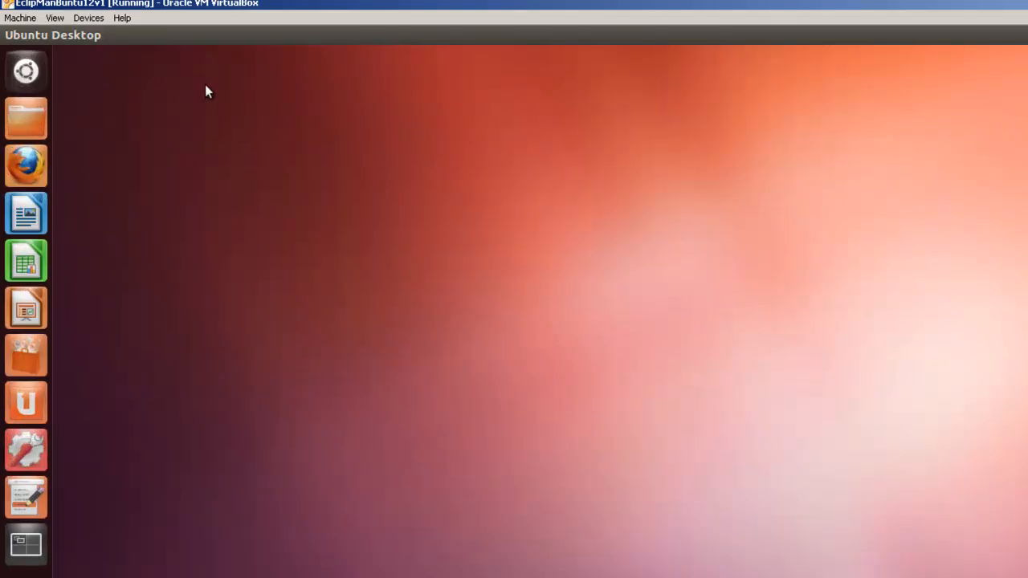
mouse_move(25, 68)
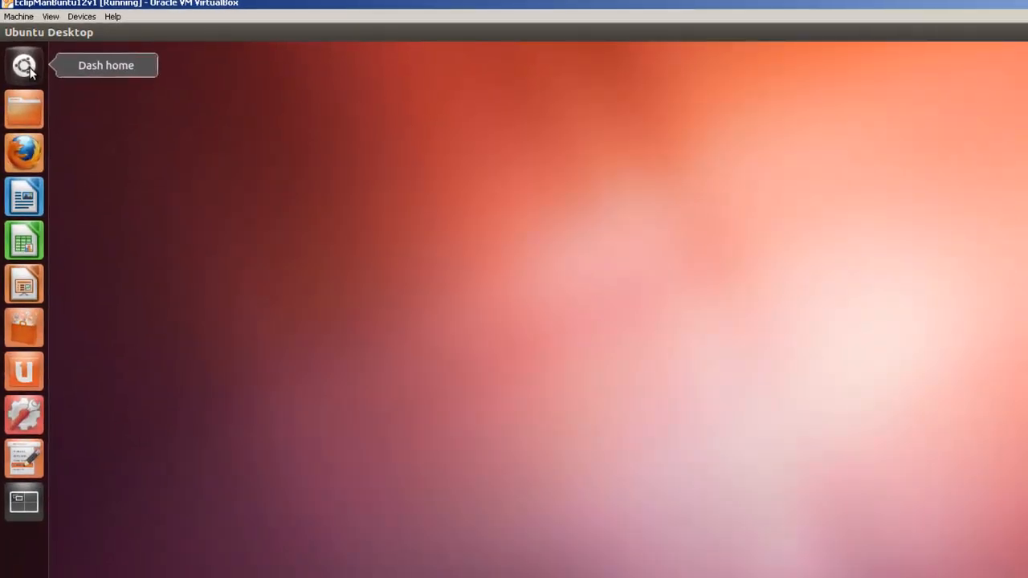
left_click(24, 66)
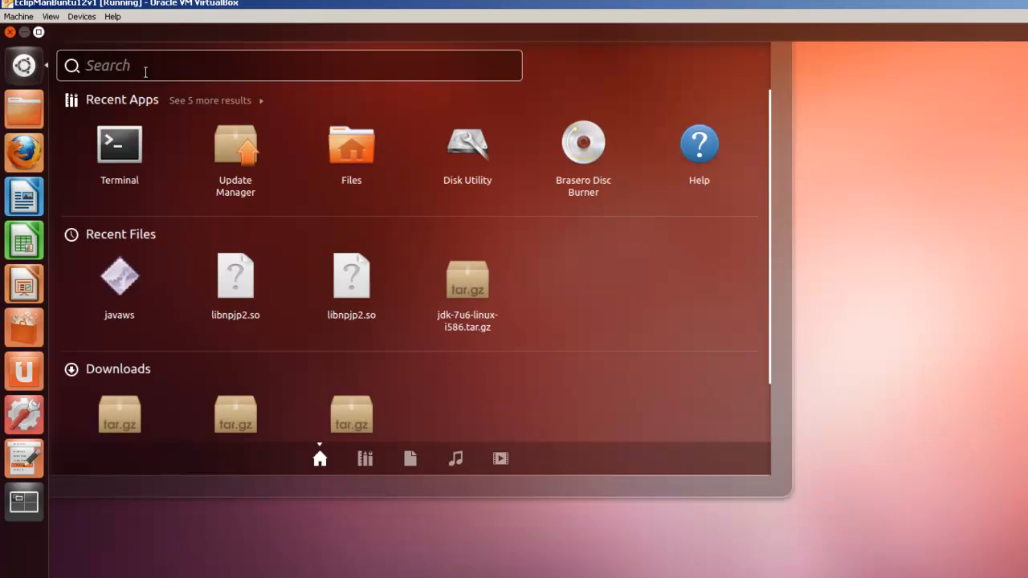
type("eclips")
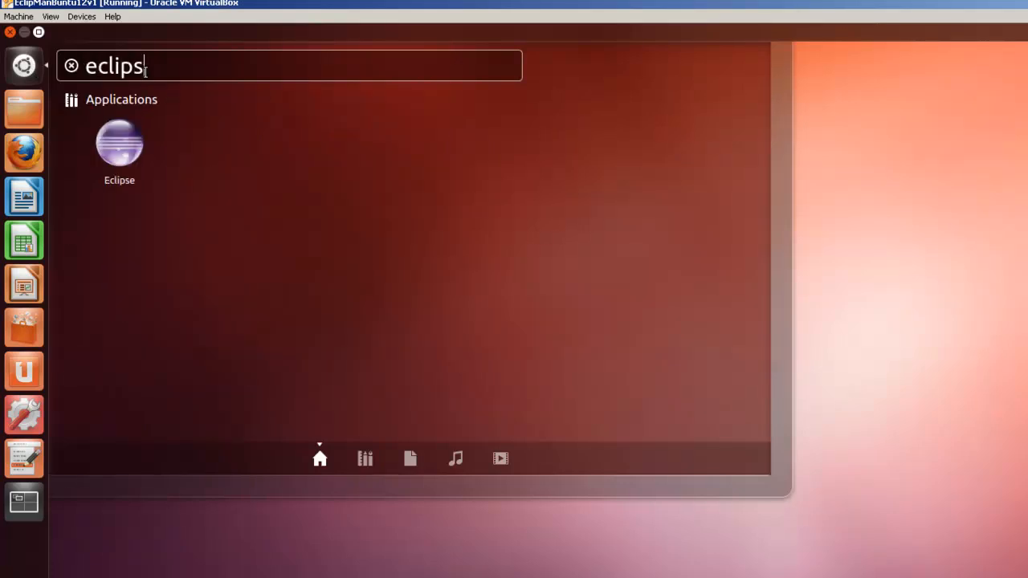
type("e")
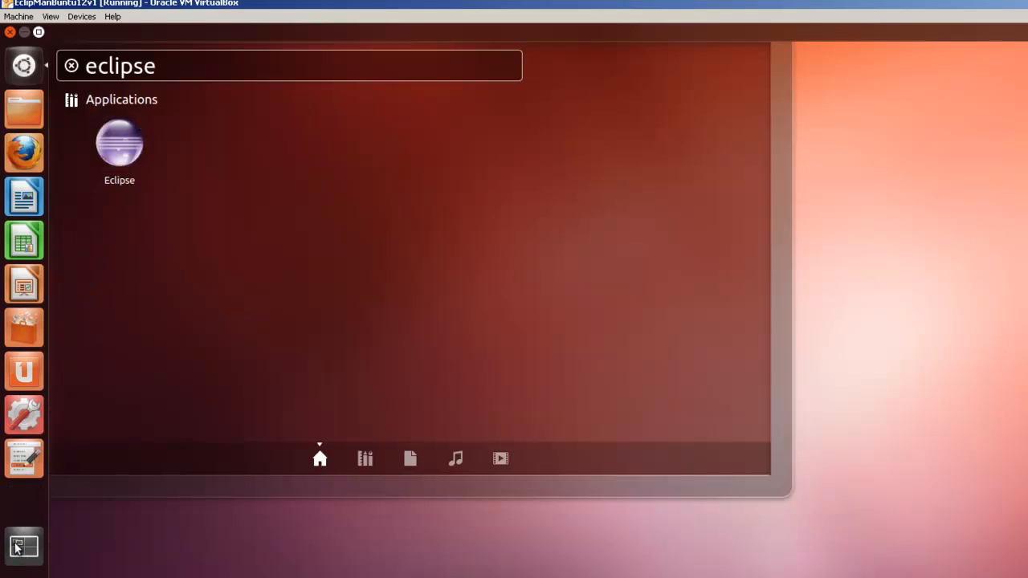
right_click(23, 502)
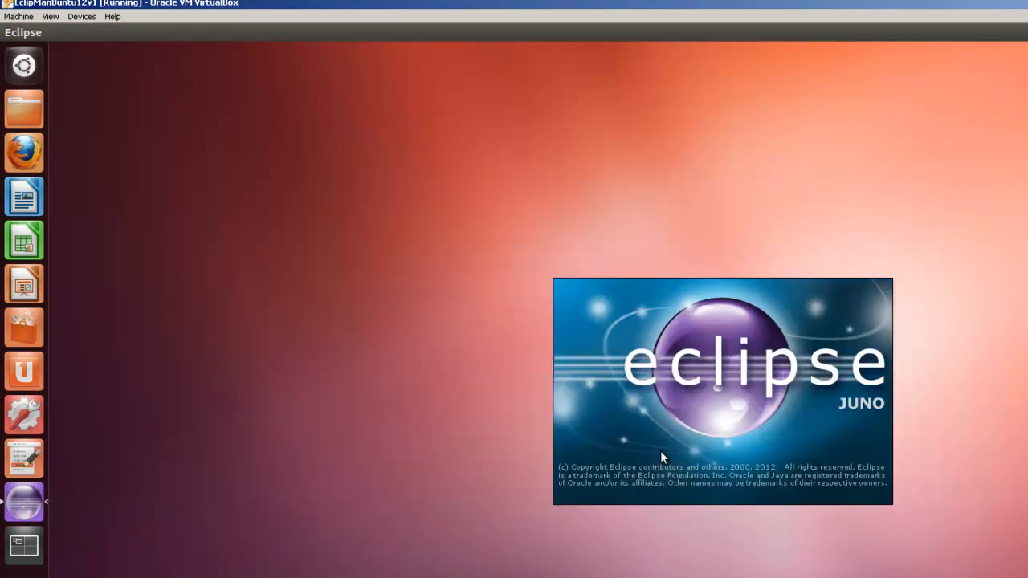
mouse_move(759, 375)
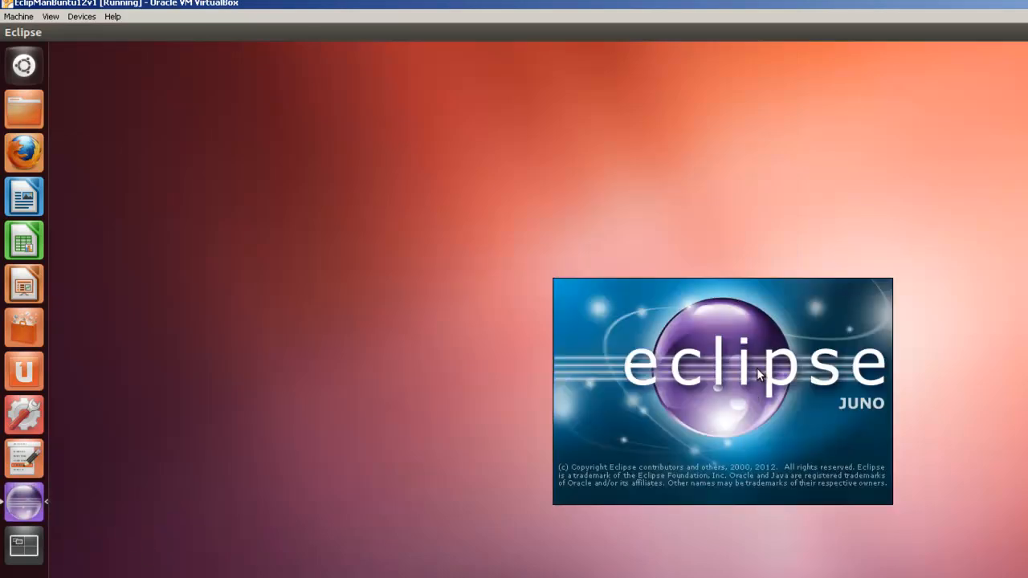
mouse_move(80, 511)
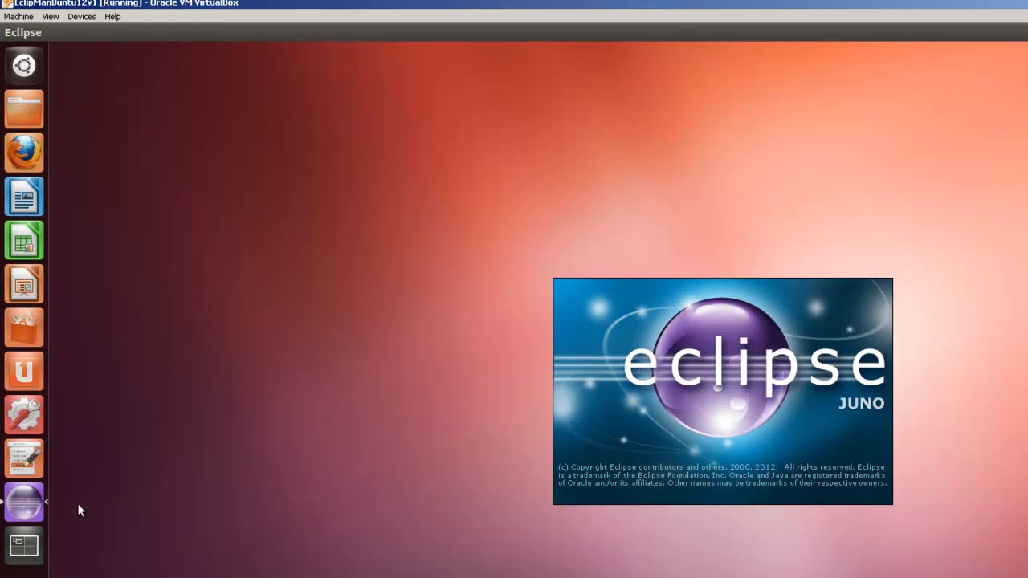
mouse_move(506, 431)
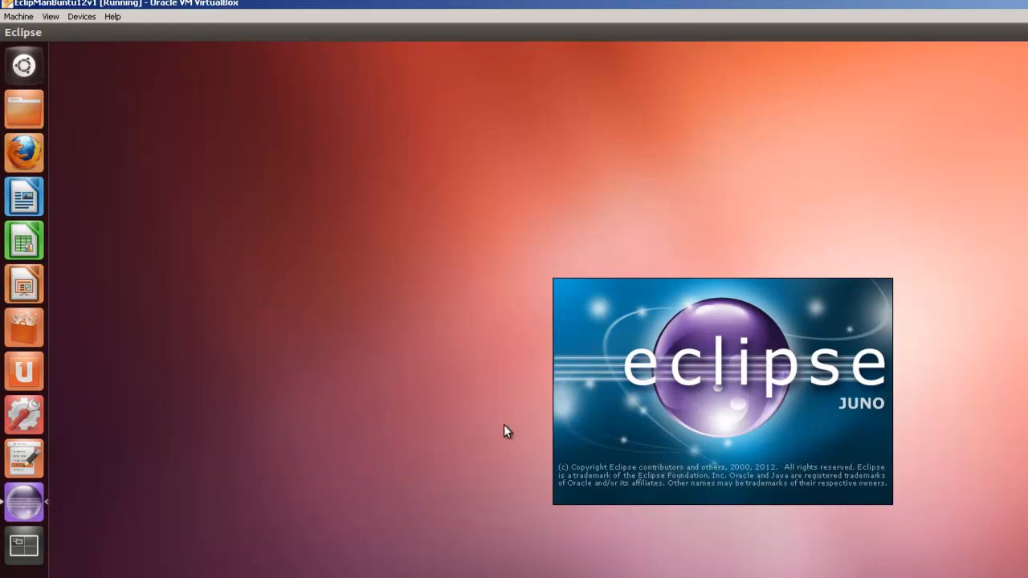
mouse_move(572, 409)
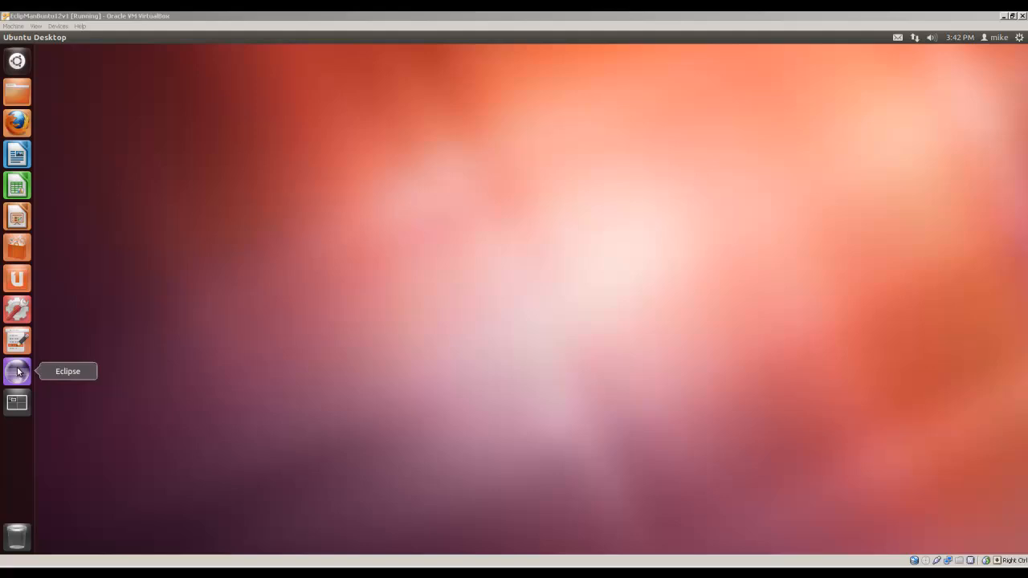
Start Eclipse from its Unity launcher icon to reach the workspace selection prompt.
left_click(17, 371)
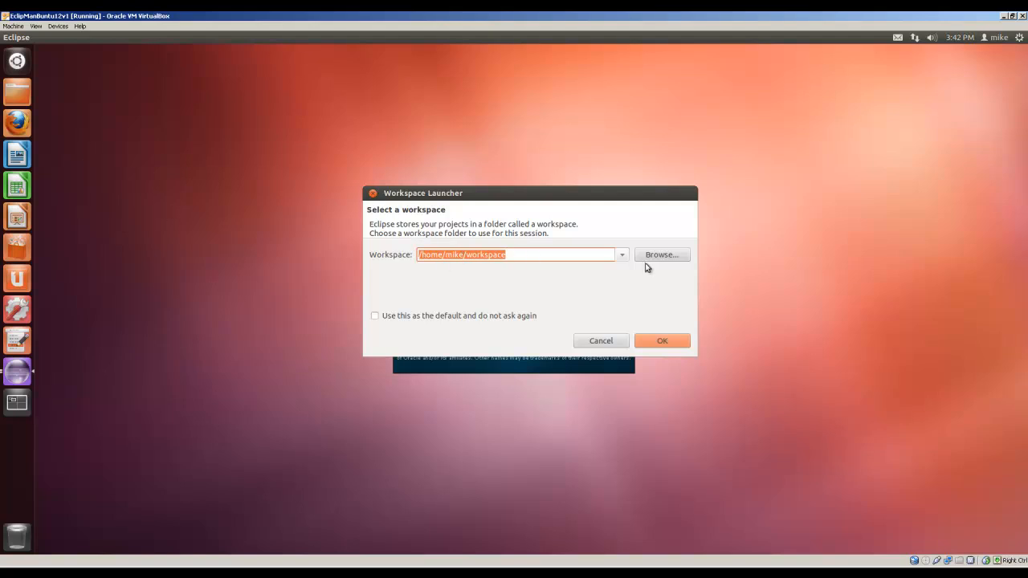
Accept the default workspace and close the Welcome page to show the Java workbench.
left_click(662, 341)
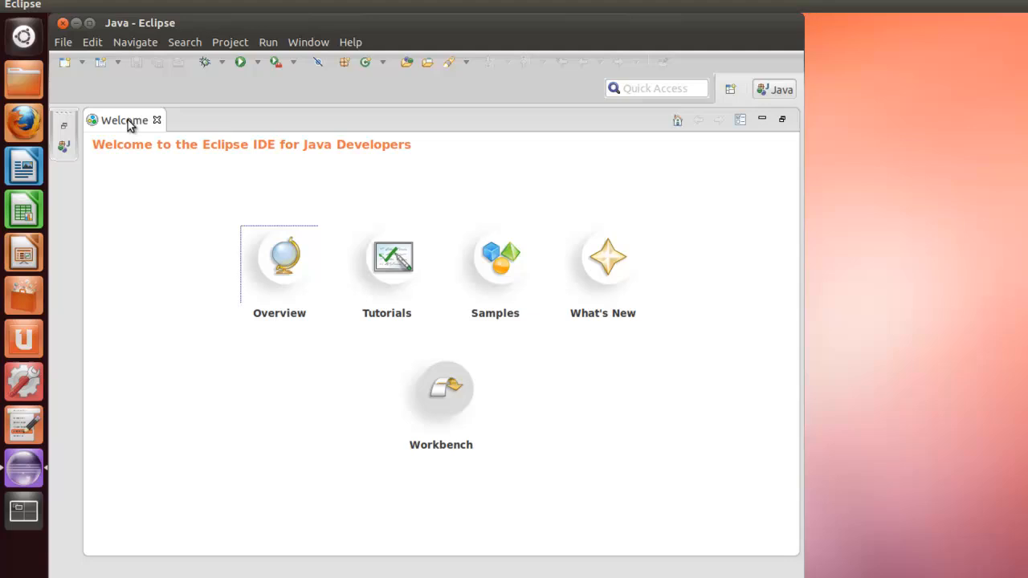
mouse_move(393, 257)
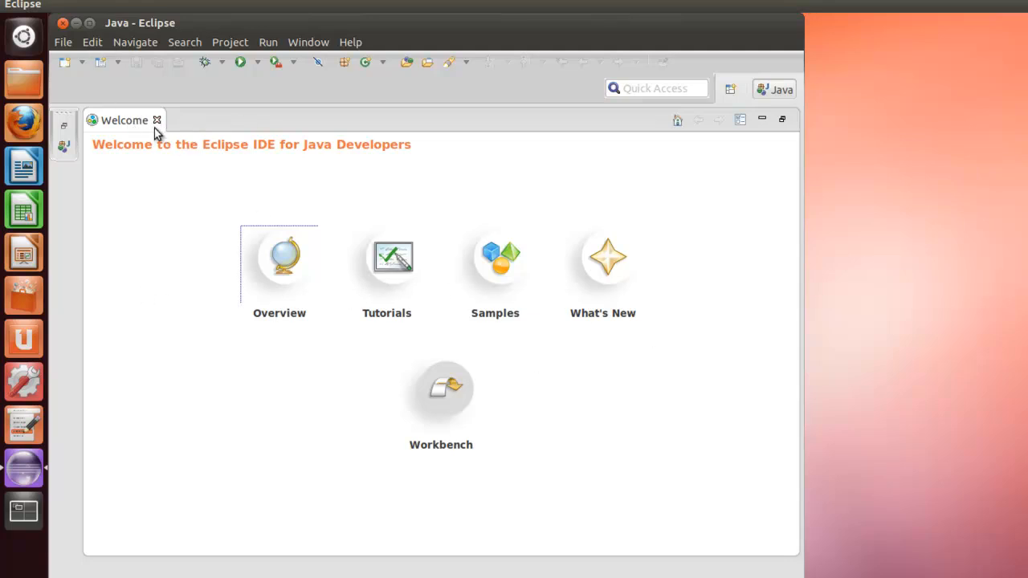
mouse_move(545, 255)
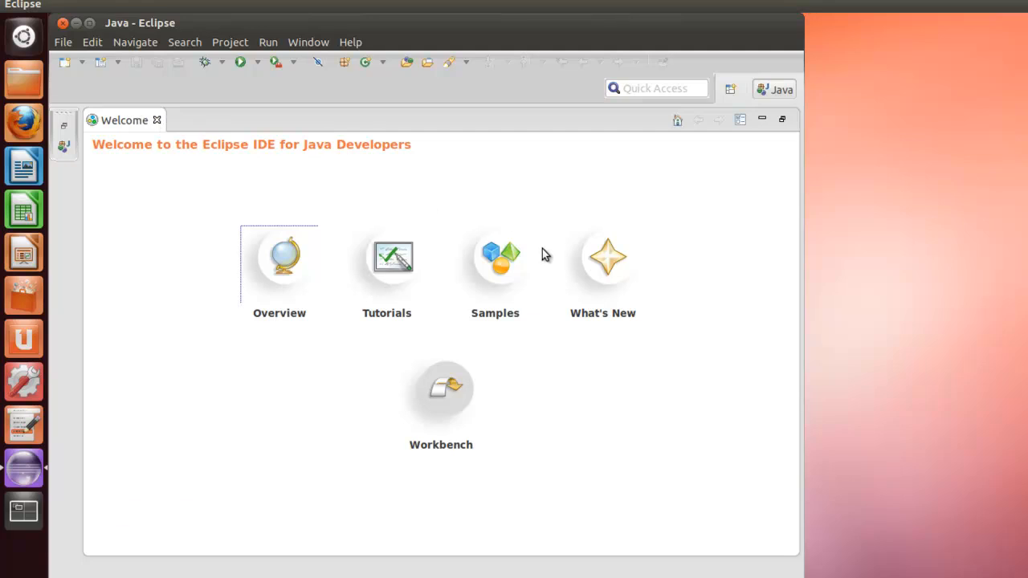
left_click(157, 120)
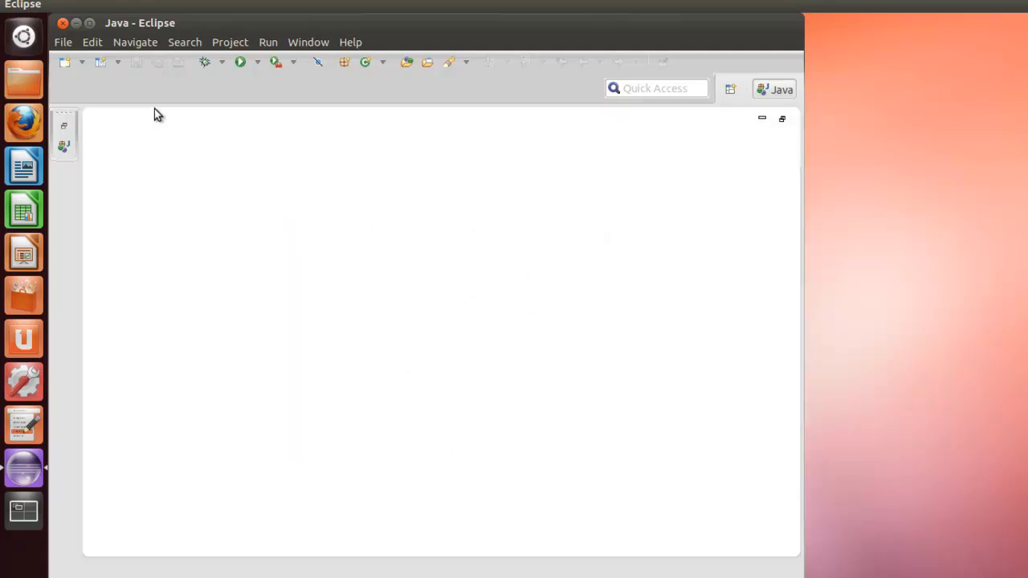
left_click(62, 42)
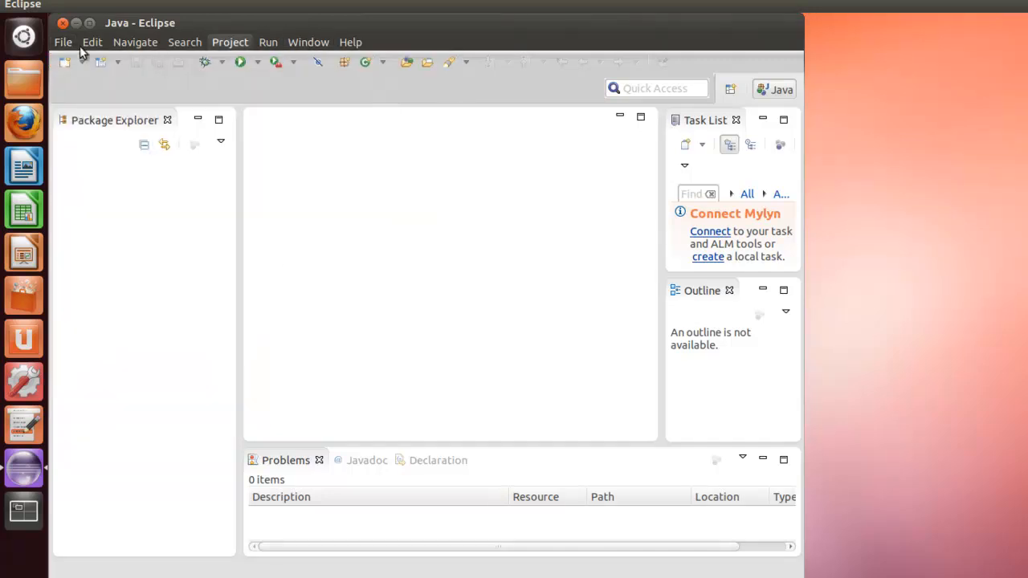
Start a new Java Project from the Java wizard category and name it HelloWorld.
left_click(63, 42)
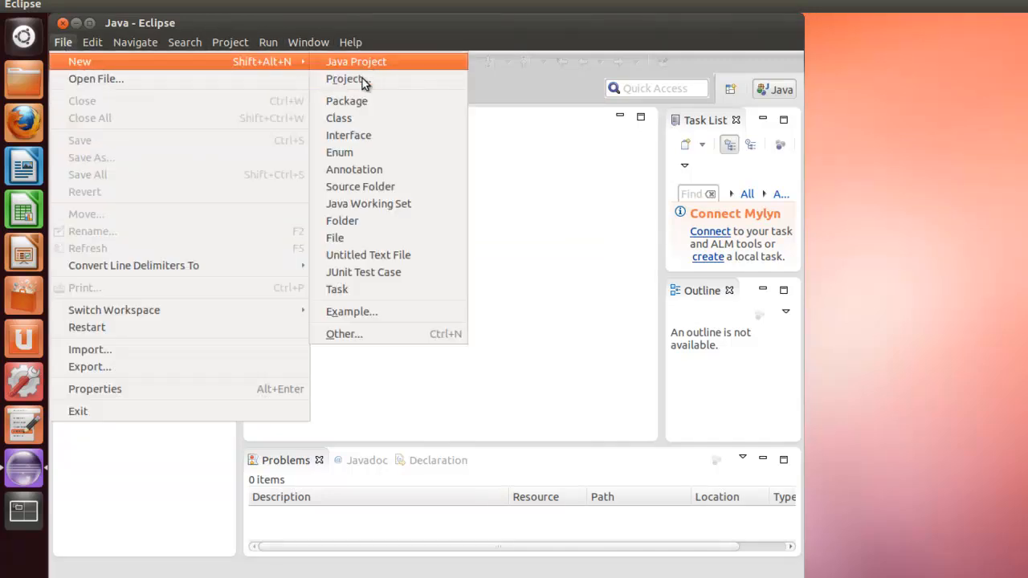
left_click(345, 78)
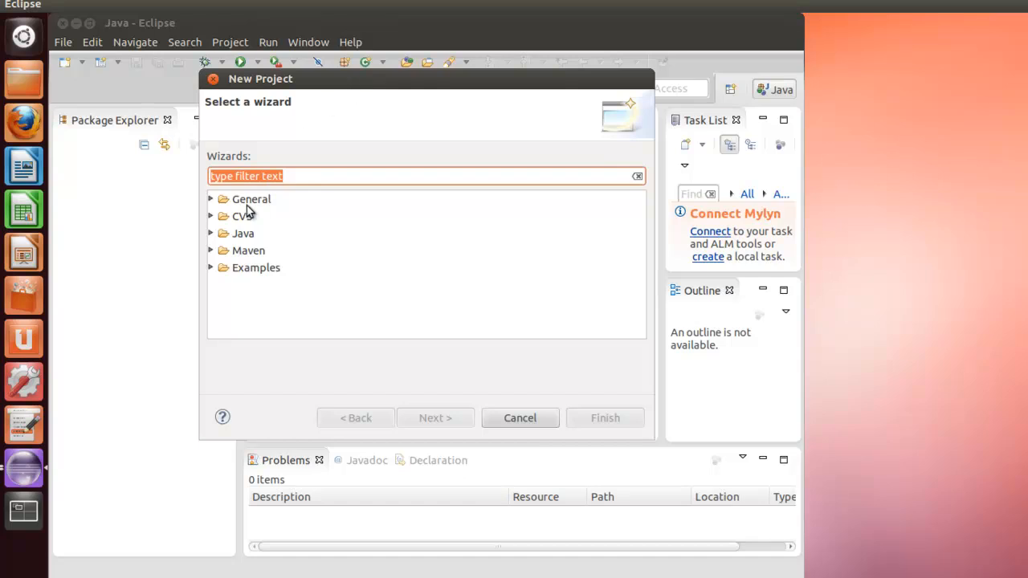
mouse_move(249, 245)
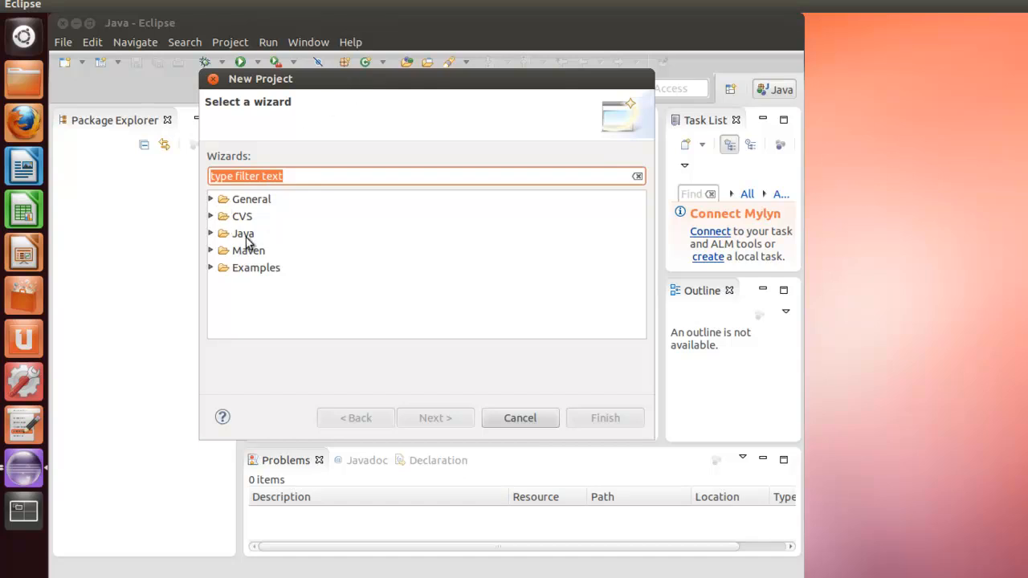
mouse_move(213, 210)
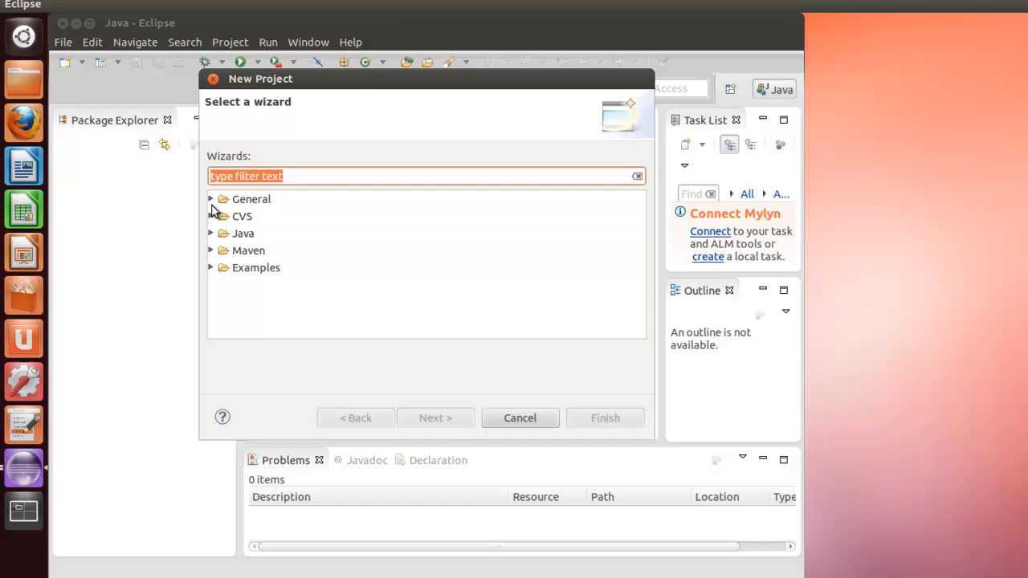
left_click(242, 233)
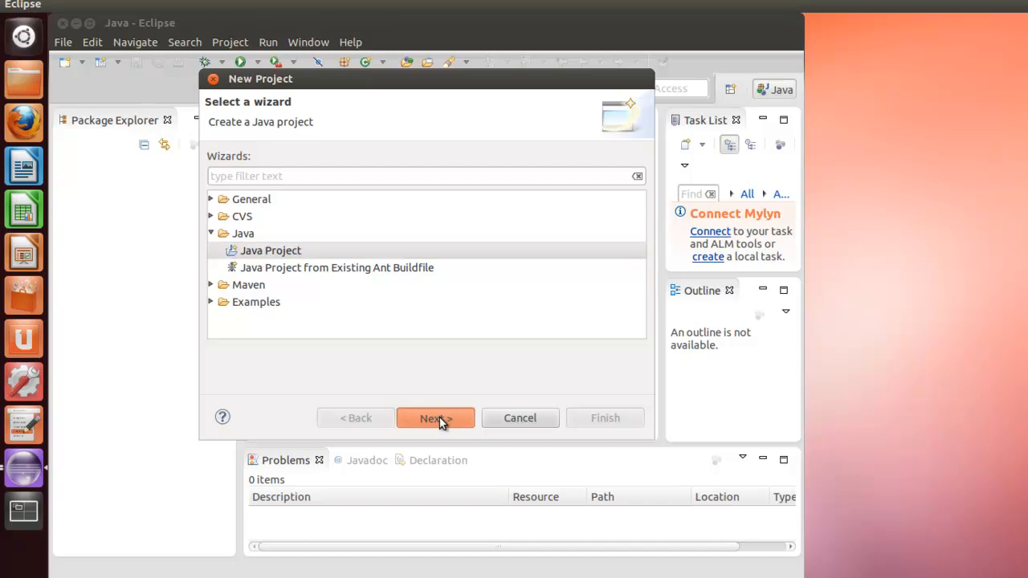
left_click(435, 418)
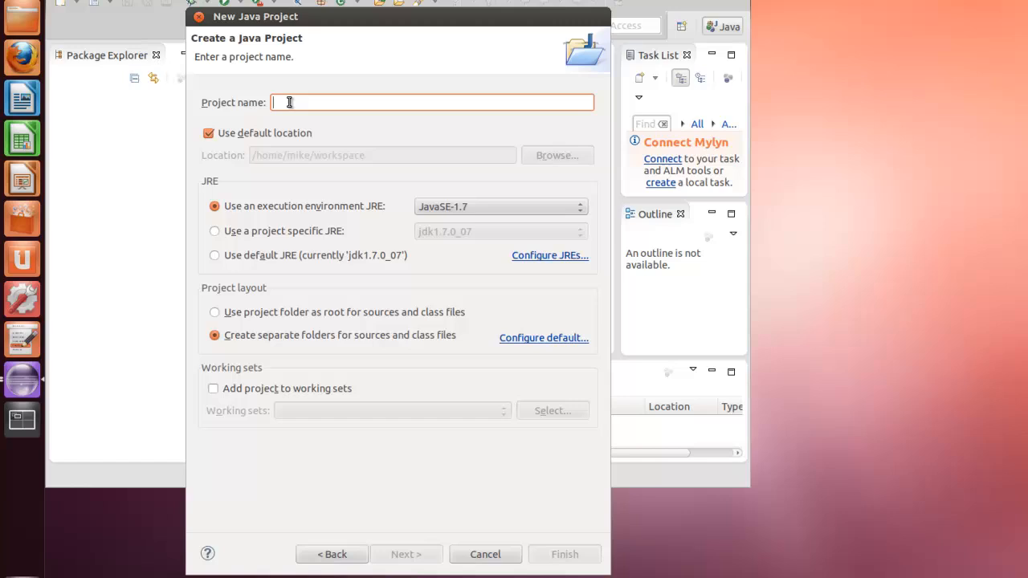
type("HelloWorld")
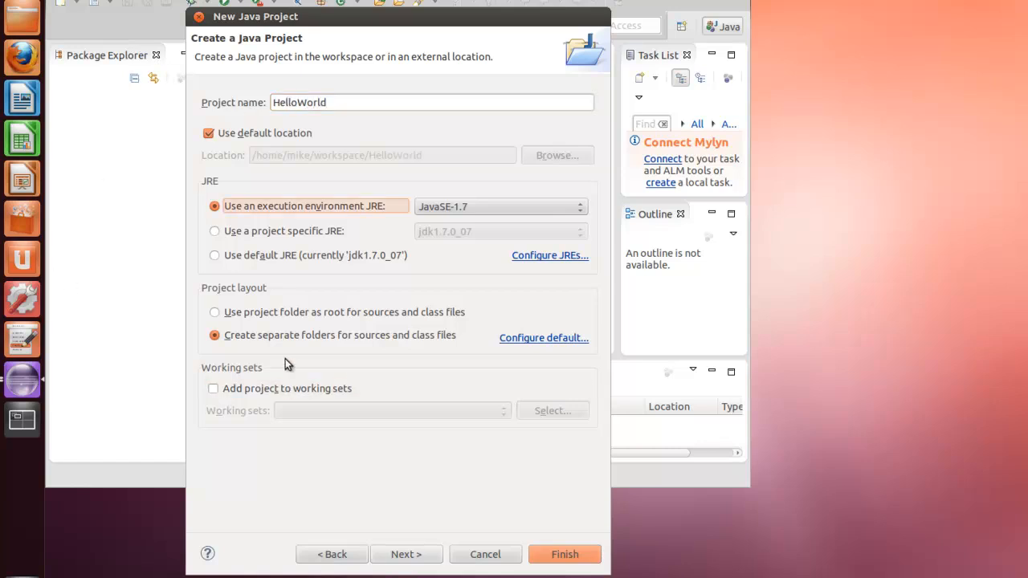
mouse_move(470, 567)
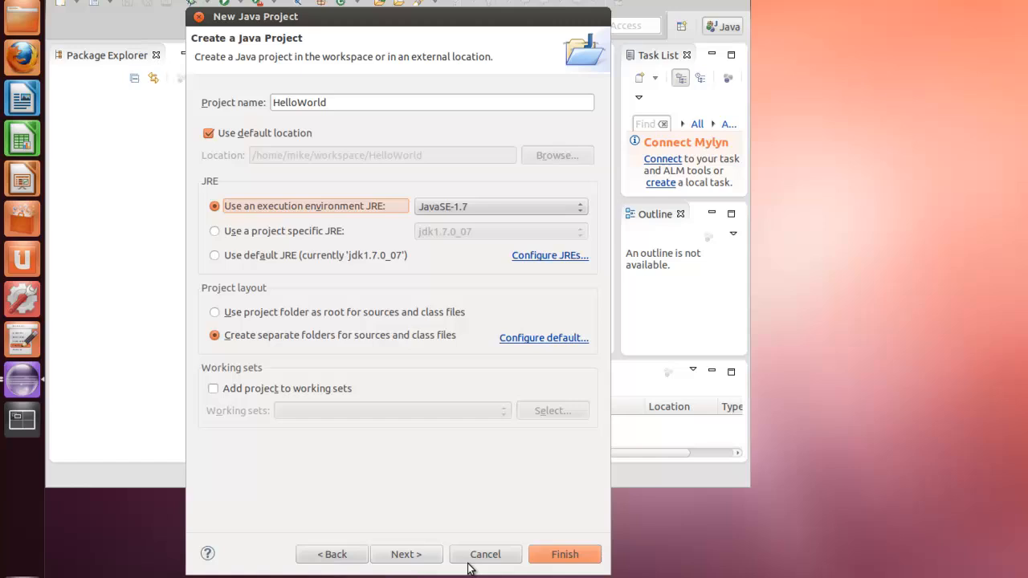
Select the src folder in Java Settings and finish creating the HelloWorld project.
left_click(405, 554)
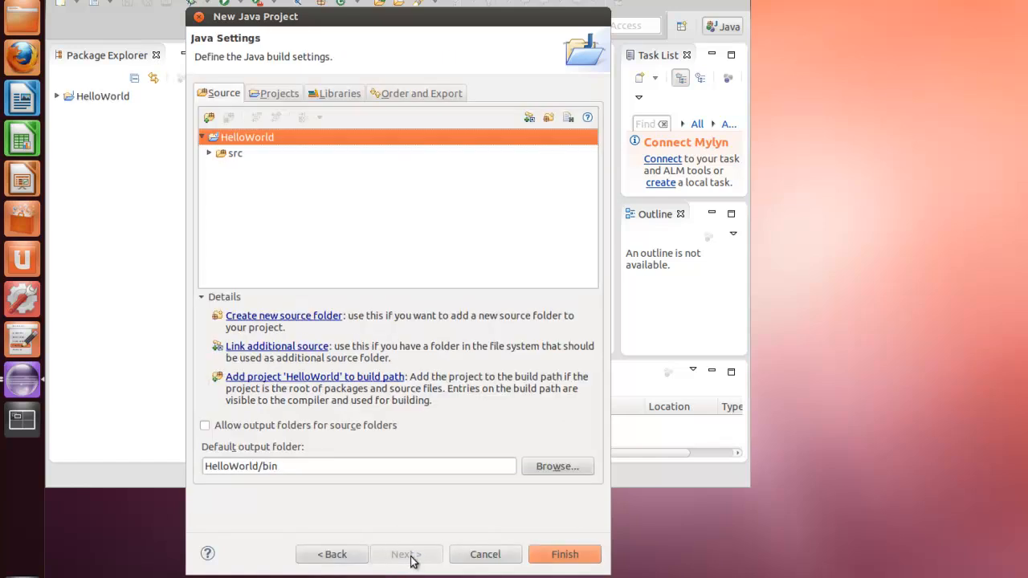
mouse_move(241, 154)
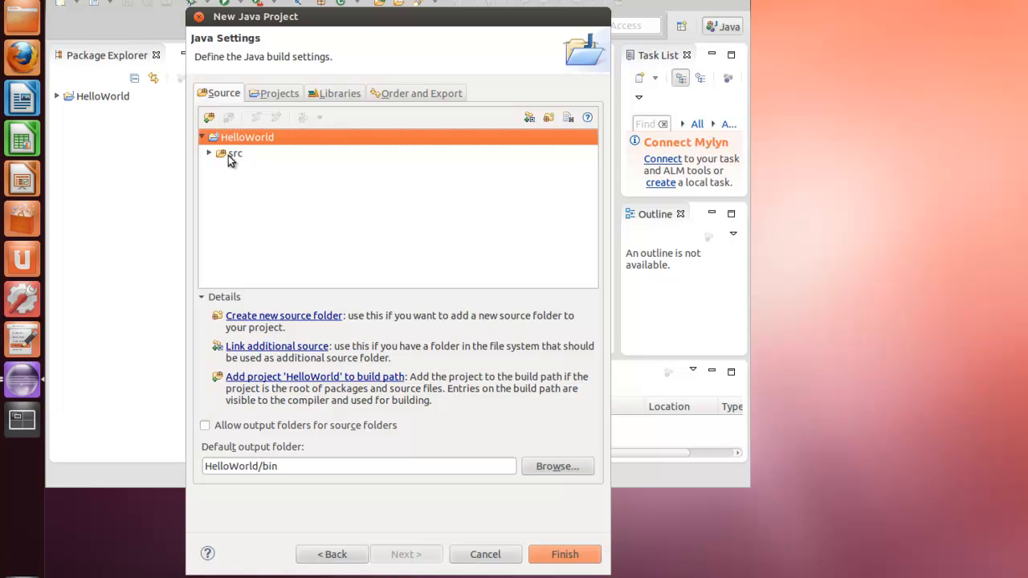
left_click(235, 154)
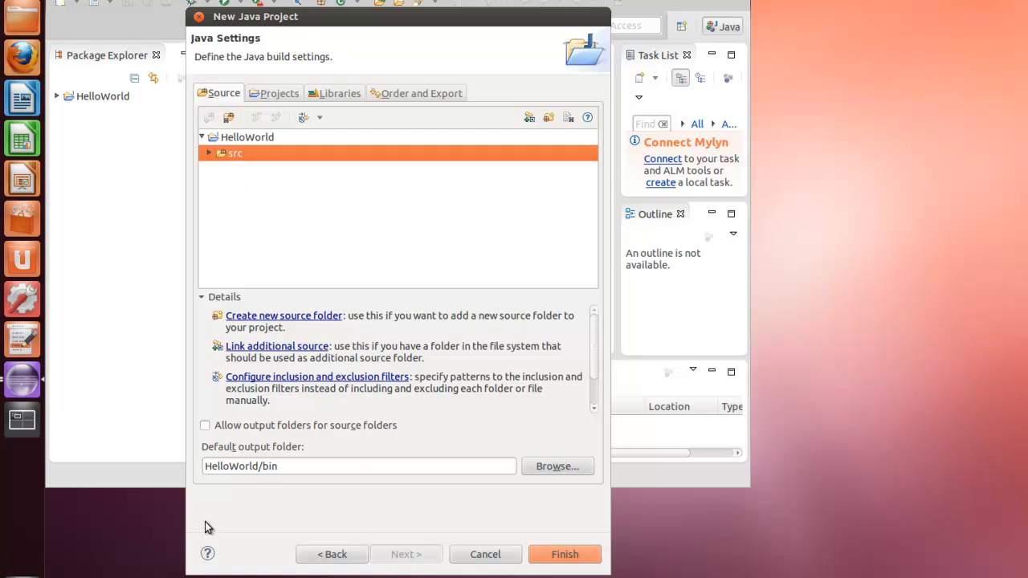
mouse_move(312, 453)
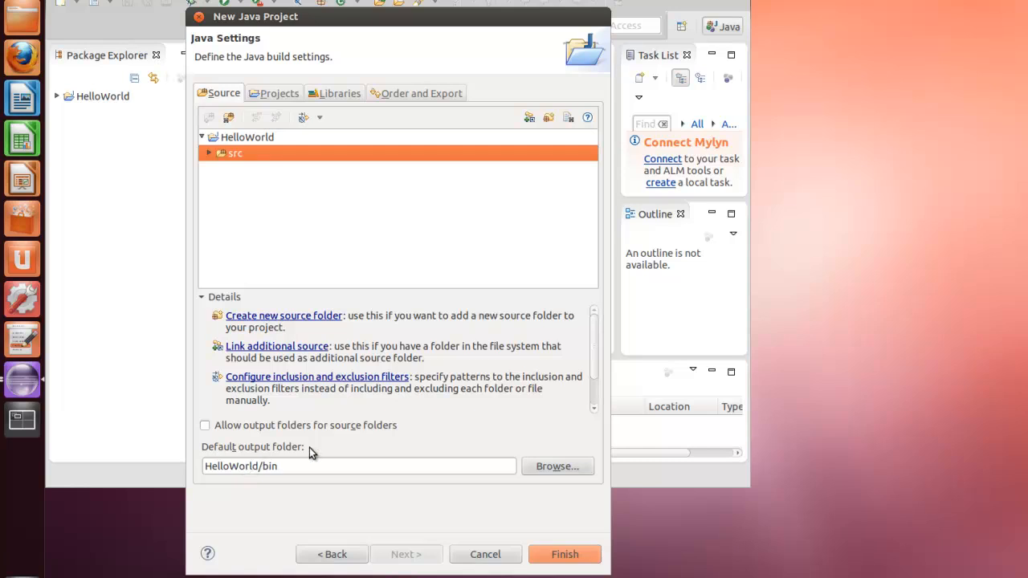
mouse_move(432, 543)
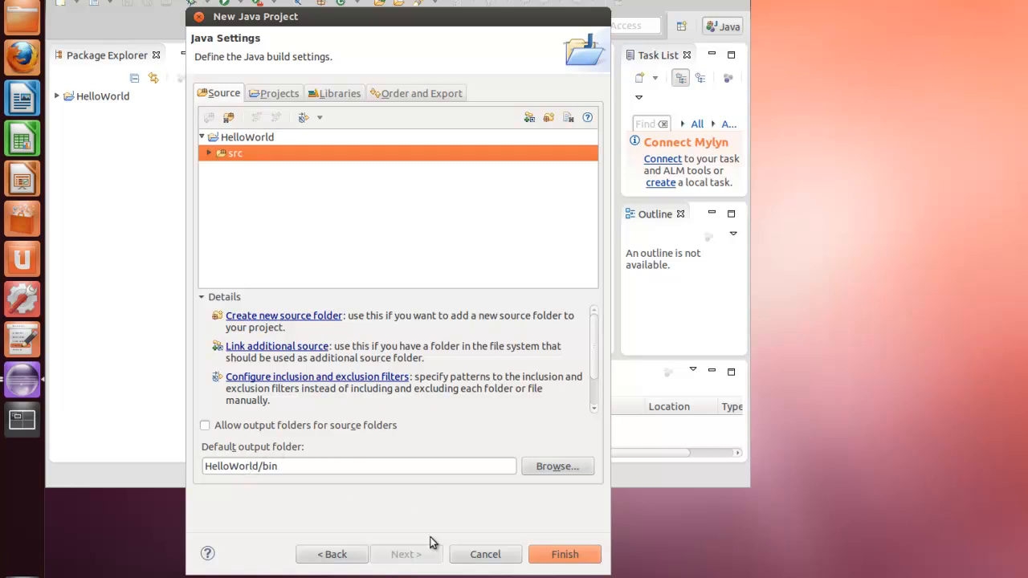
left_click(564, 554)
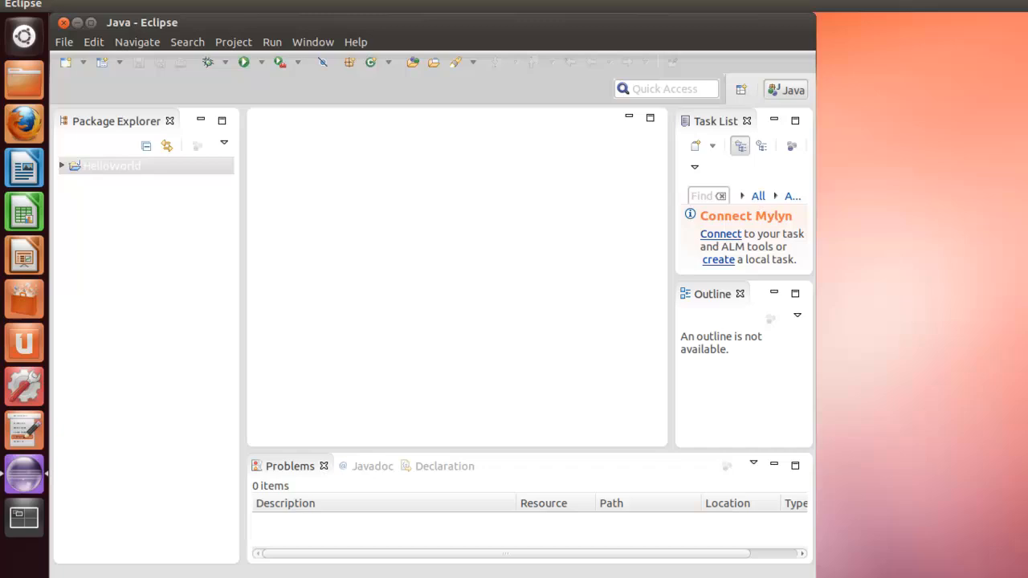
mouse_move(66, 183)
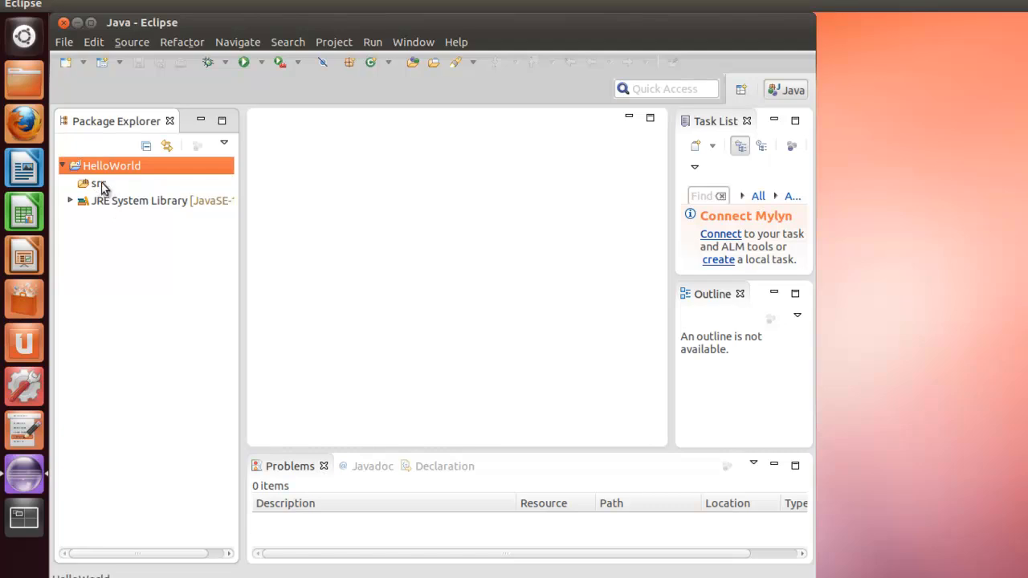
Add a HelloWorld class under src with a public static void main stub.
left_click(97, 183)
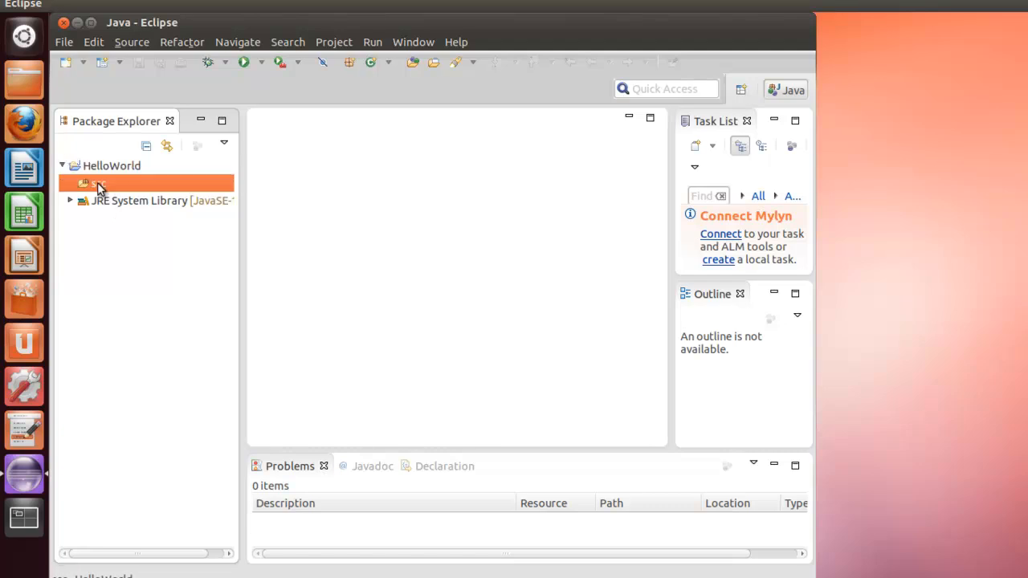
right_click(95, 183)
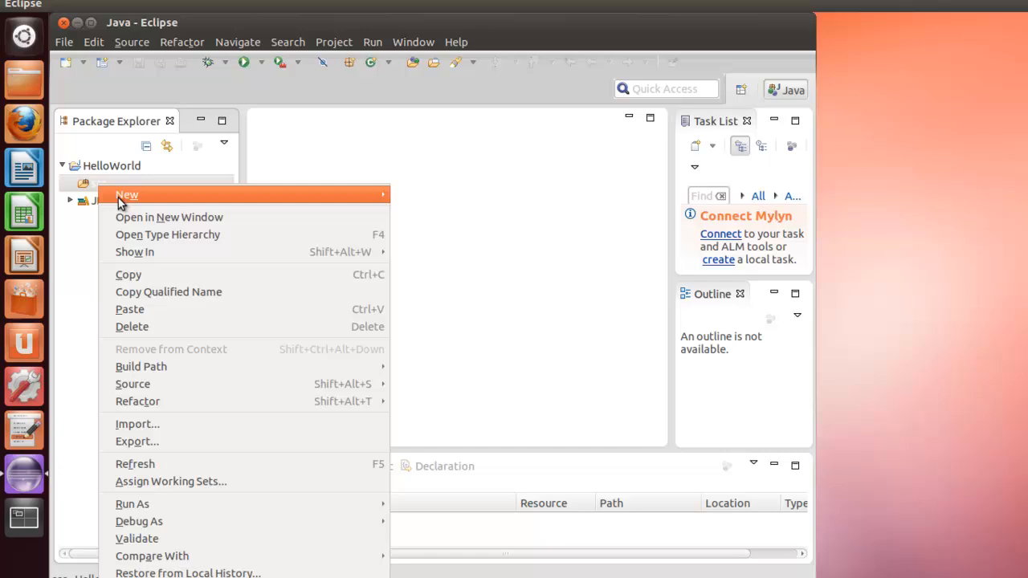
mouse_move(127, 195)
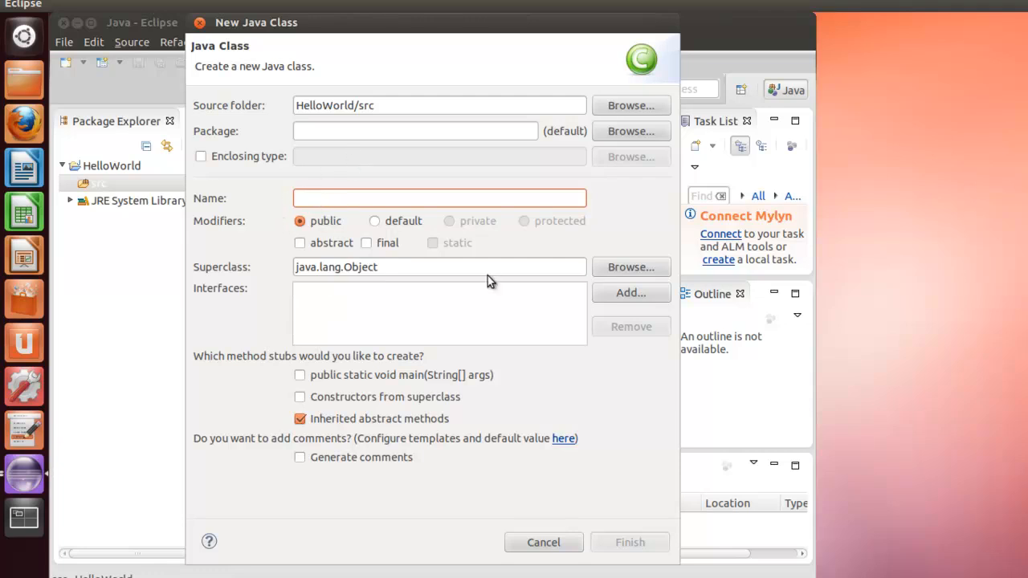
type("hg")
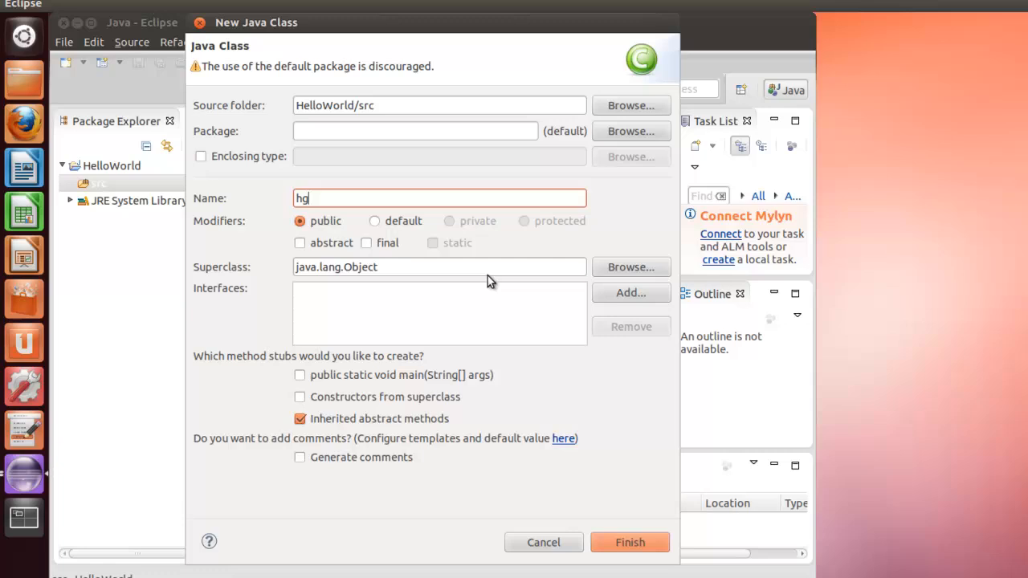
type("HelloWorld")
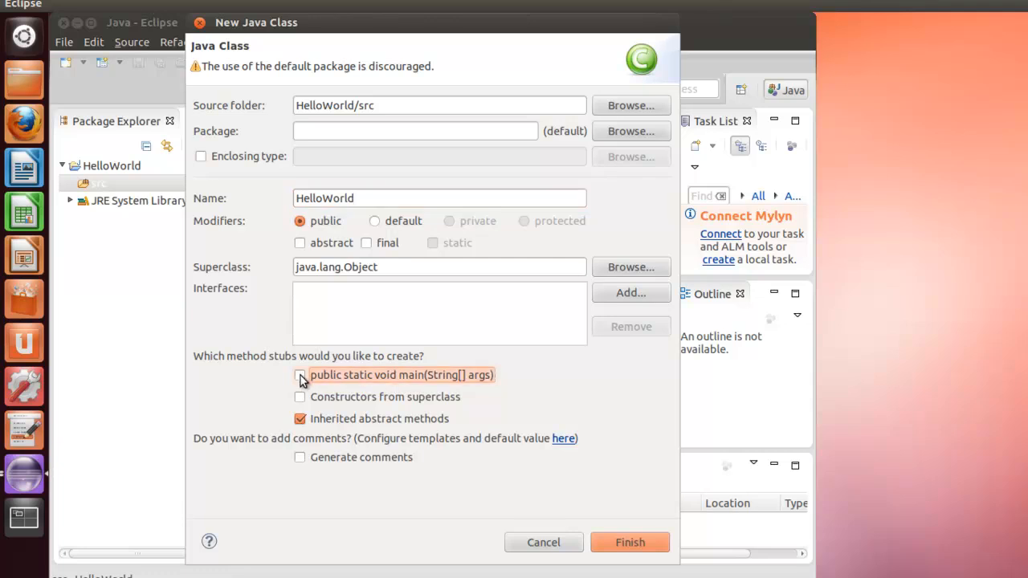
left_click(300, 375)
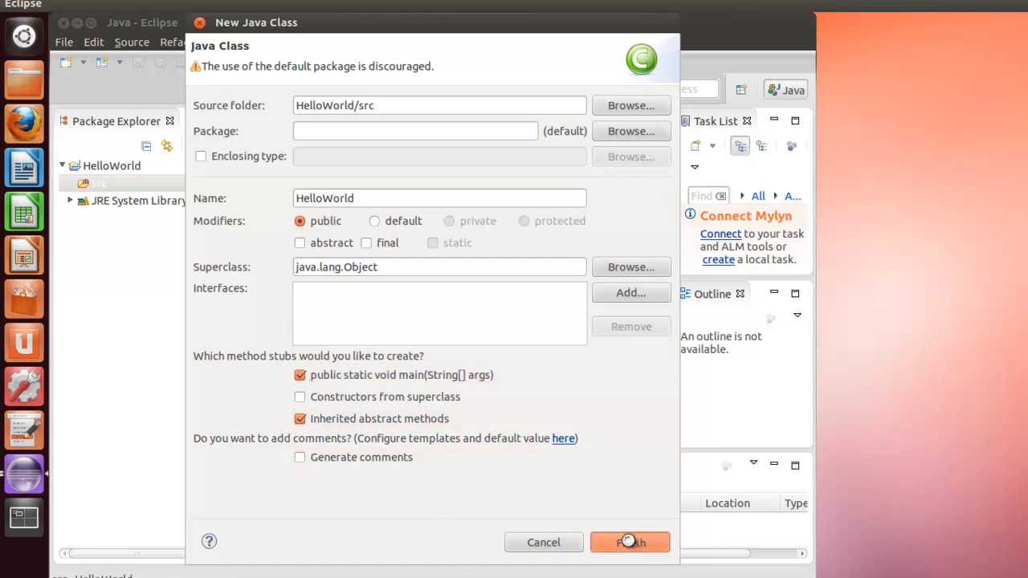
left_click(630, 542)
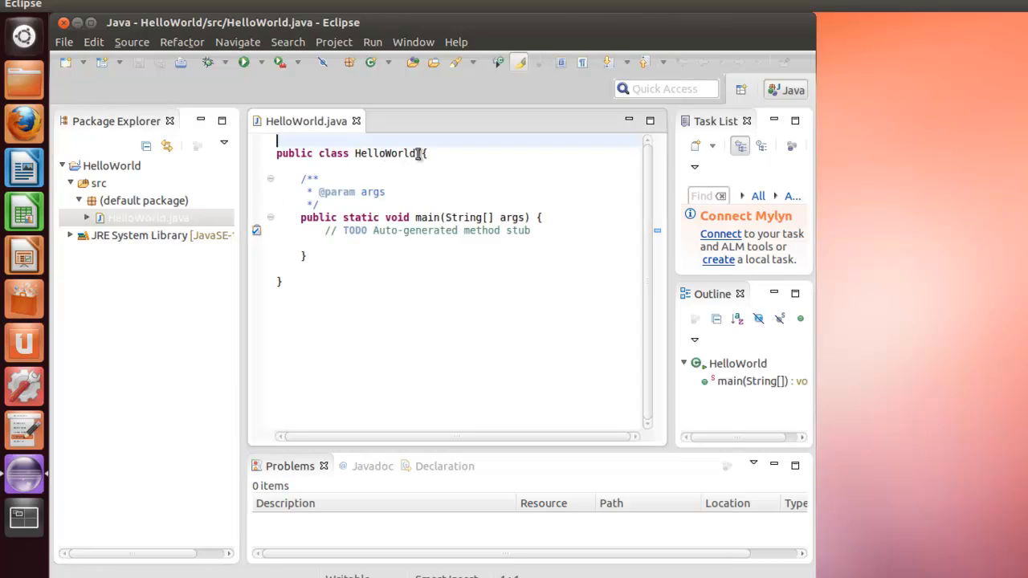
Write System.out.println("Hello Java World!!!"); inside the main method.
left_click(530, 230)
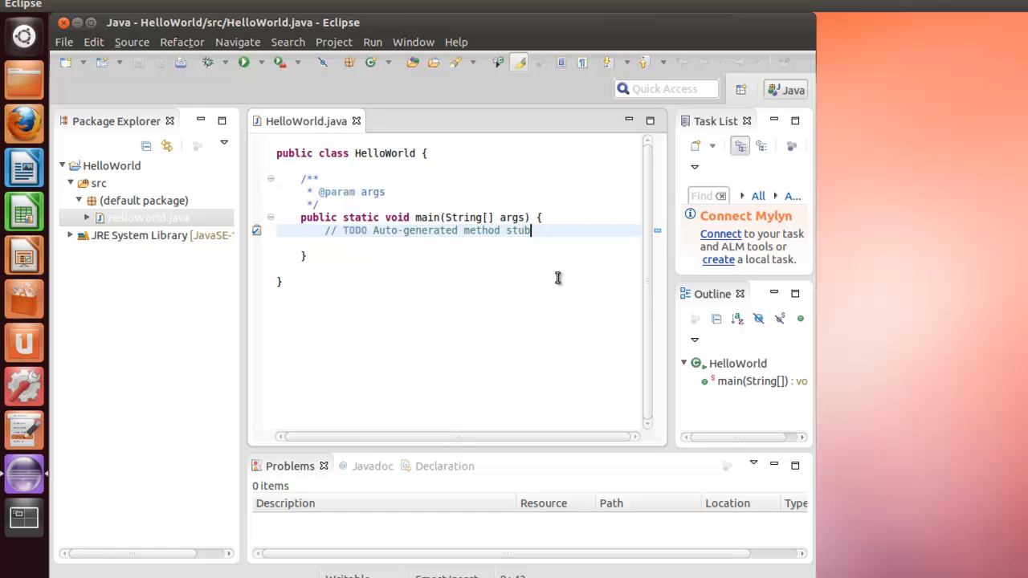
key("BackSpace")
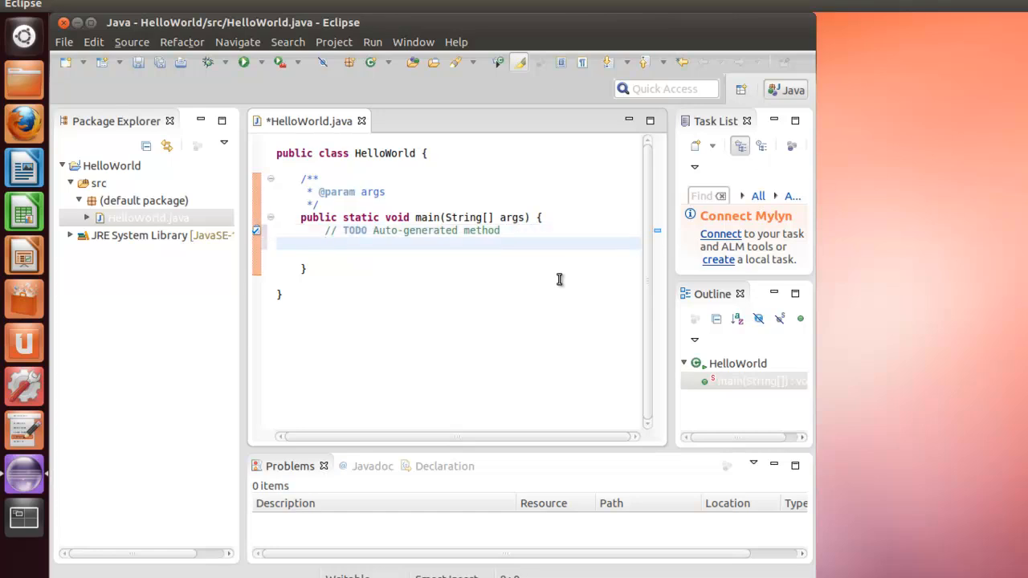
type("S")
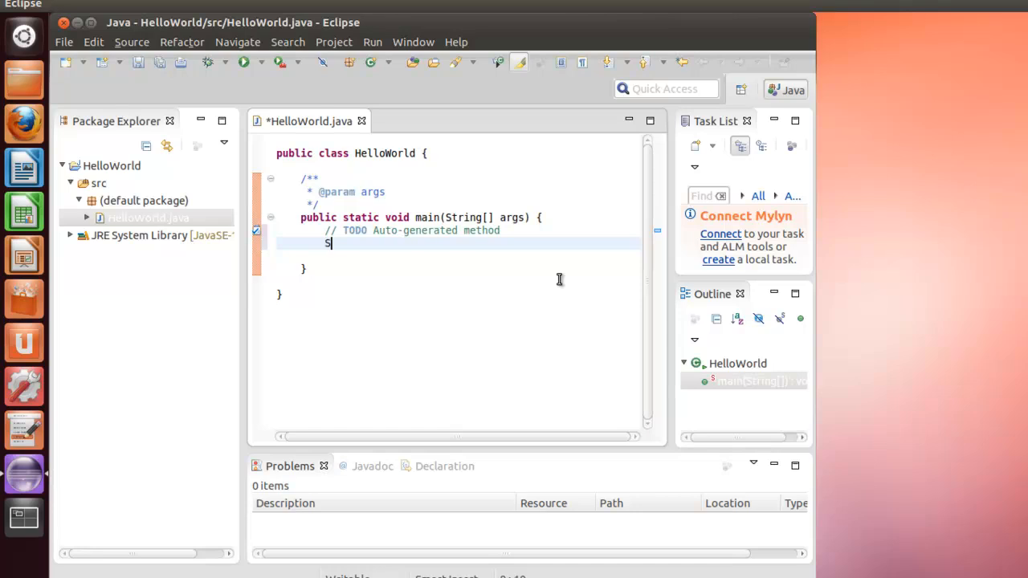
type("ystem.")
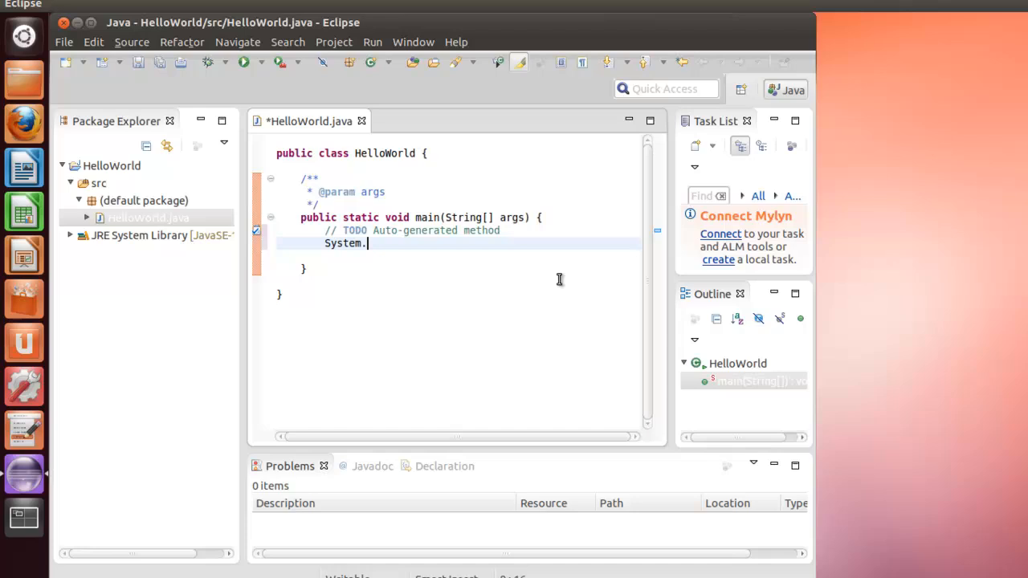
type("out.println")
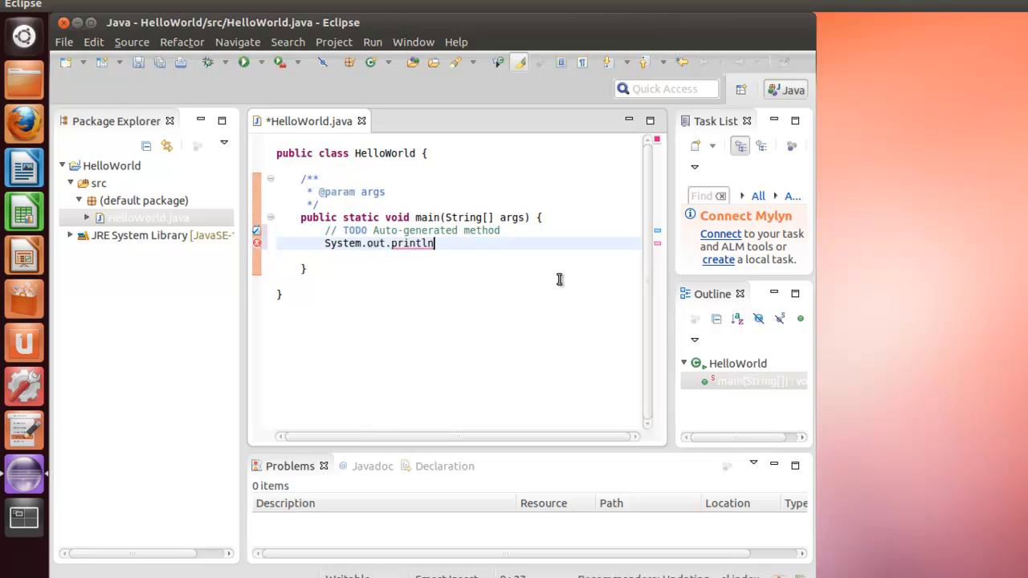
type("()")
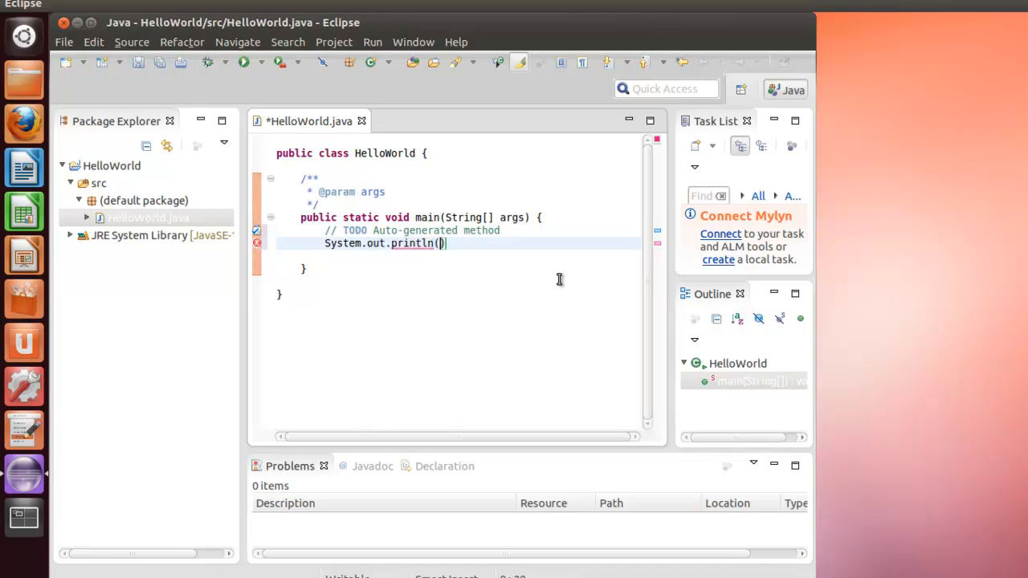
type("\"Hell\"")
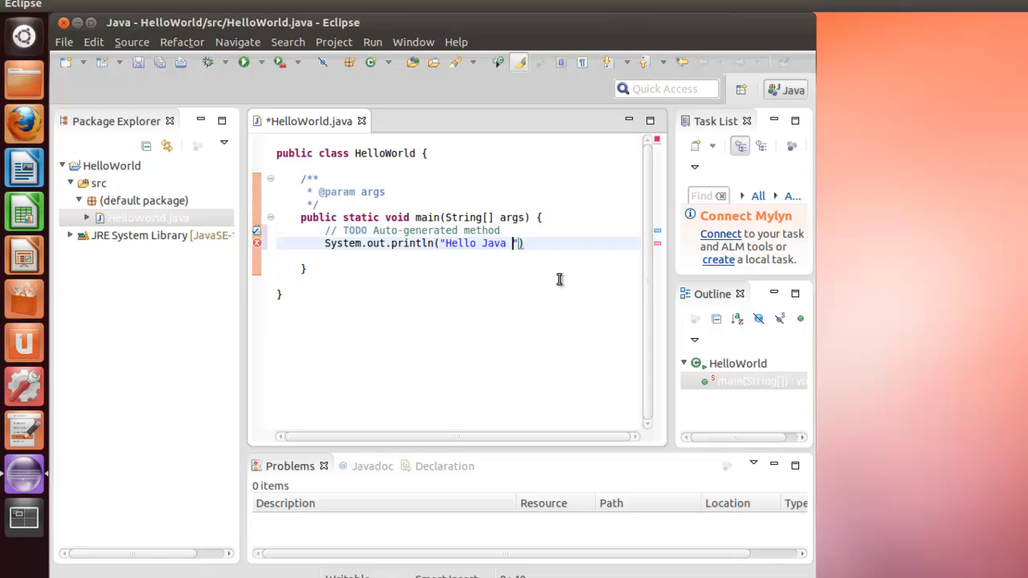
type("World!!!")
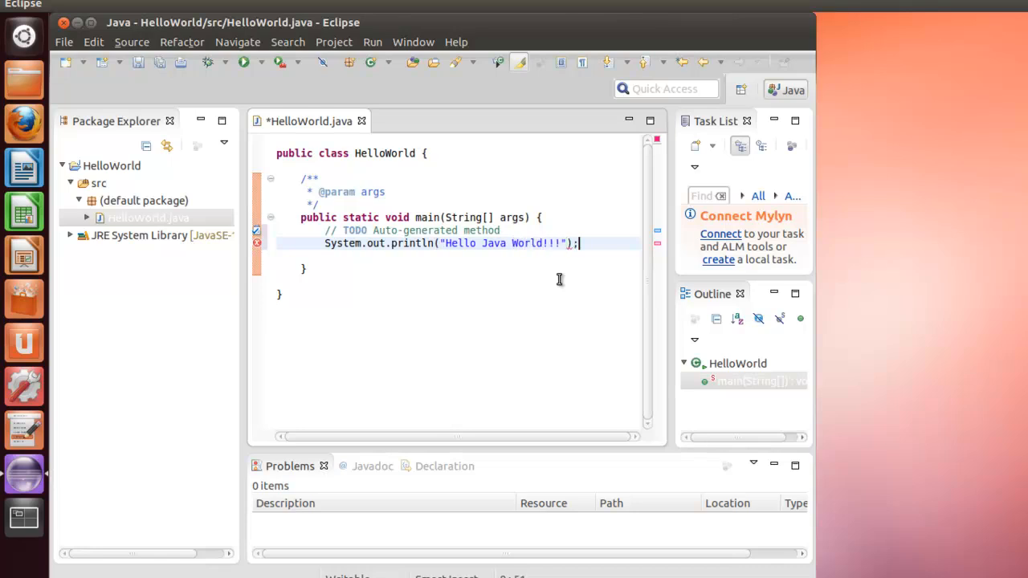
mouse_move(414, 303)
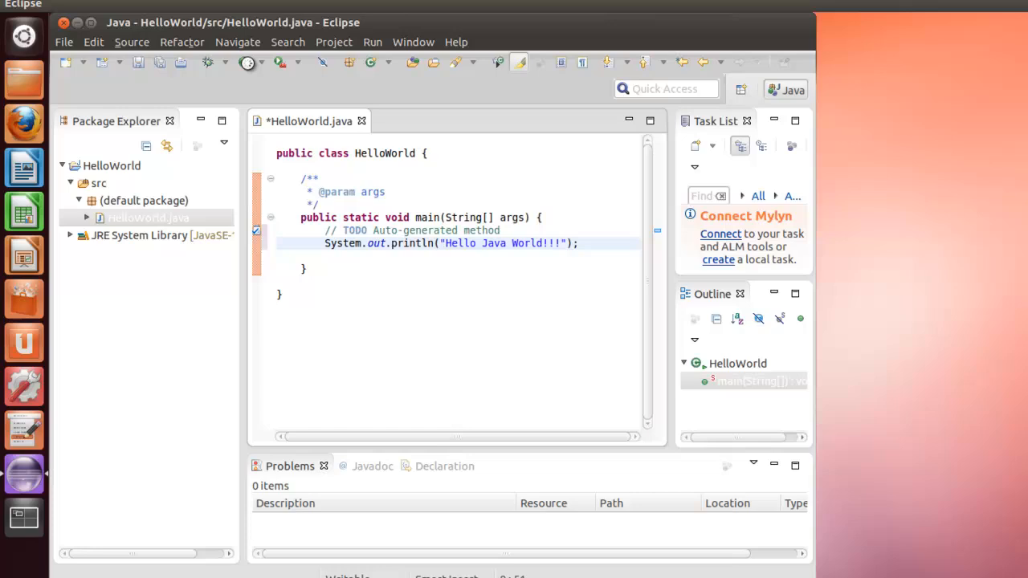
Run HelloWorld, enabling 'Always save resources before launching'.
left_click(244, 62)
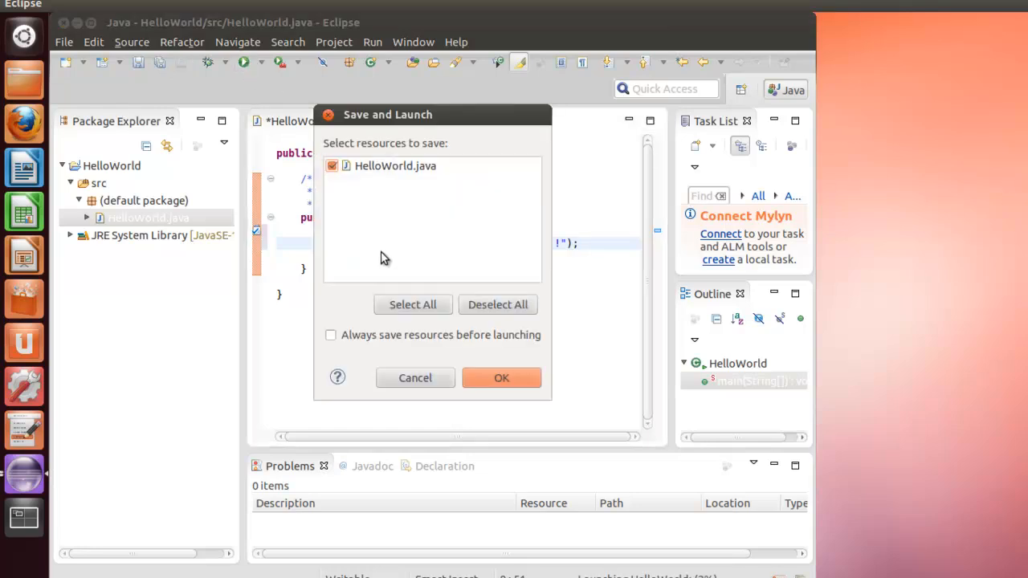
left_click(331, 335)
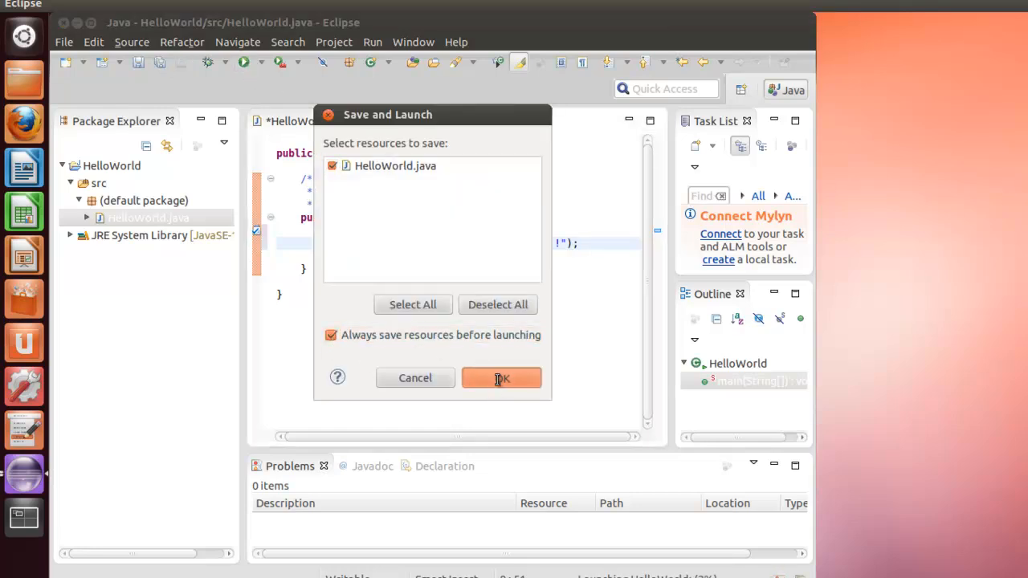
left_click(501, 377)
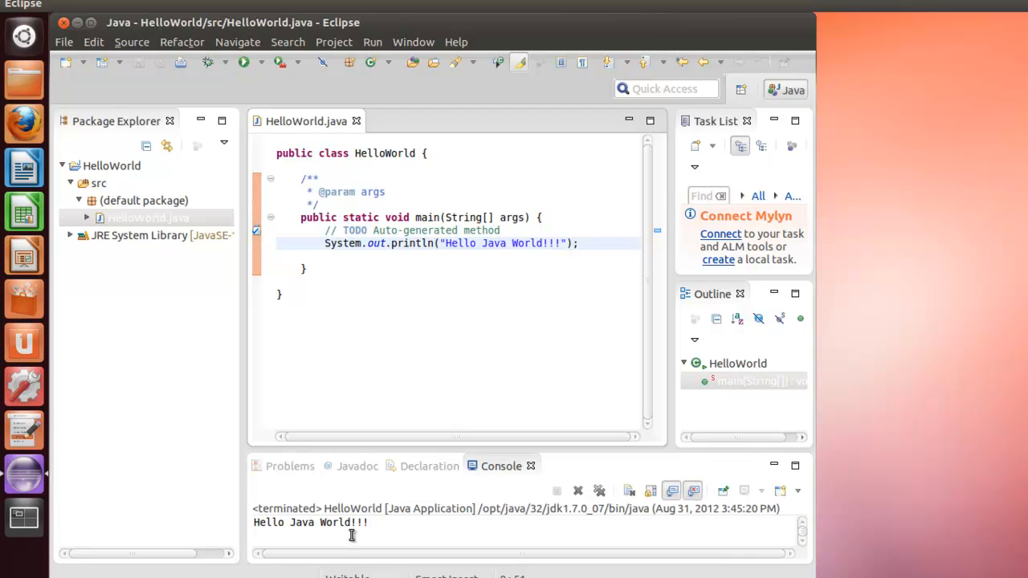